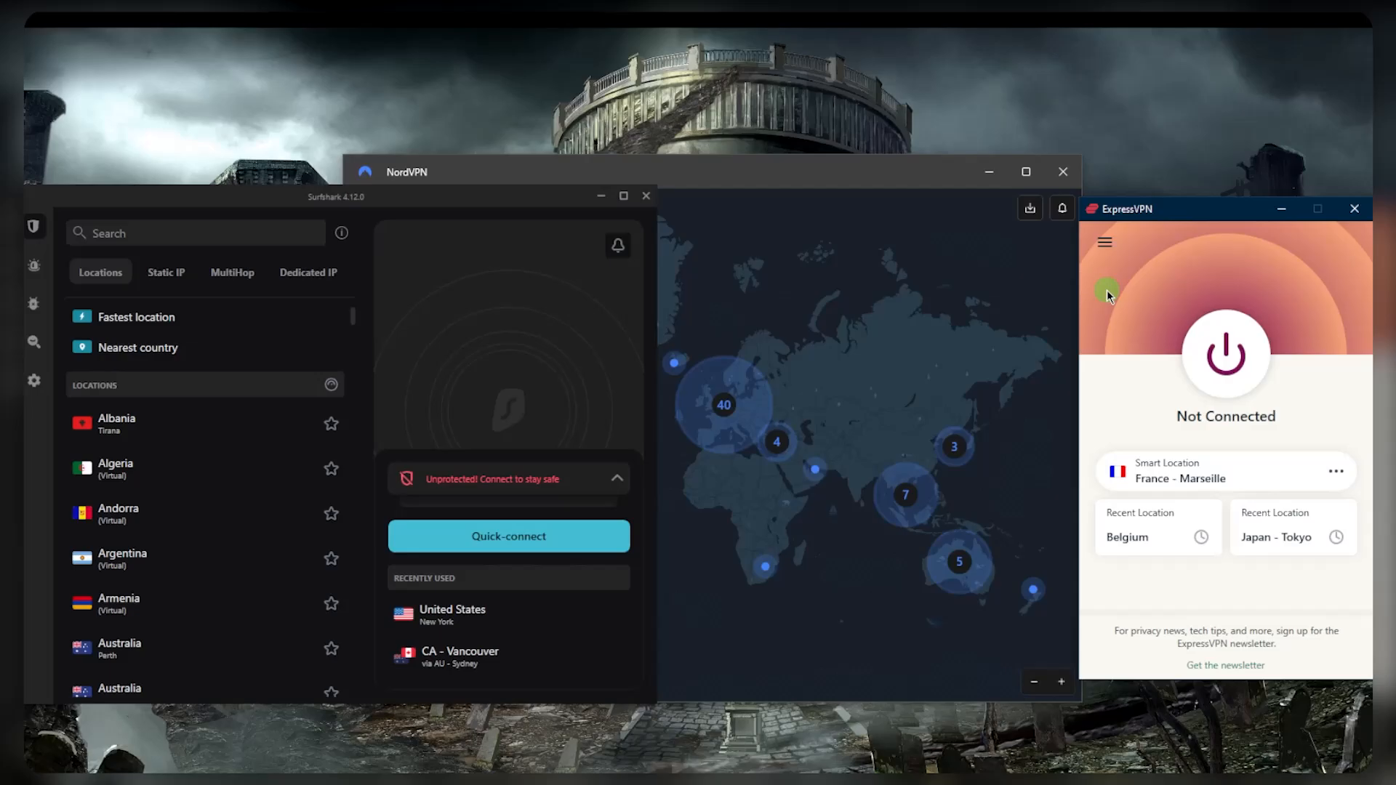
mouse_move(950, 346)
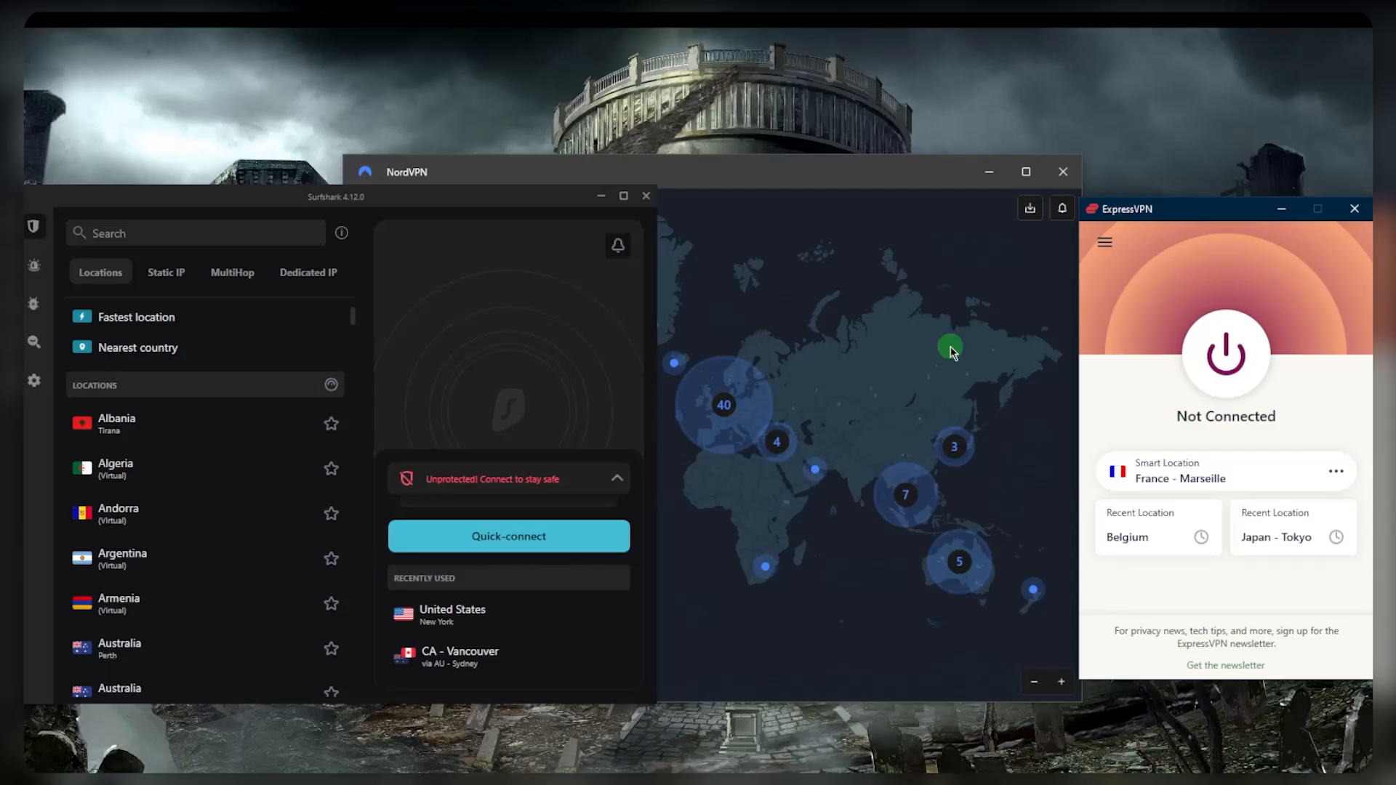
mouse_move(1004, 344)
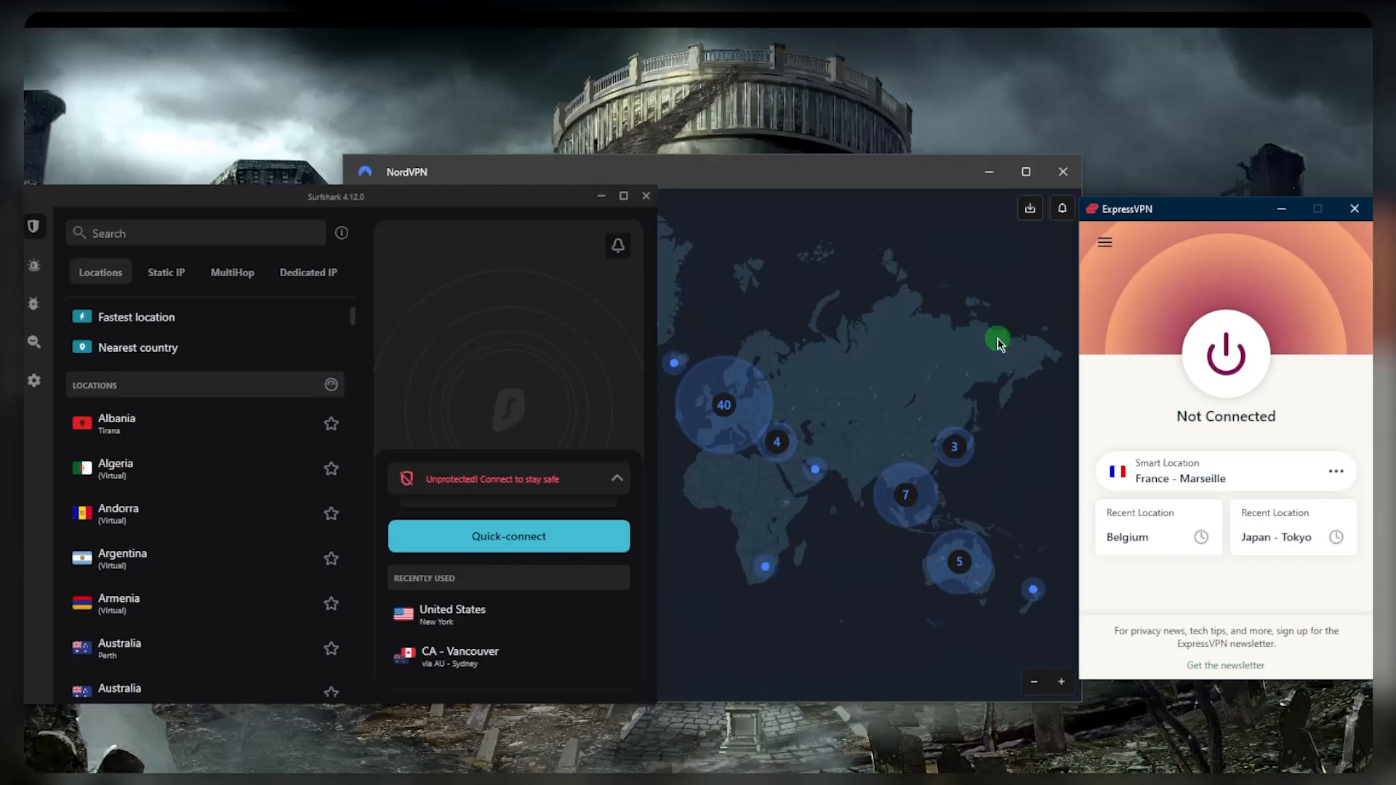
mouse_move(1110, 340)
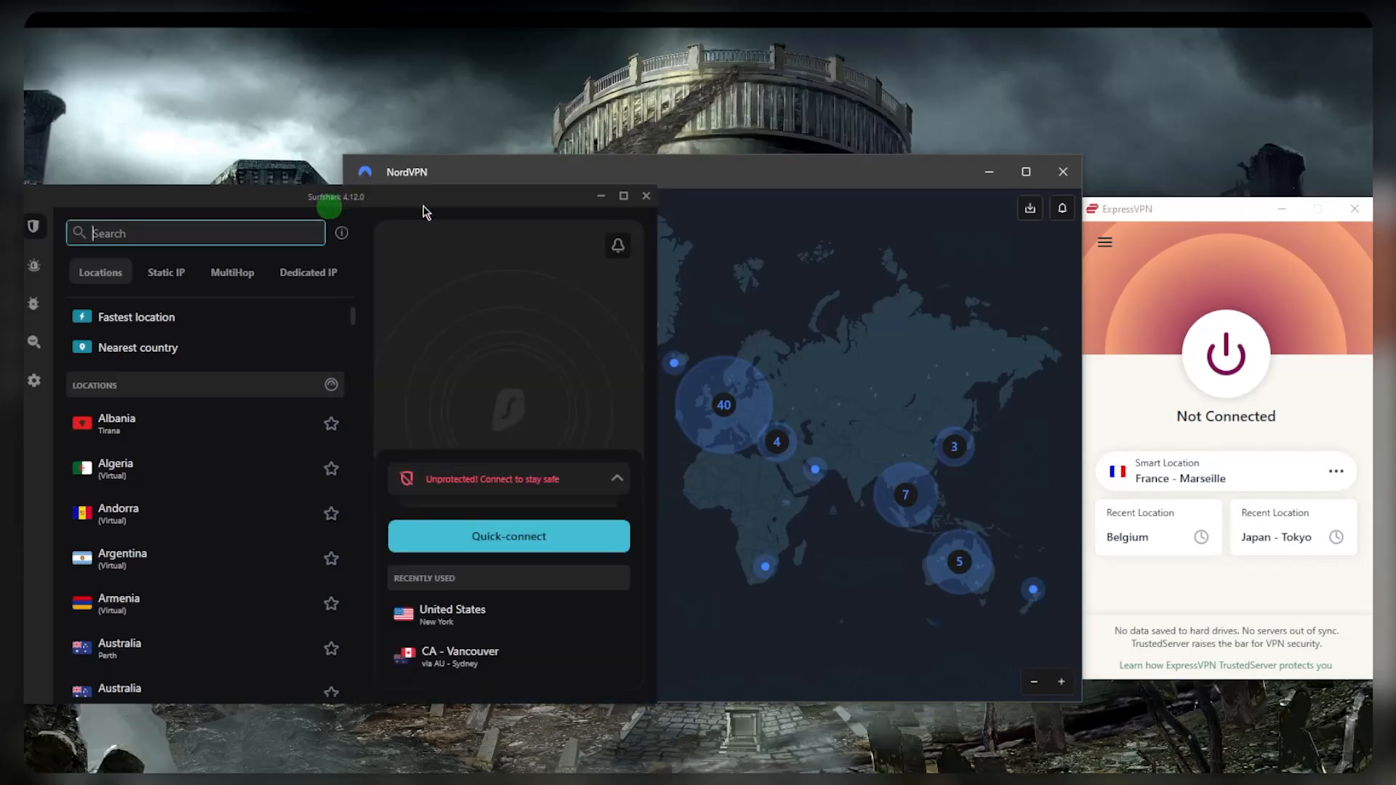
mouse_move(925, 331)
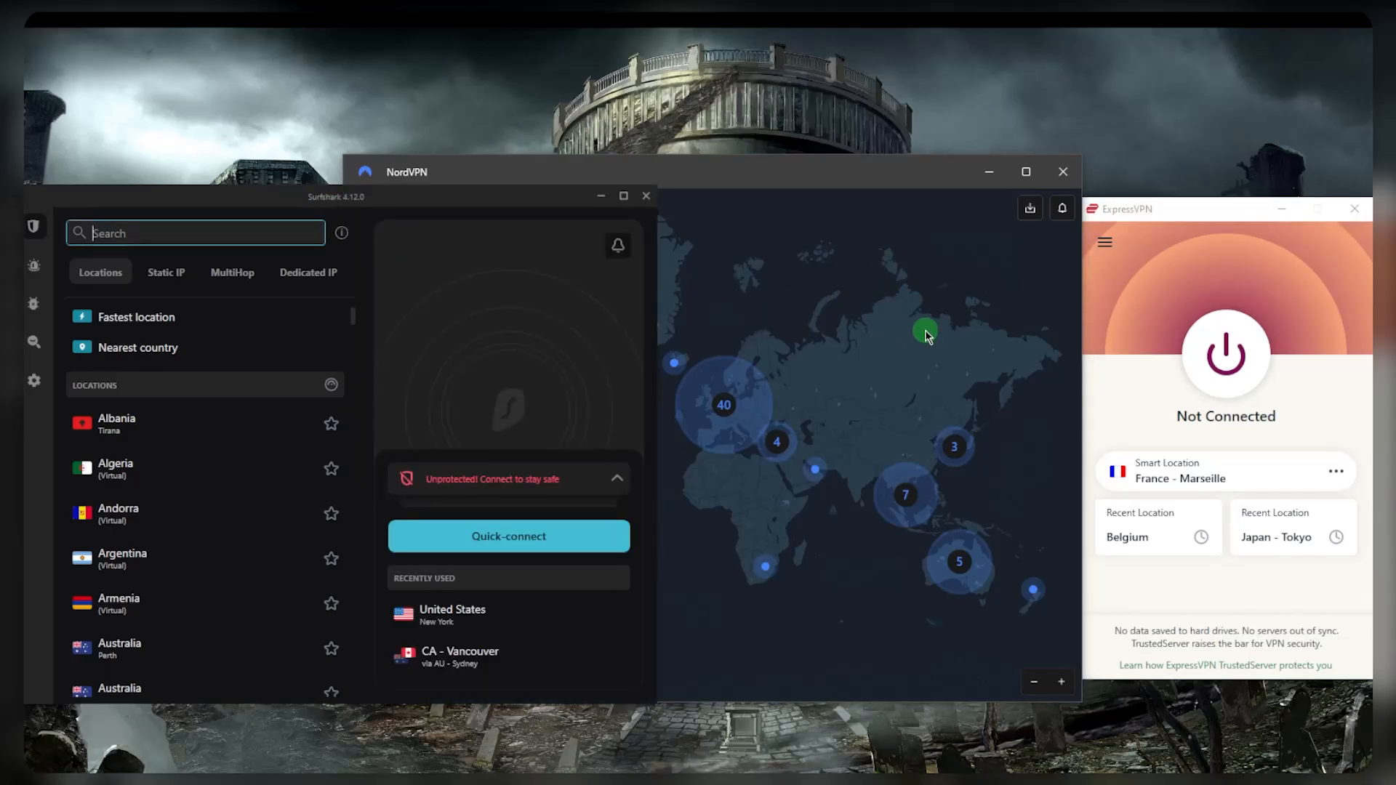
mouse_move(958, 310)
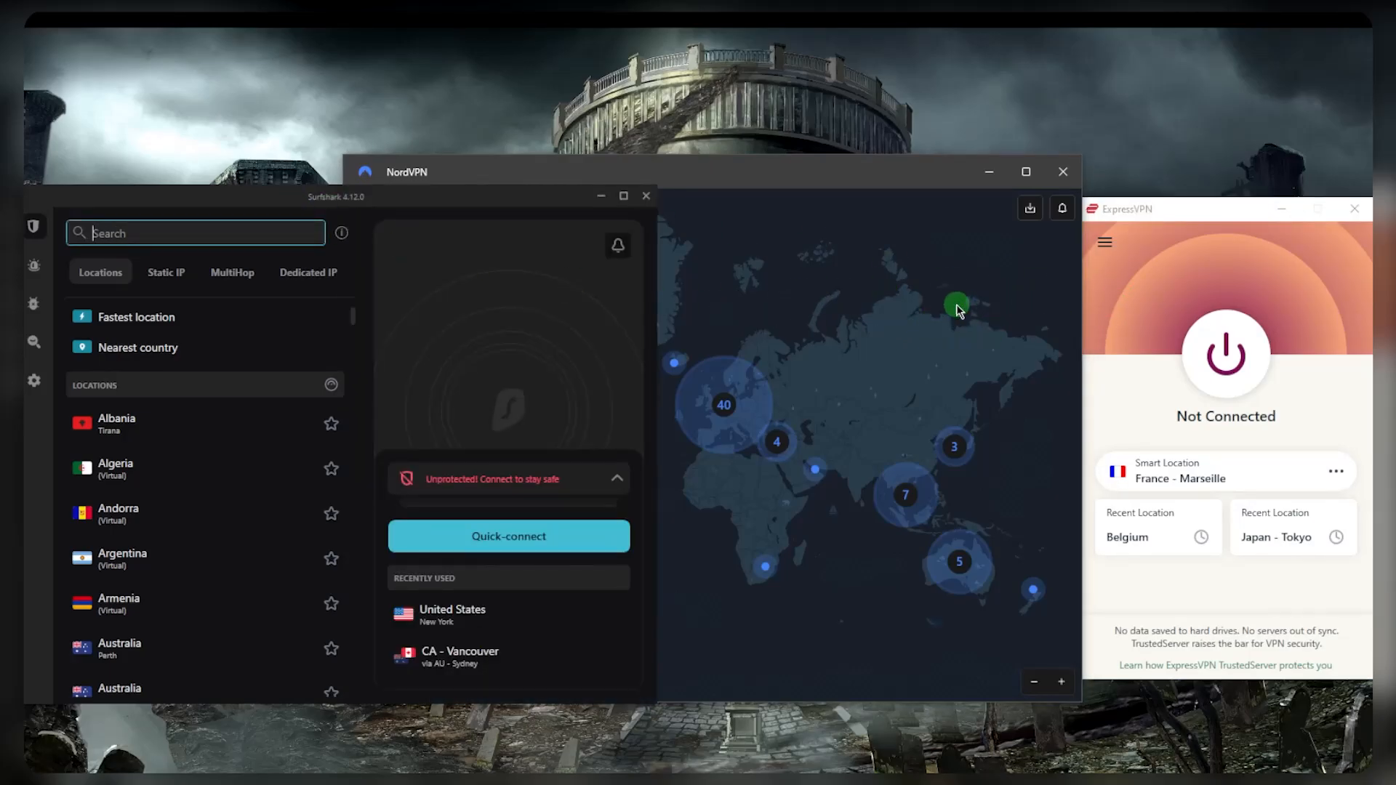
mouse_move(1061, 289)
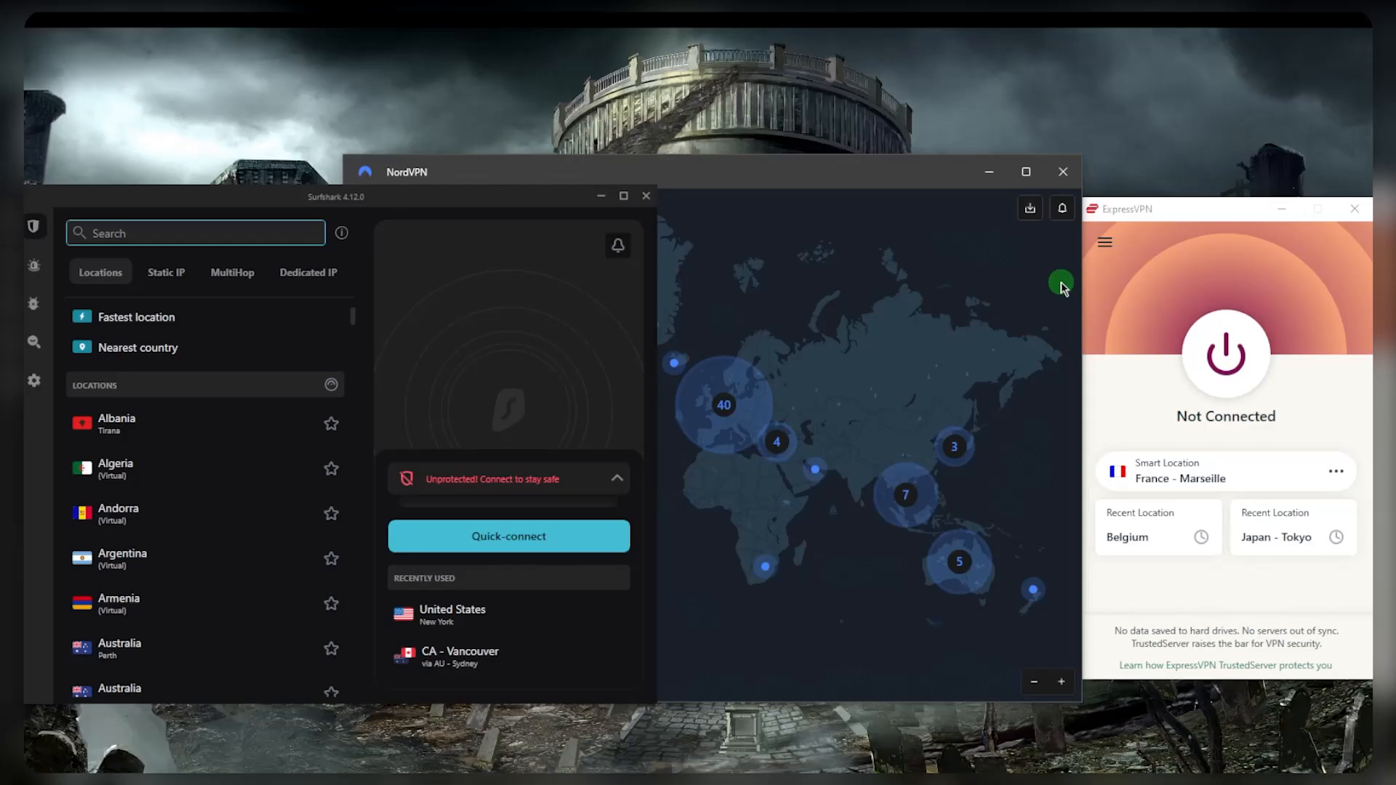
mouse_move(911, 313)
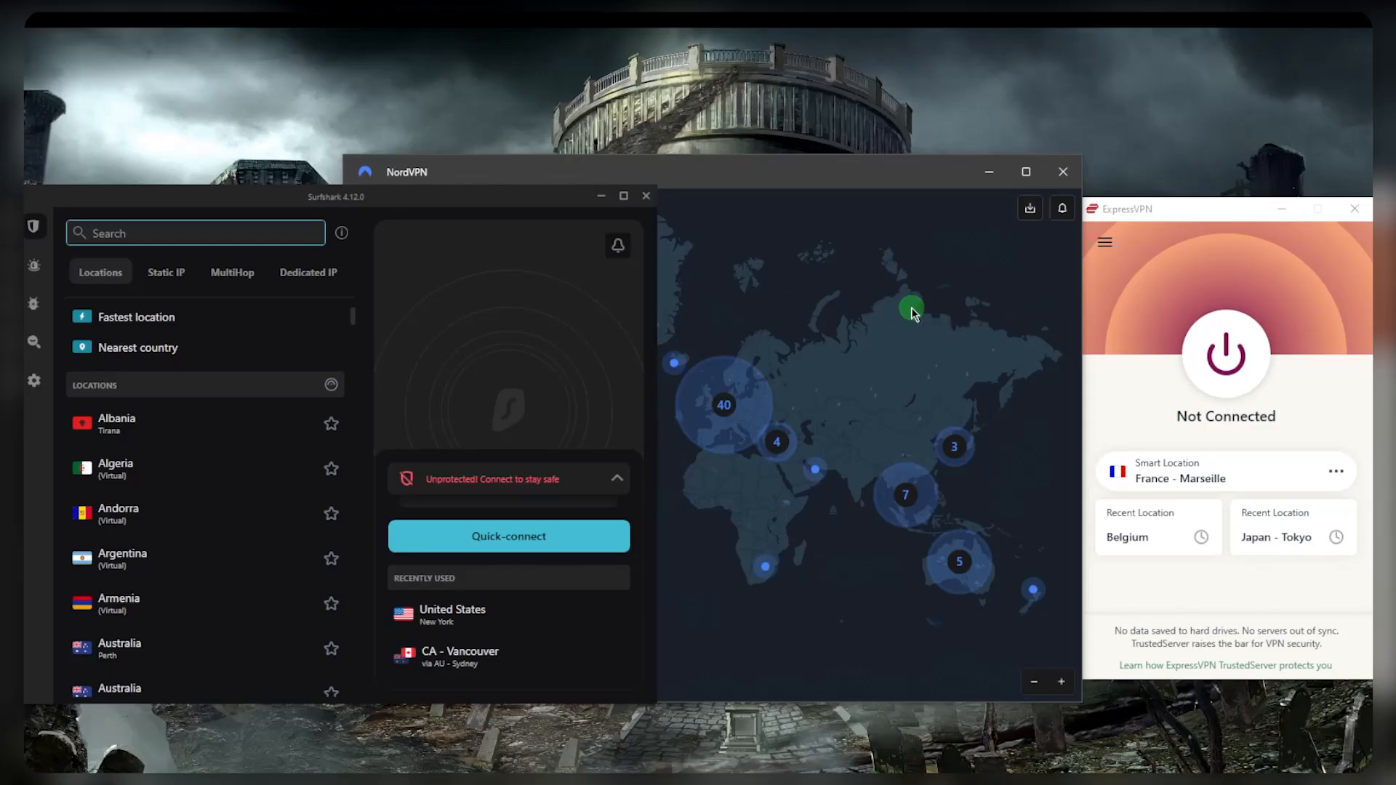
mouse_move(928, 332)
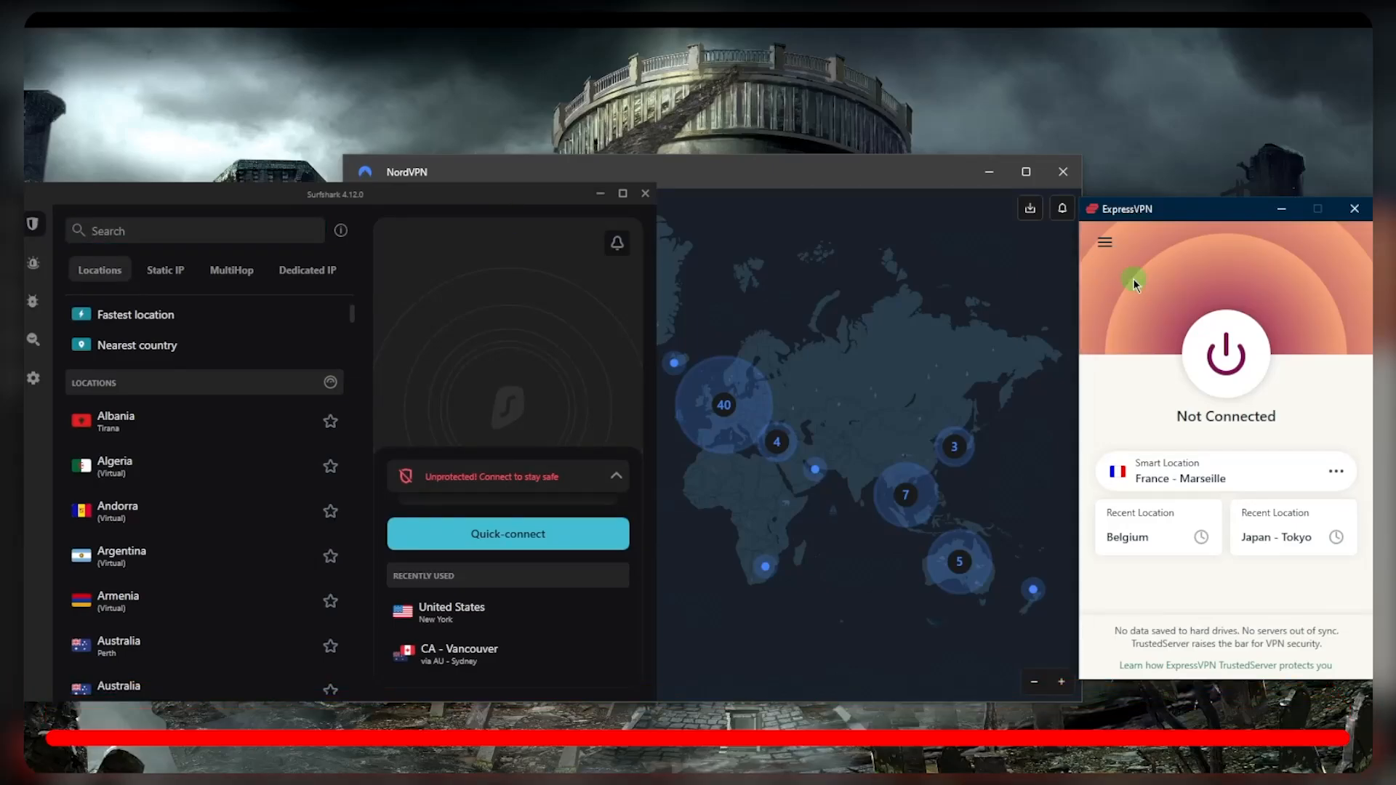
mouse_move(814, 271)
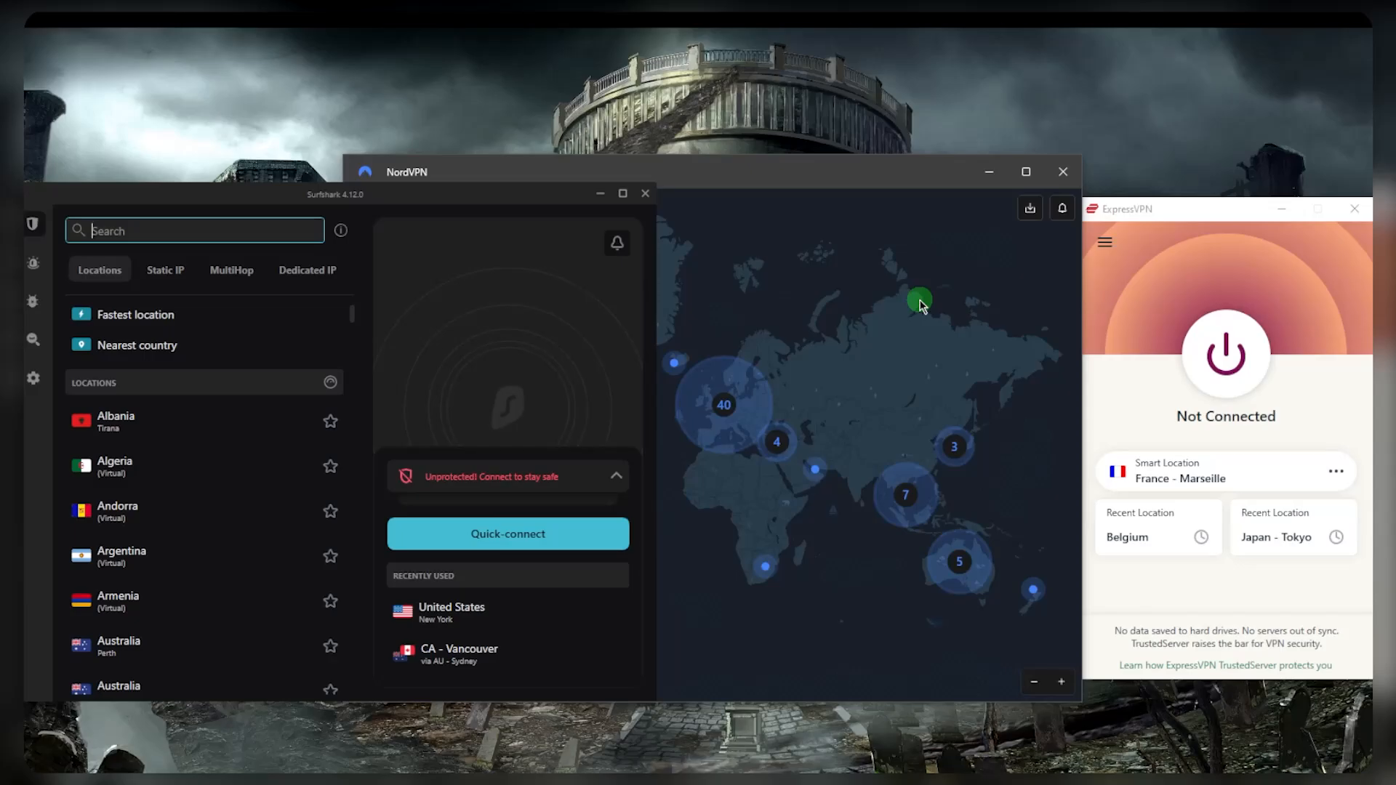
mouse_move(1126, 321)
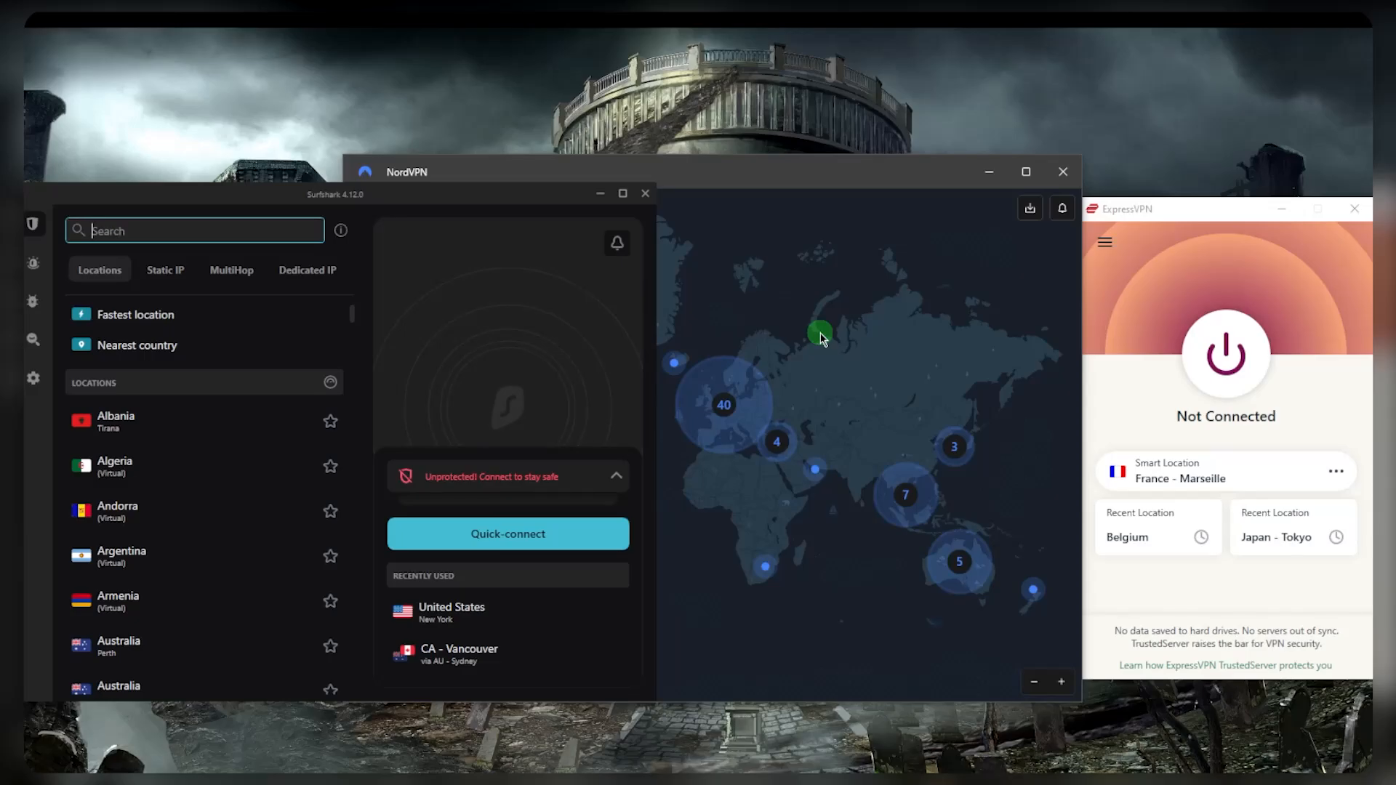
mouse_move(1119, 288)
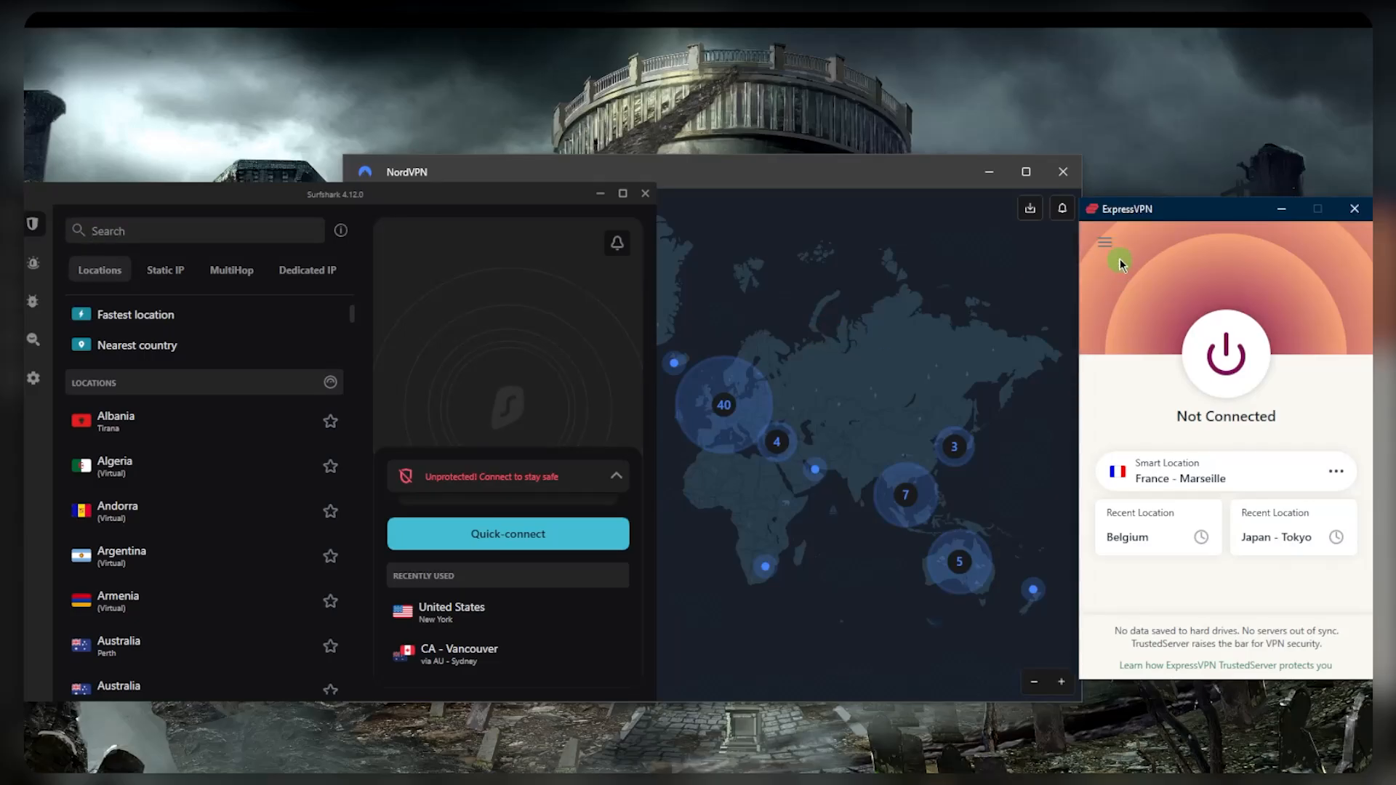
mouse_move(1244, 354)
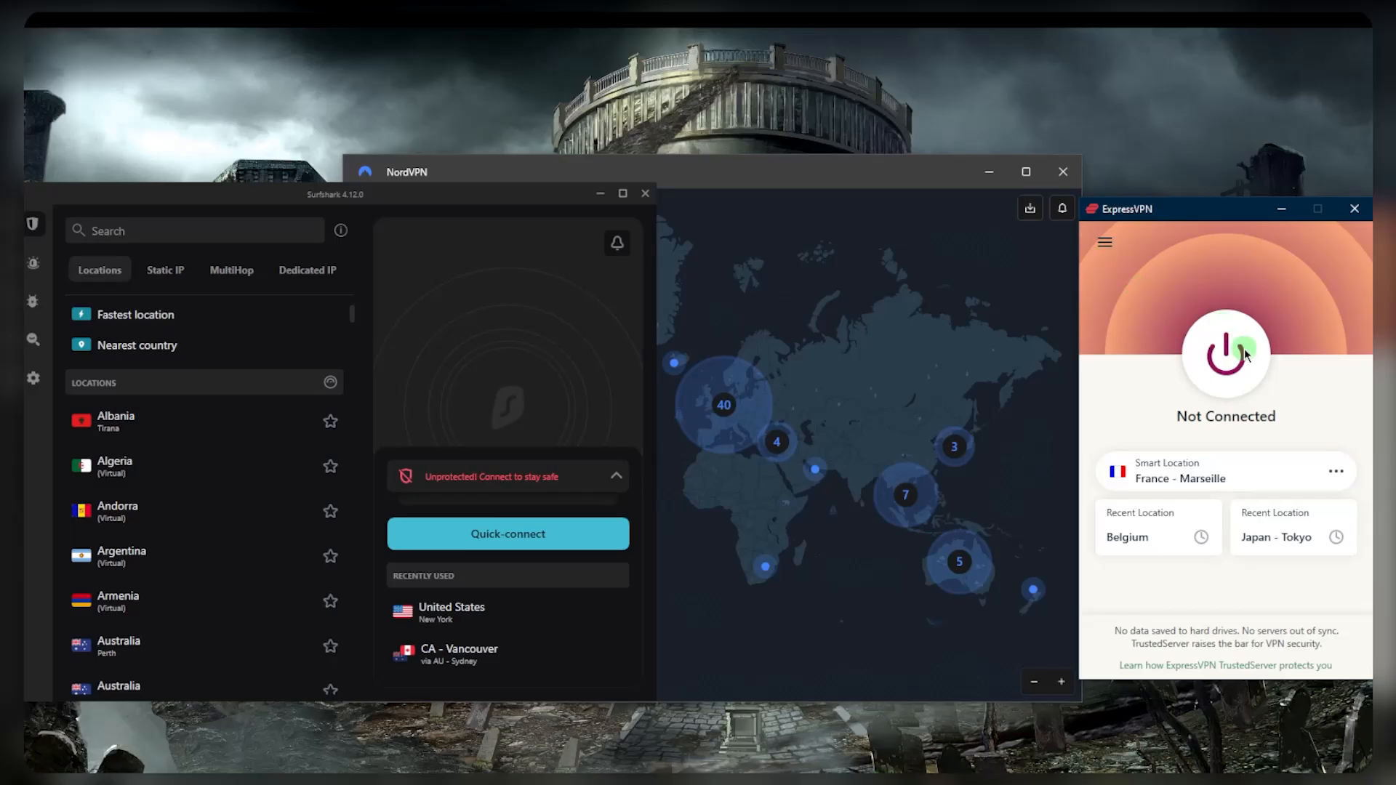
Connect to France - Marseille, disconnect, and browse server locations grouped by region.
click(1226, 354)
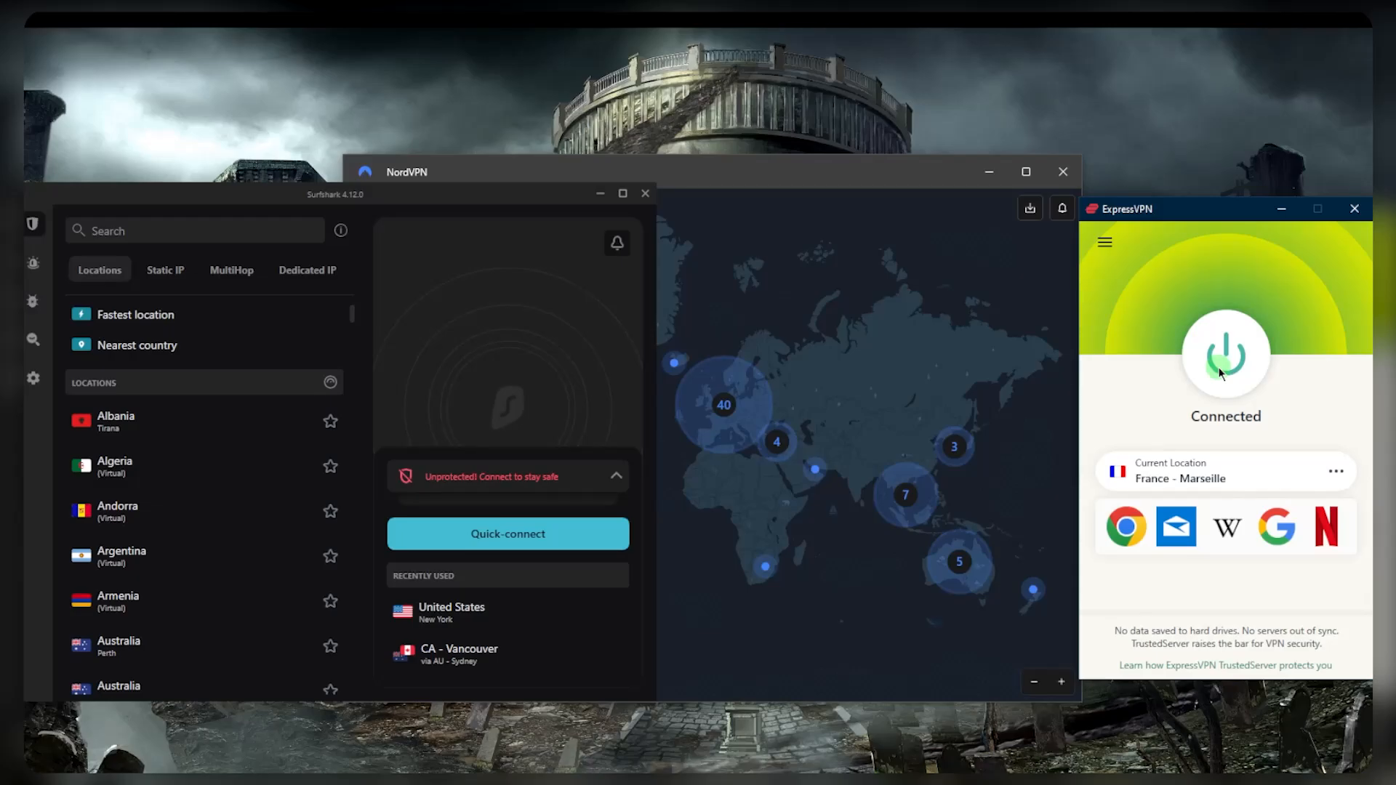
click(1225, 353)
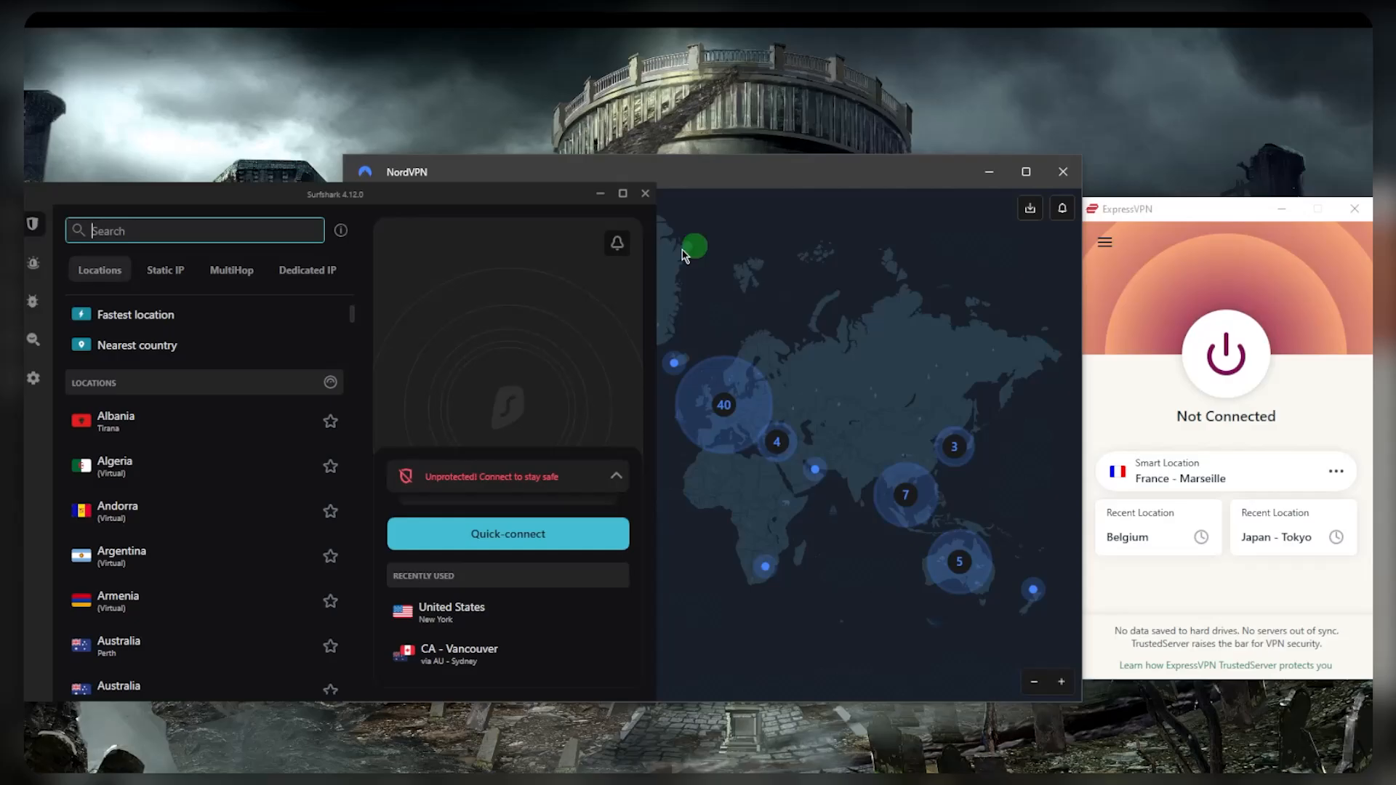
mouse_move(1148, 305)
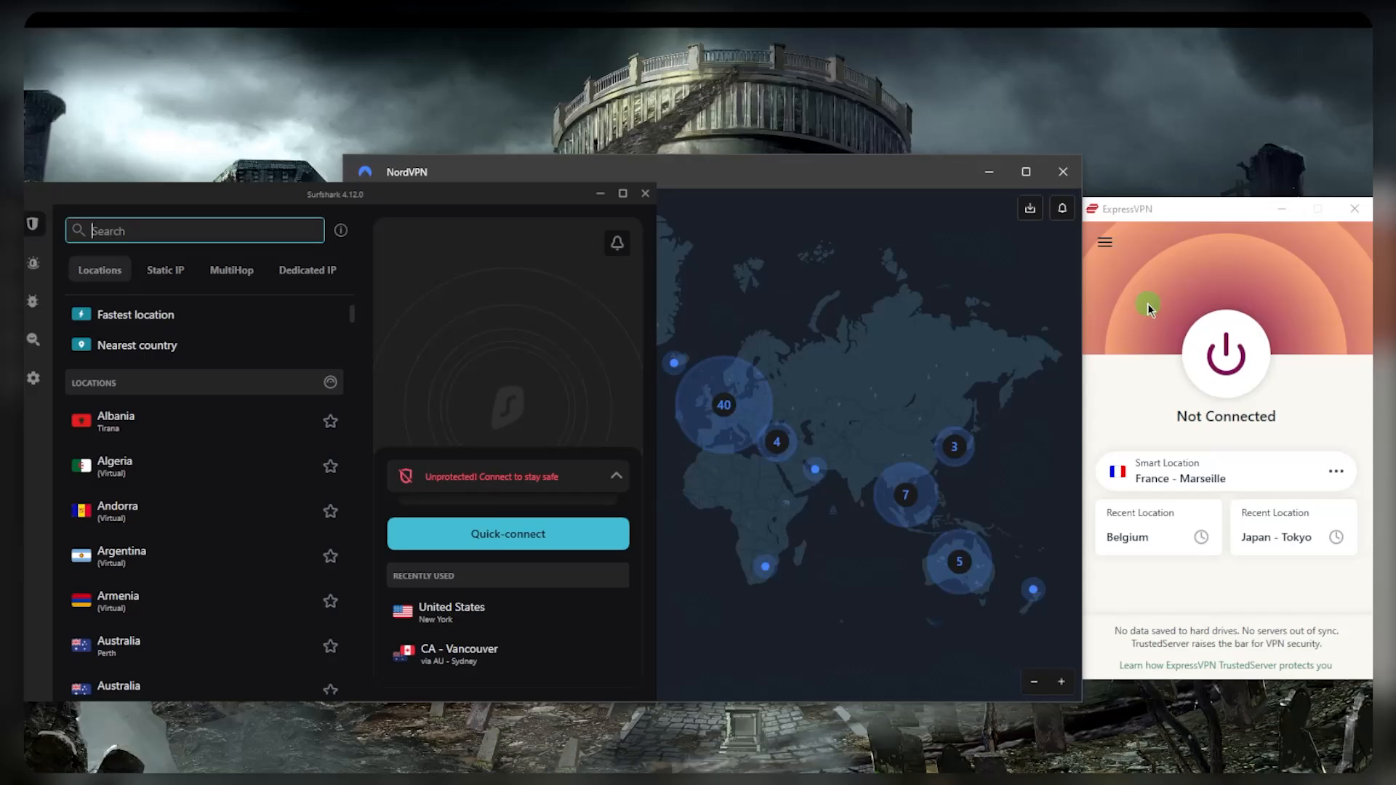
click(1103, 241)
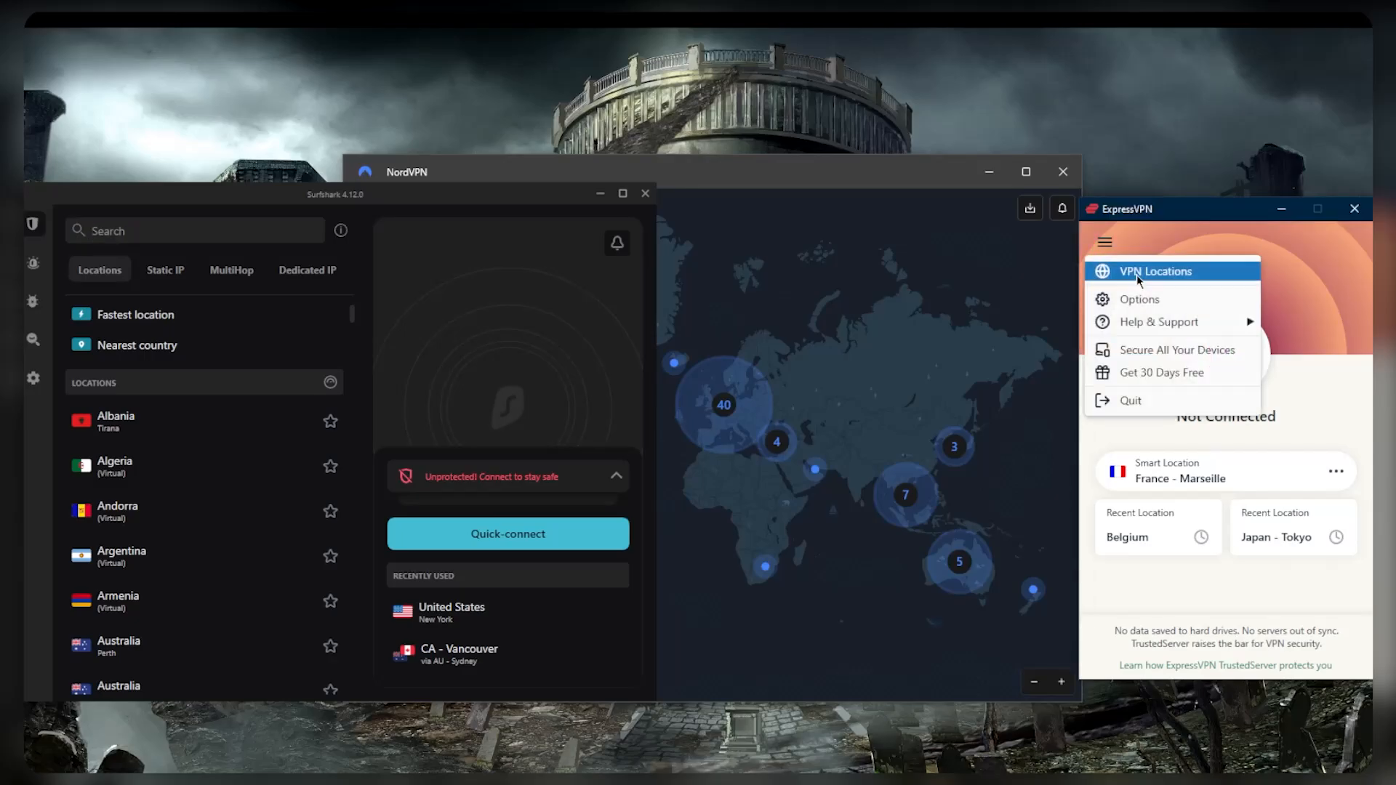
click(1154, 270)
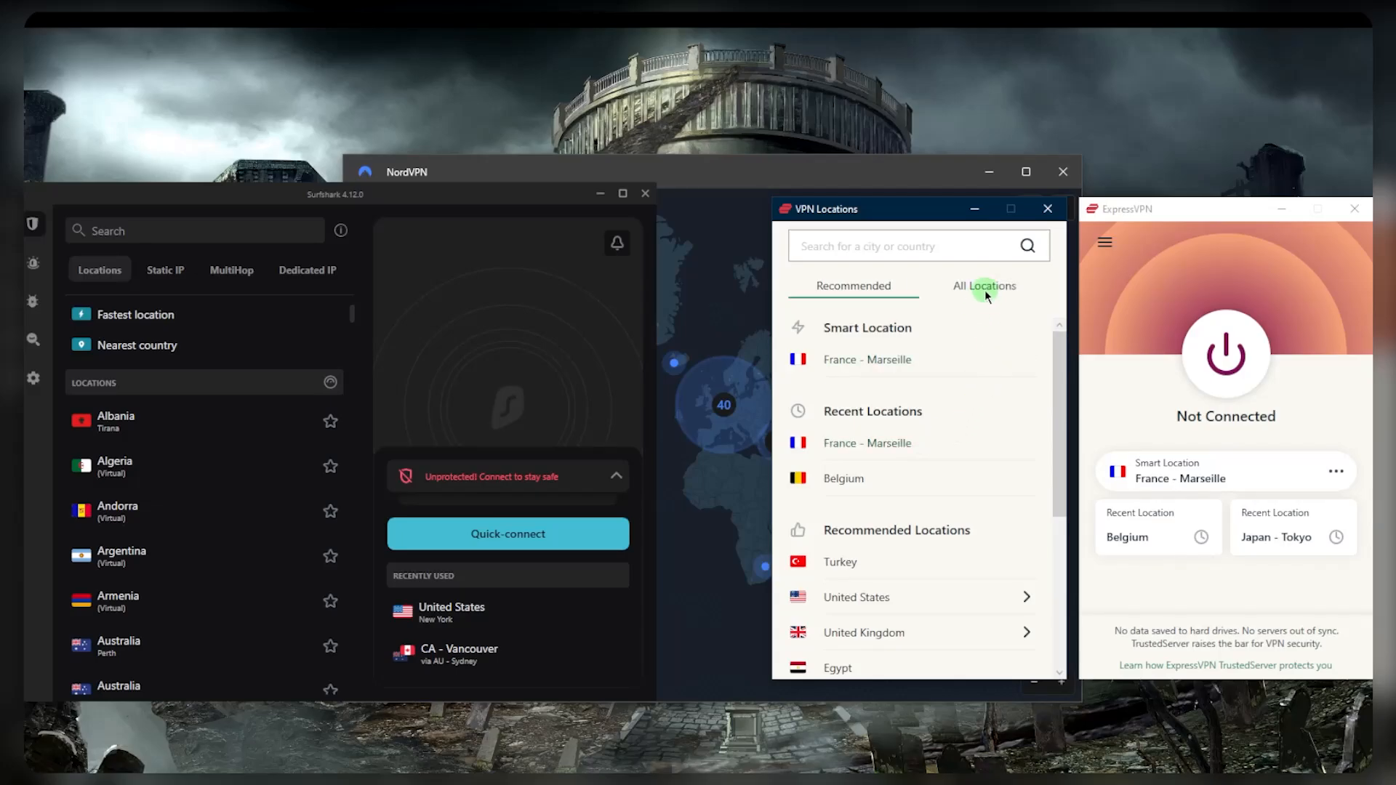
click(983, 285)
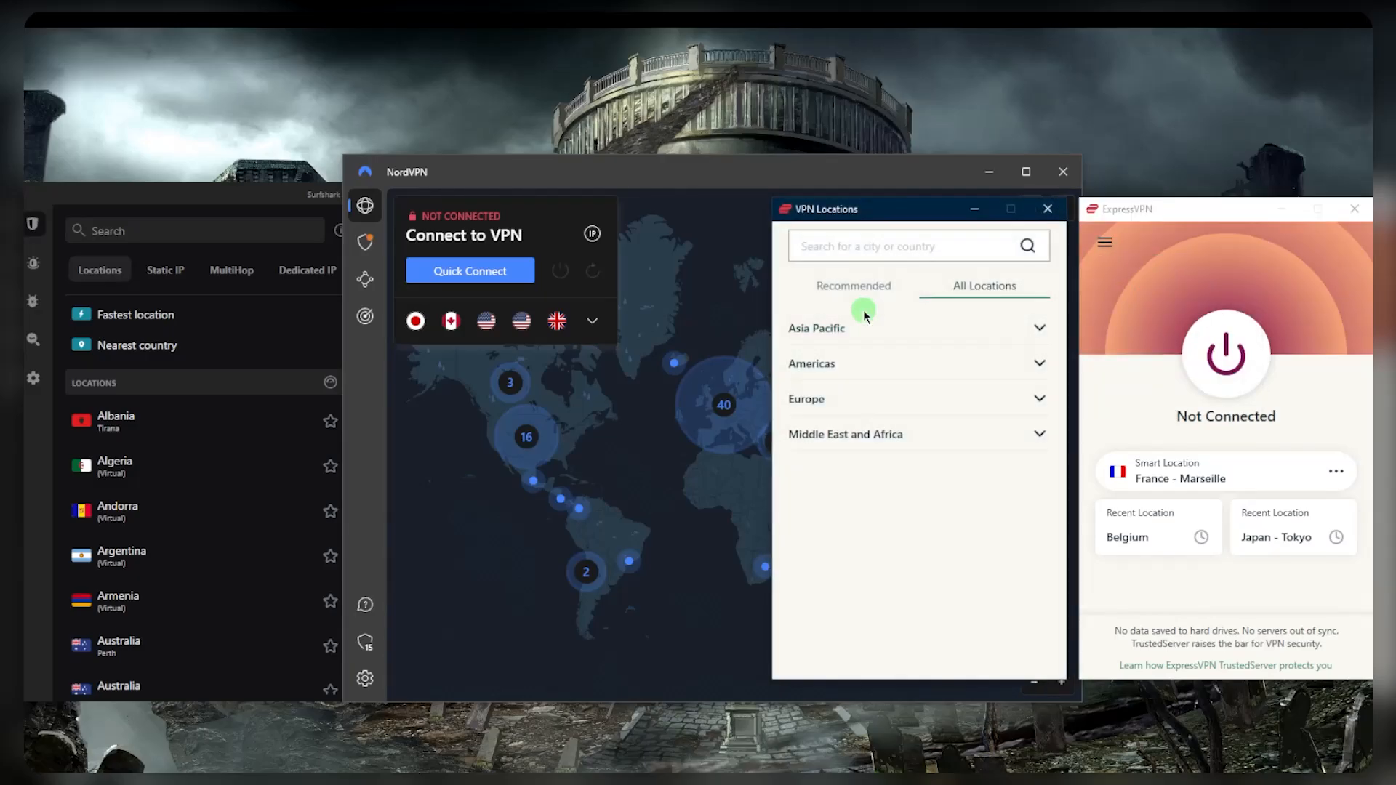
mouse_move(972, 348)
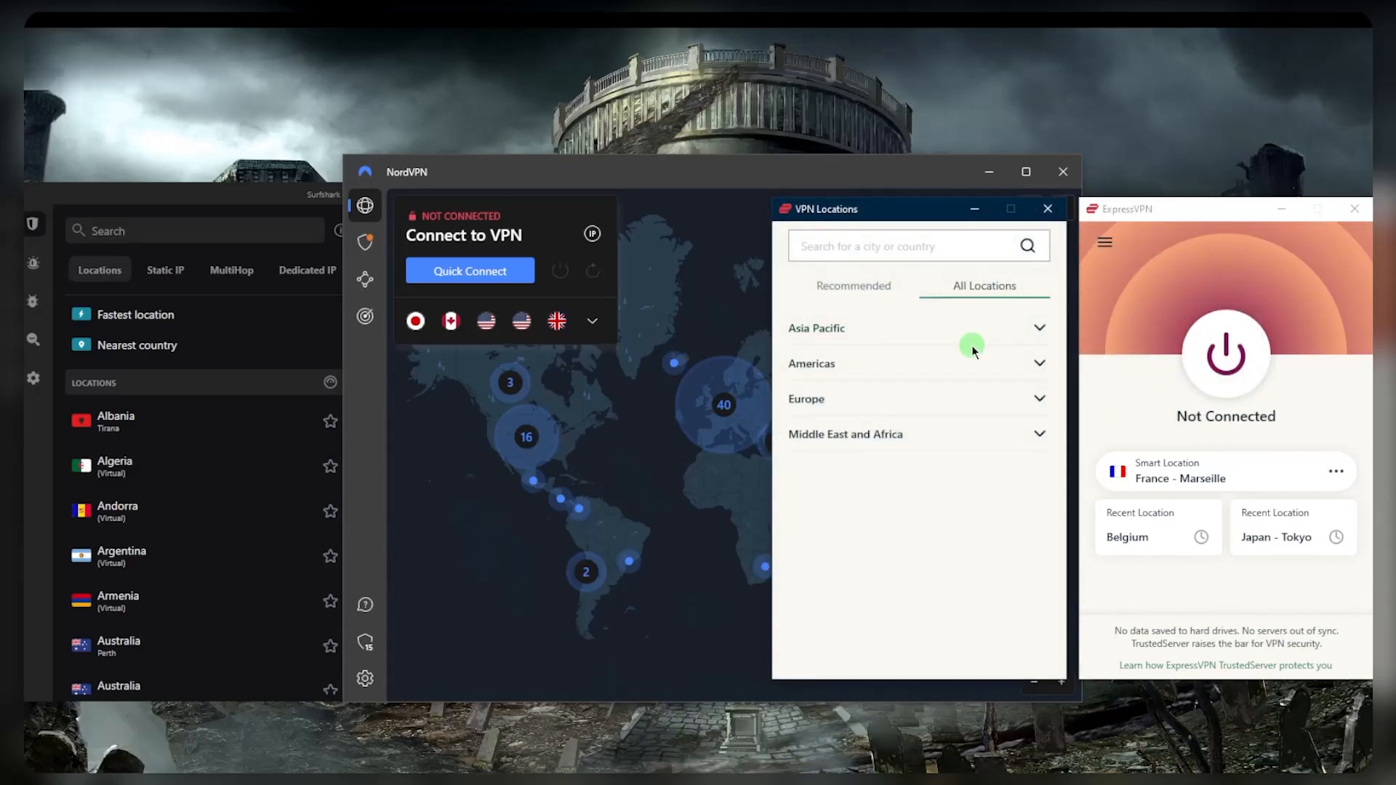
Turn on per-app split tunneling in ExpressVPN options for only Chrome and qBittorrent.
click(1046, 209)
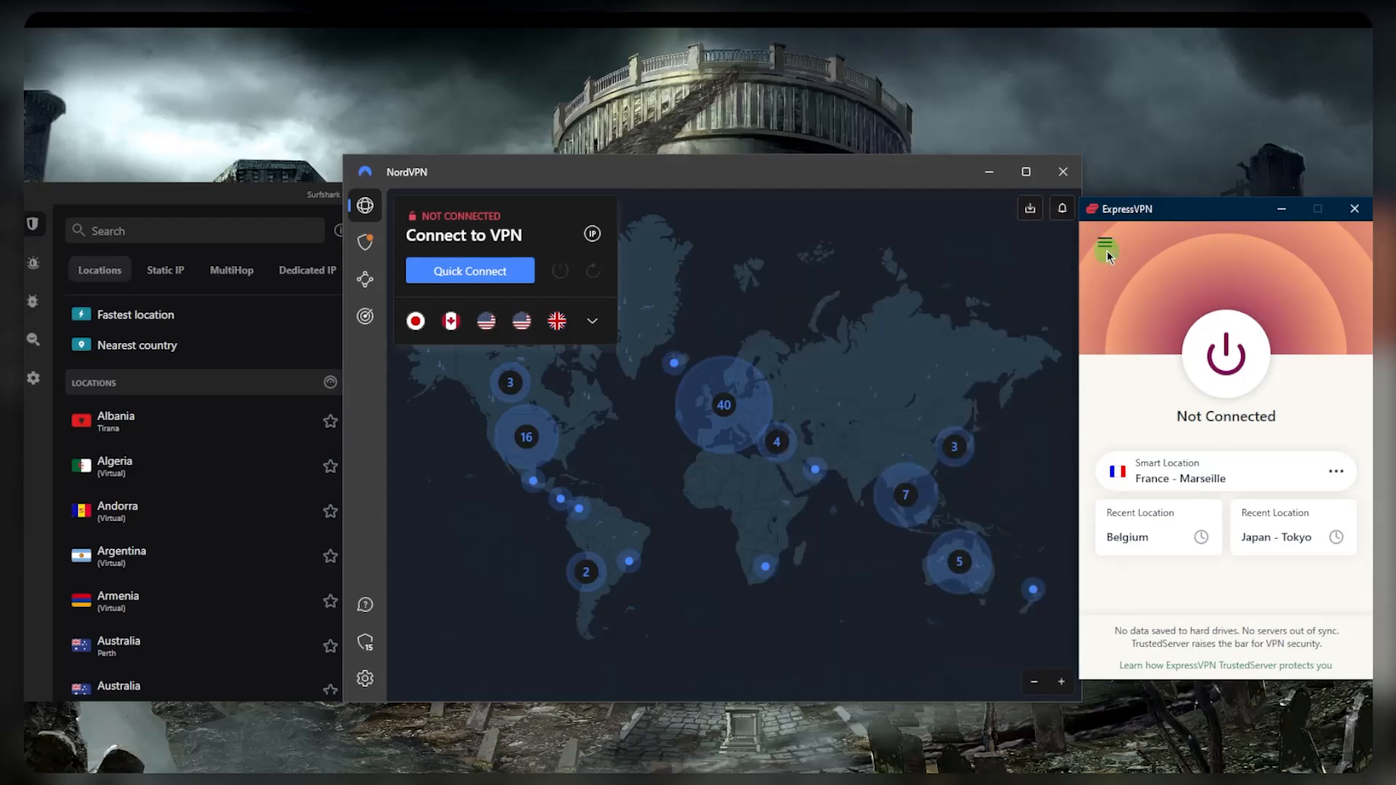
click(1103, 247)
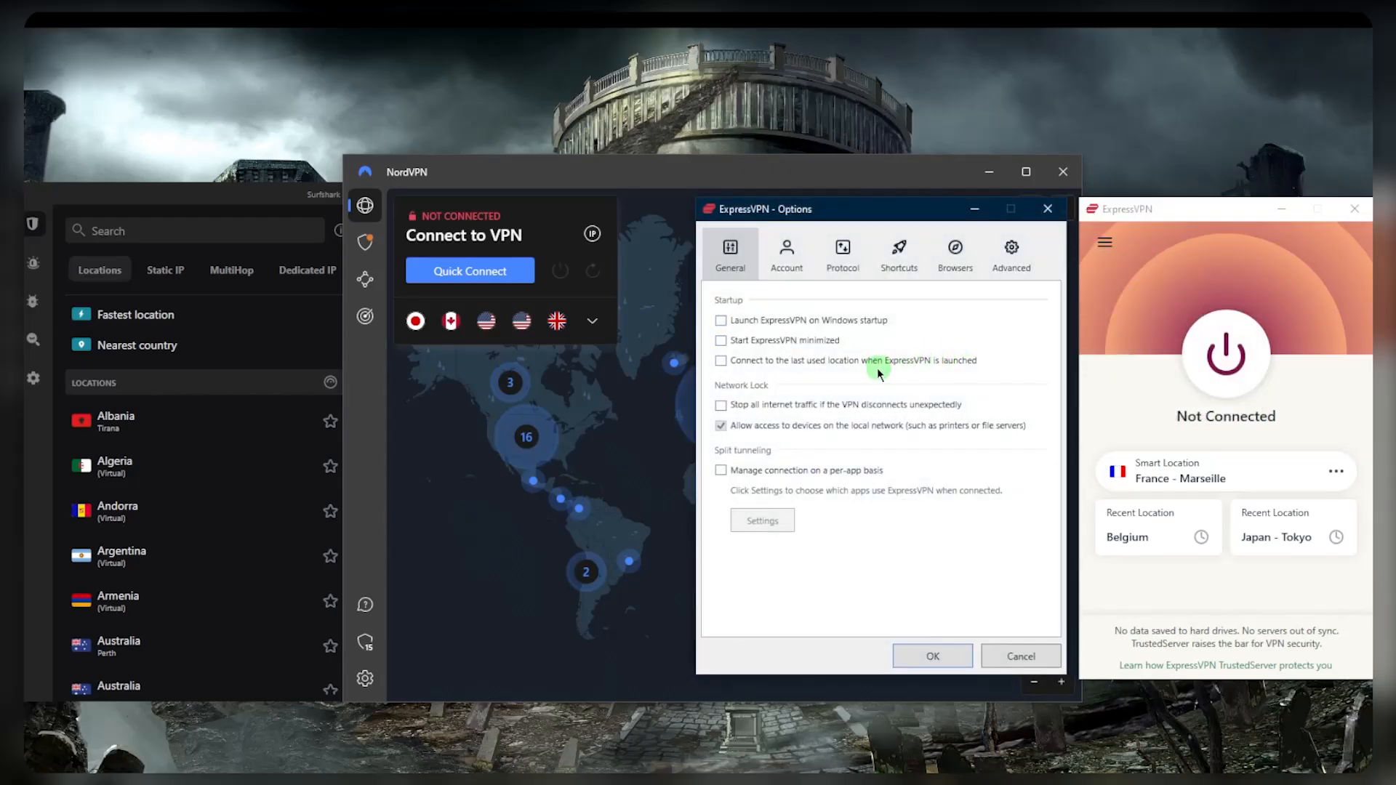
mouse_move(937, 403)
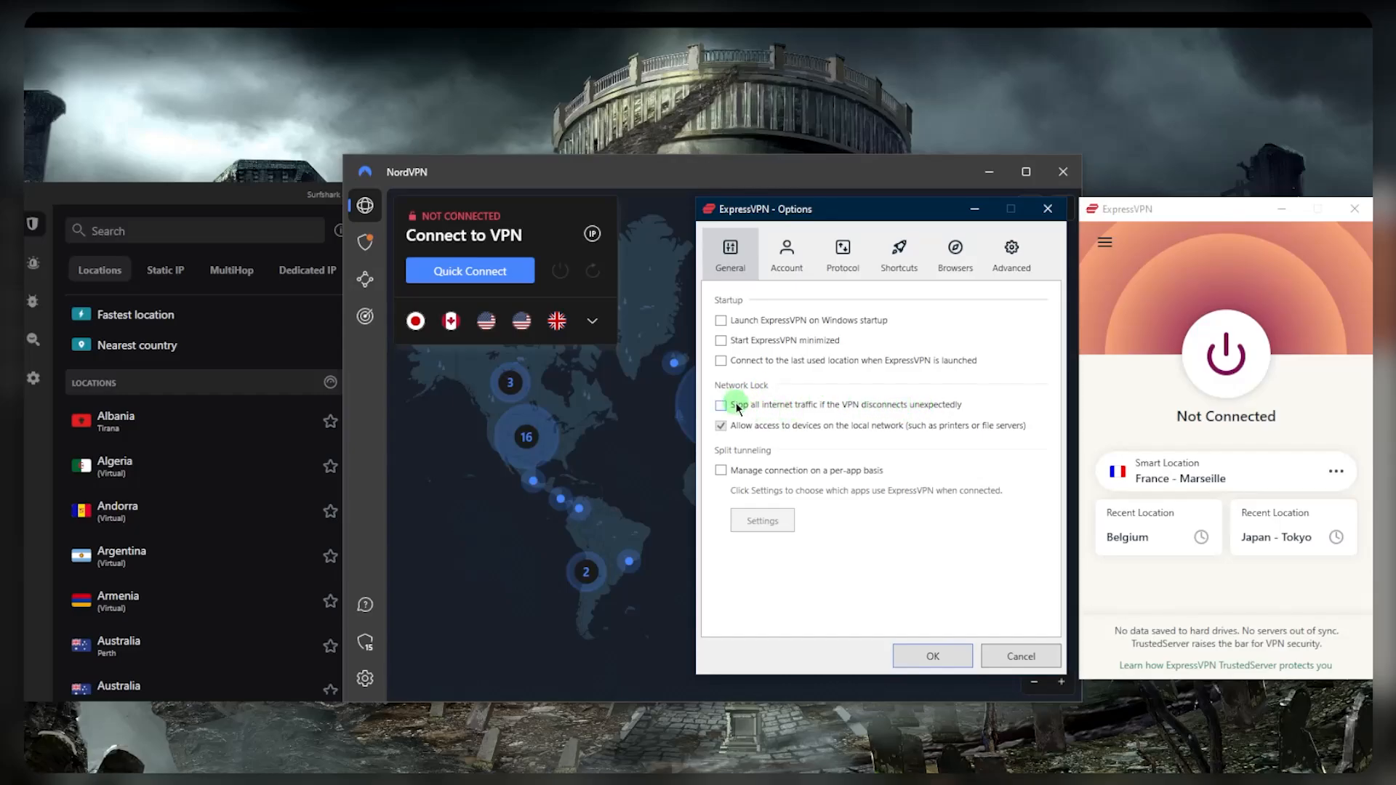
mouse_move(771, 420)
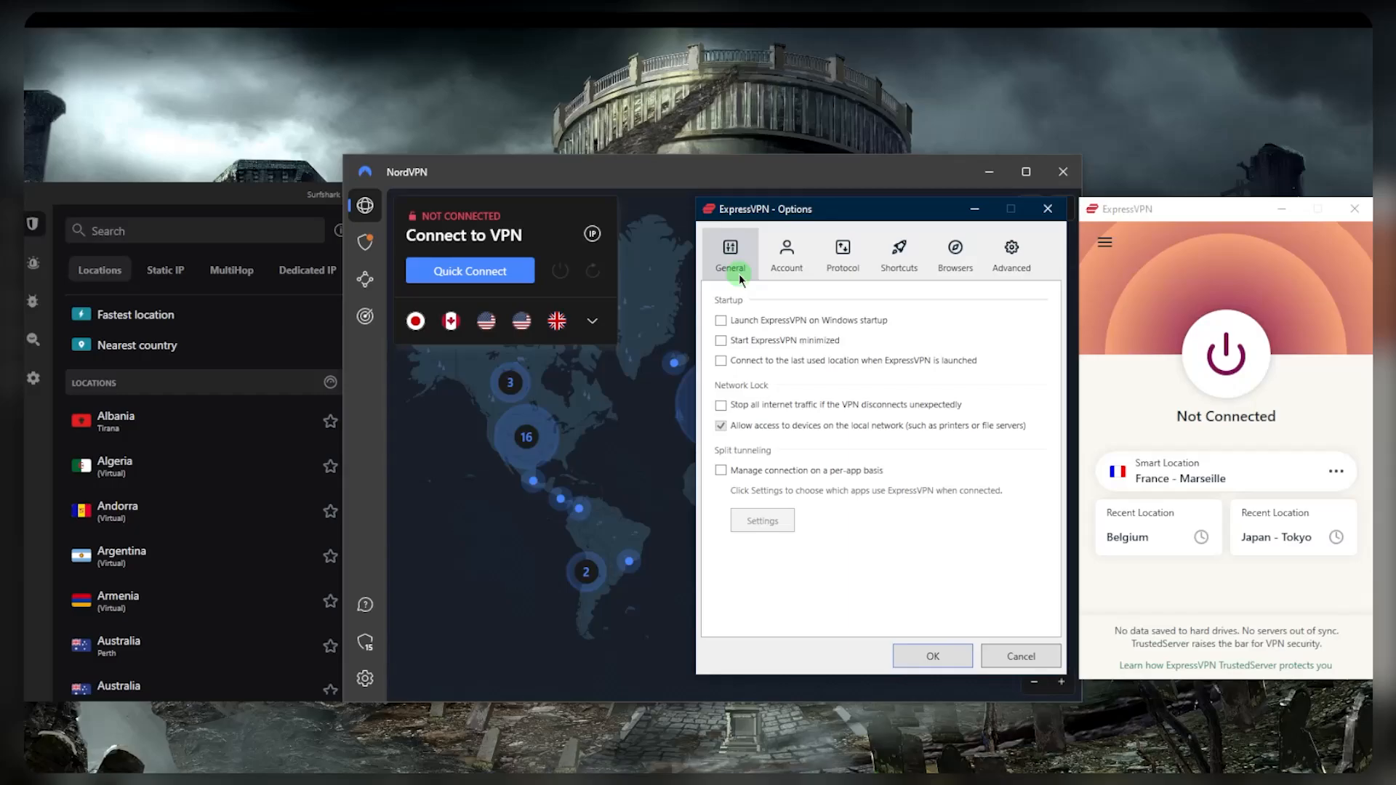
mouse_move(740, 283)
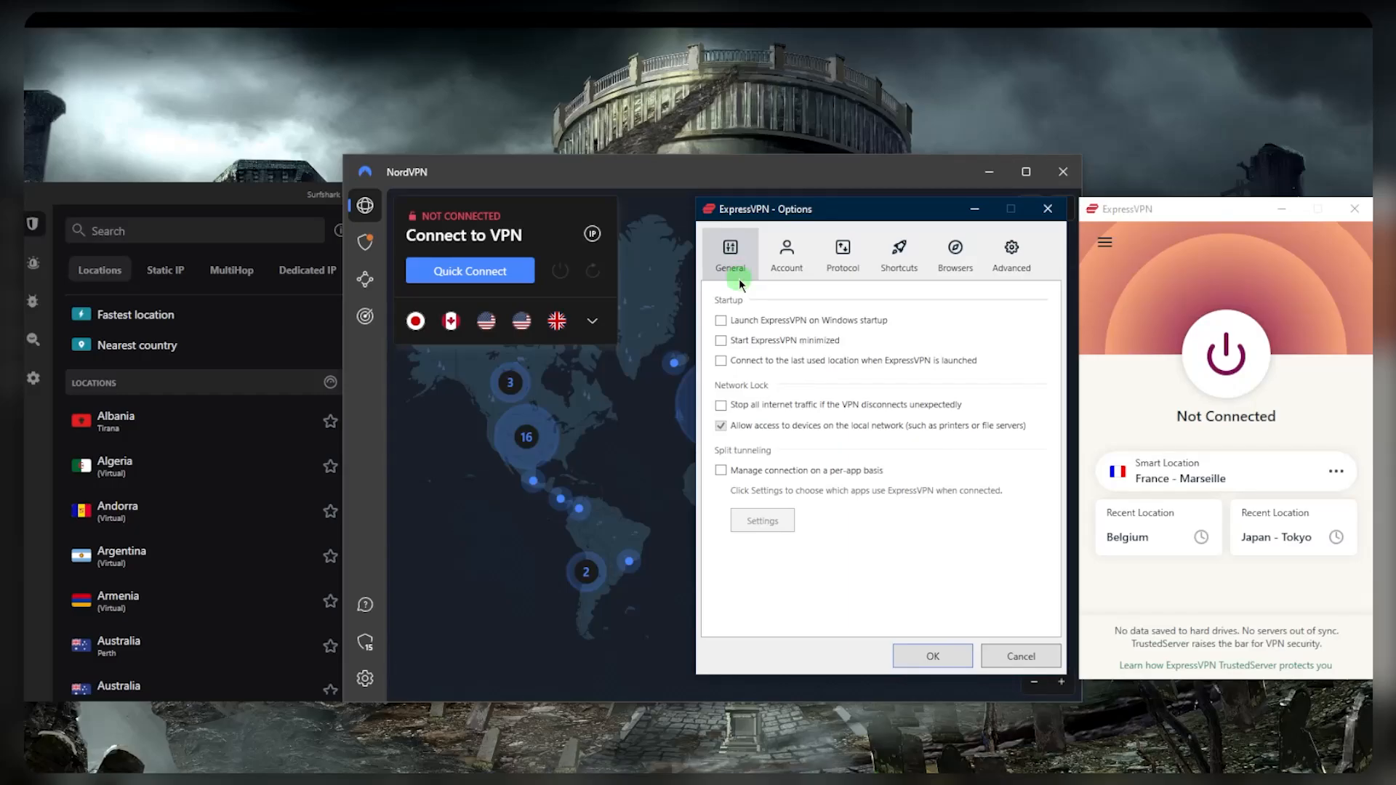
mouse_move(449, 321)
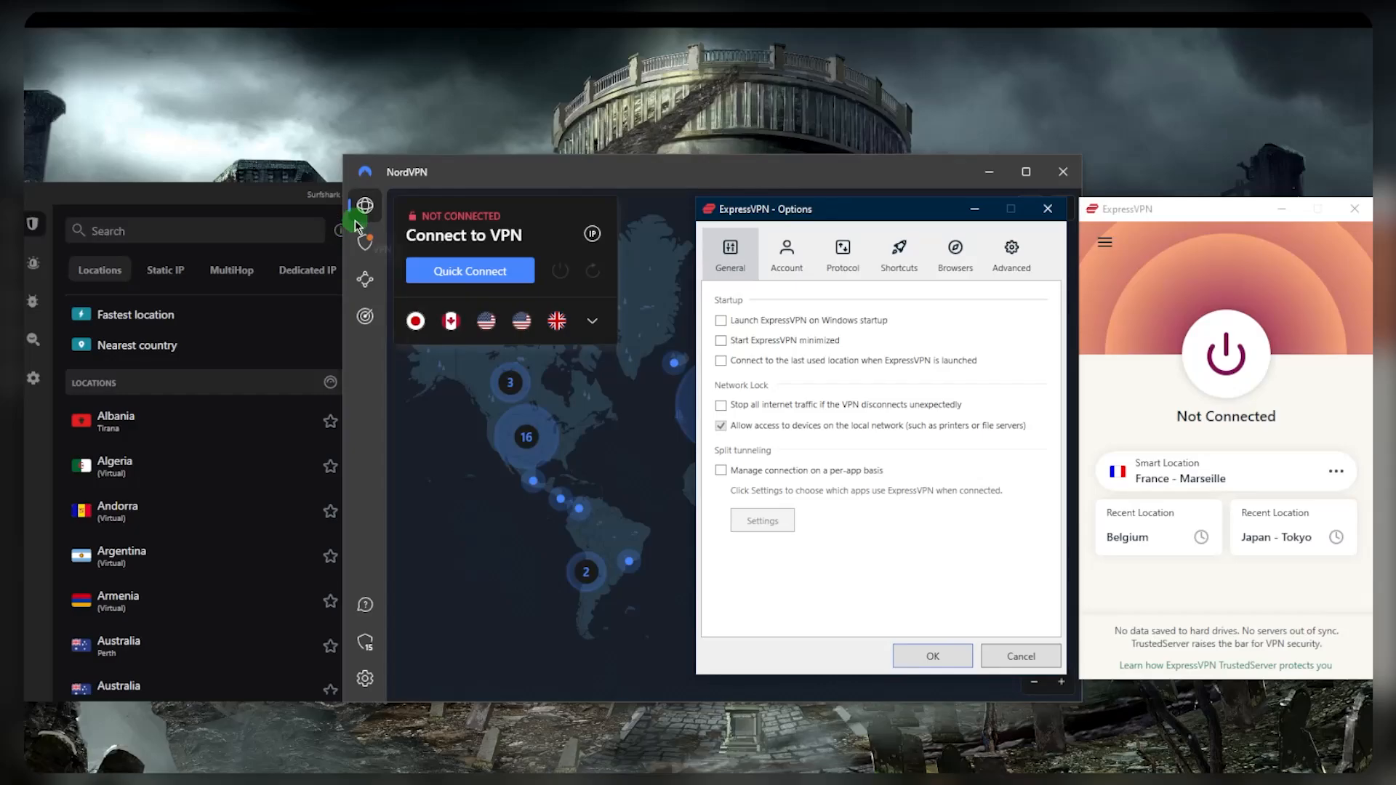
mouse_move(310, 274)
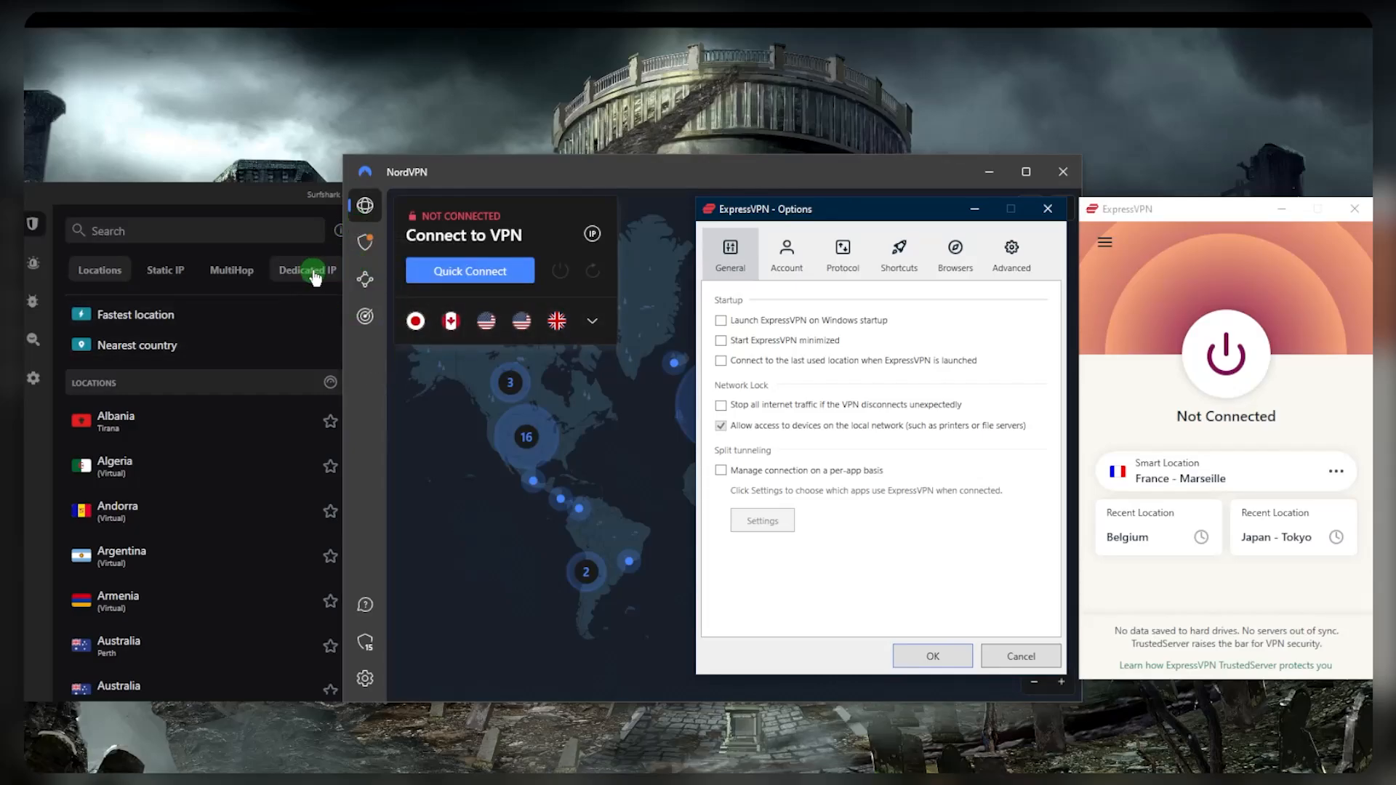
mouse_move(764, 374)
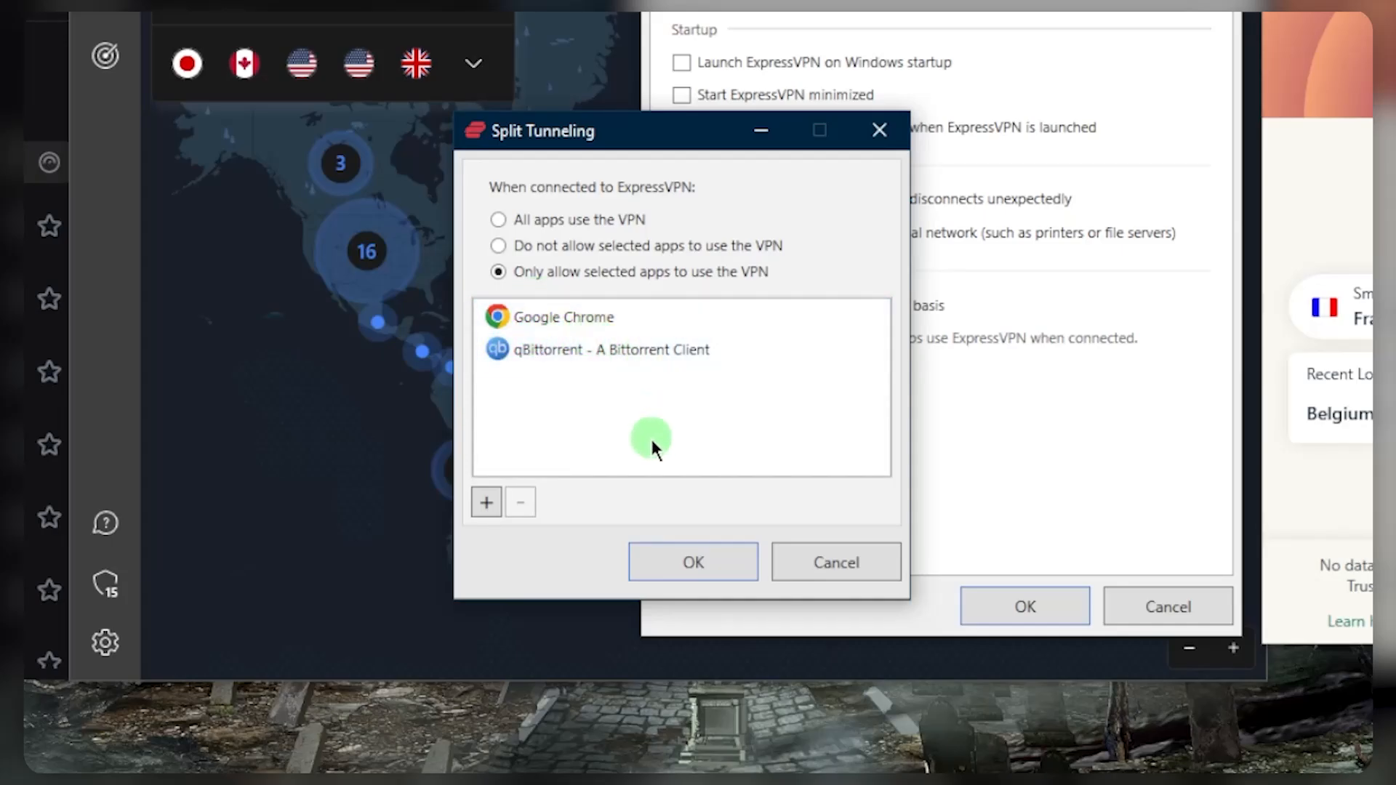
mouse_move(693, 562)
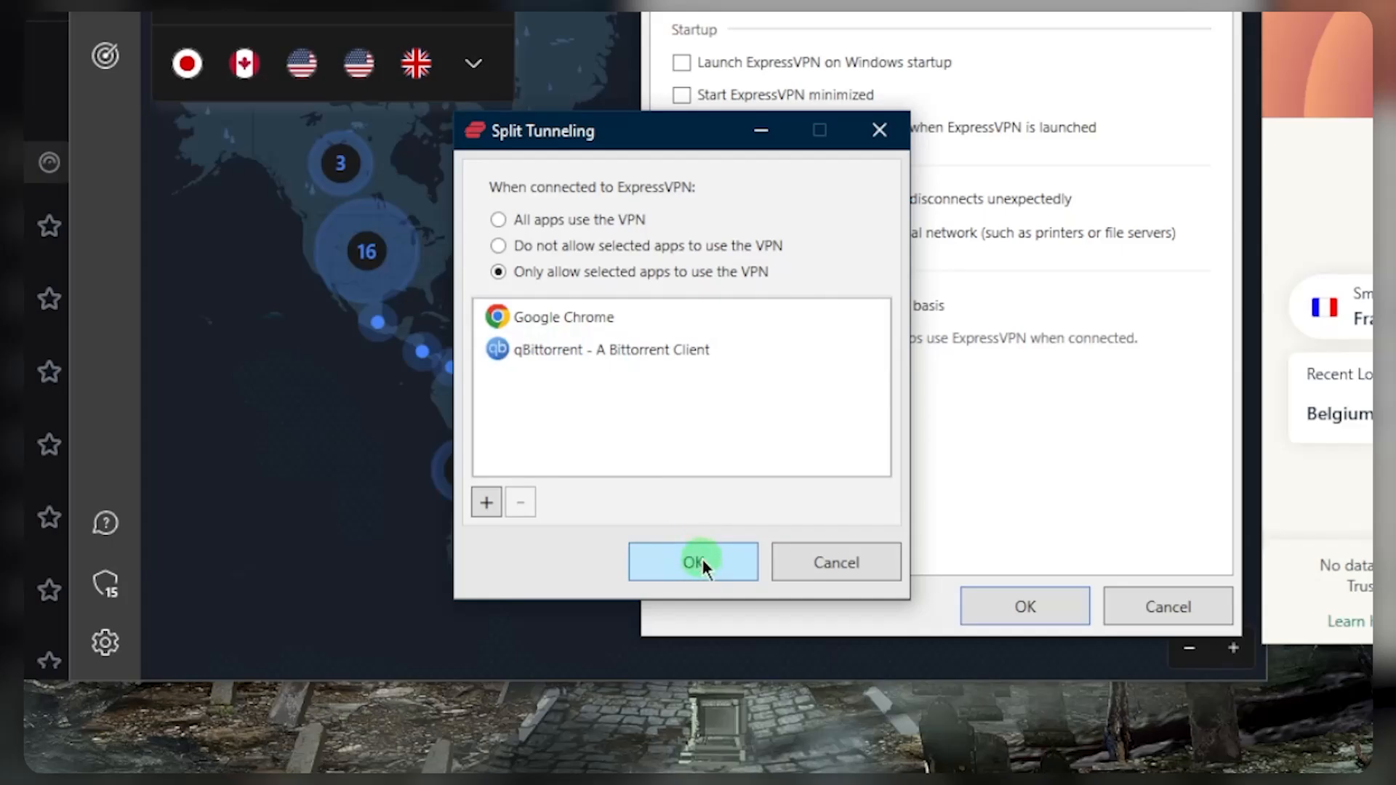
mouse_move(508, 271)
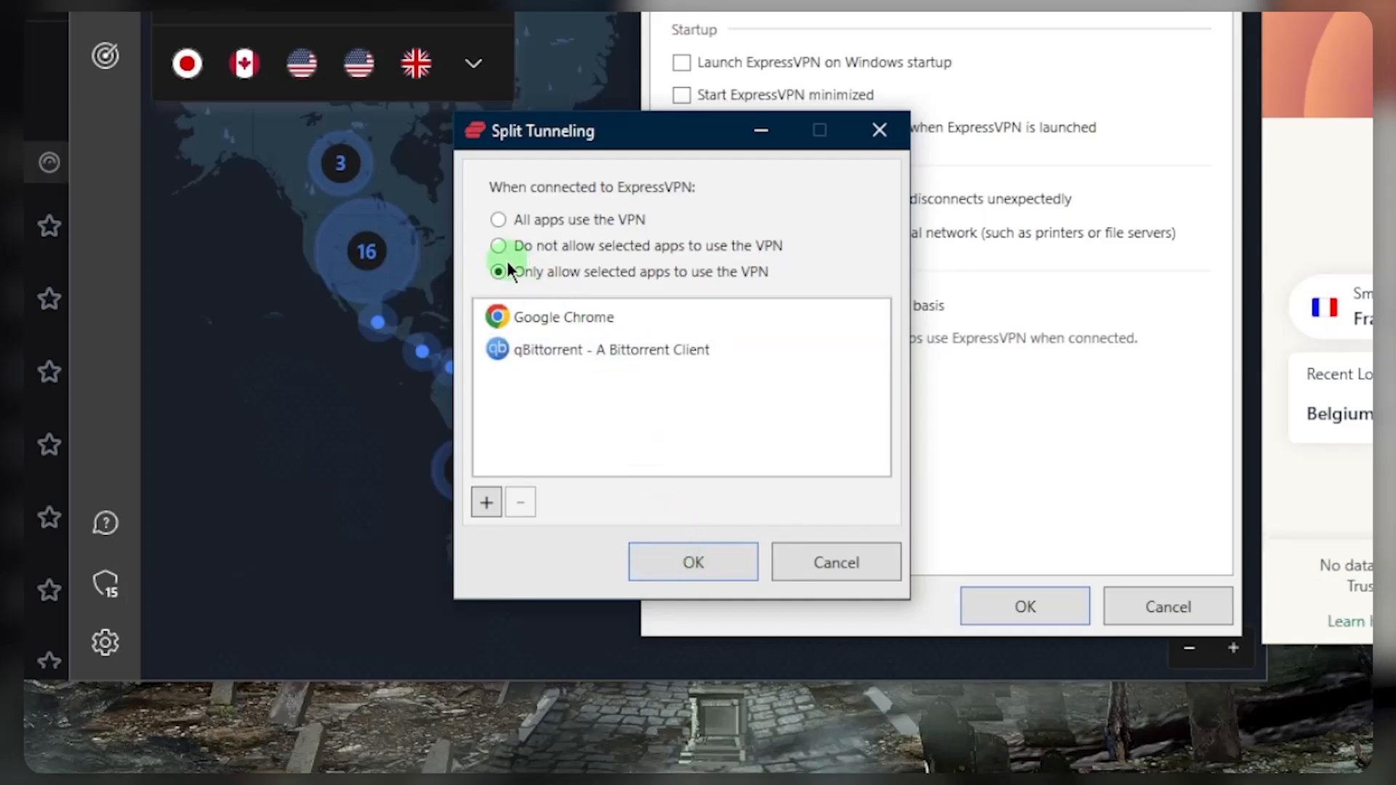
click(693, 562)
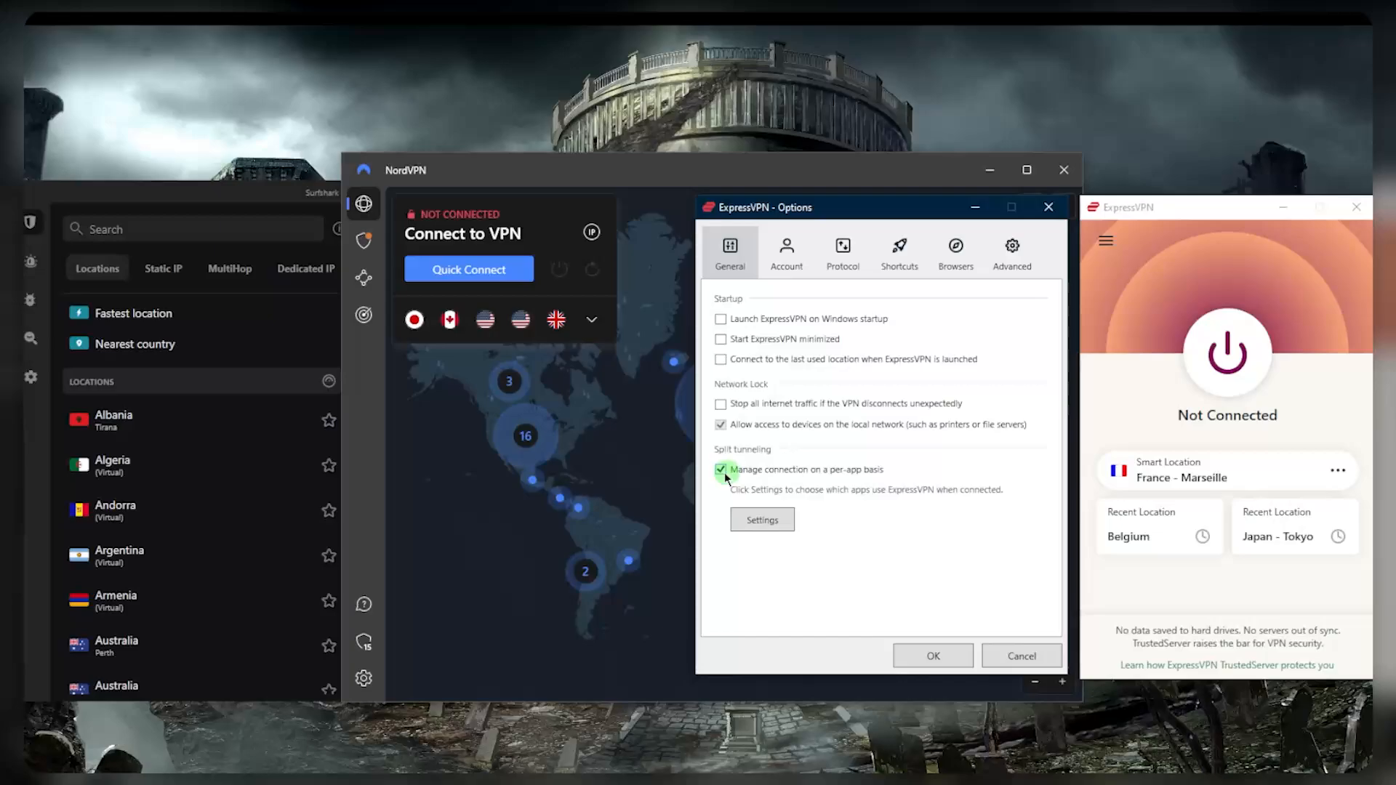
Apply and close ExpressVPN options, then glance at NordVPN's Meshnet page and return to map.
click(841, 253)
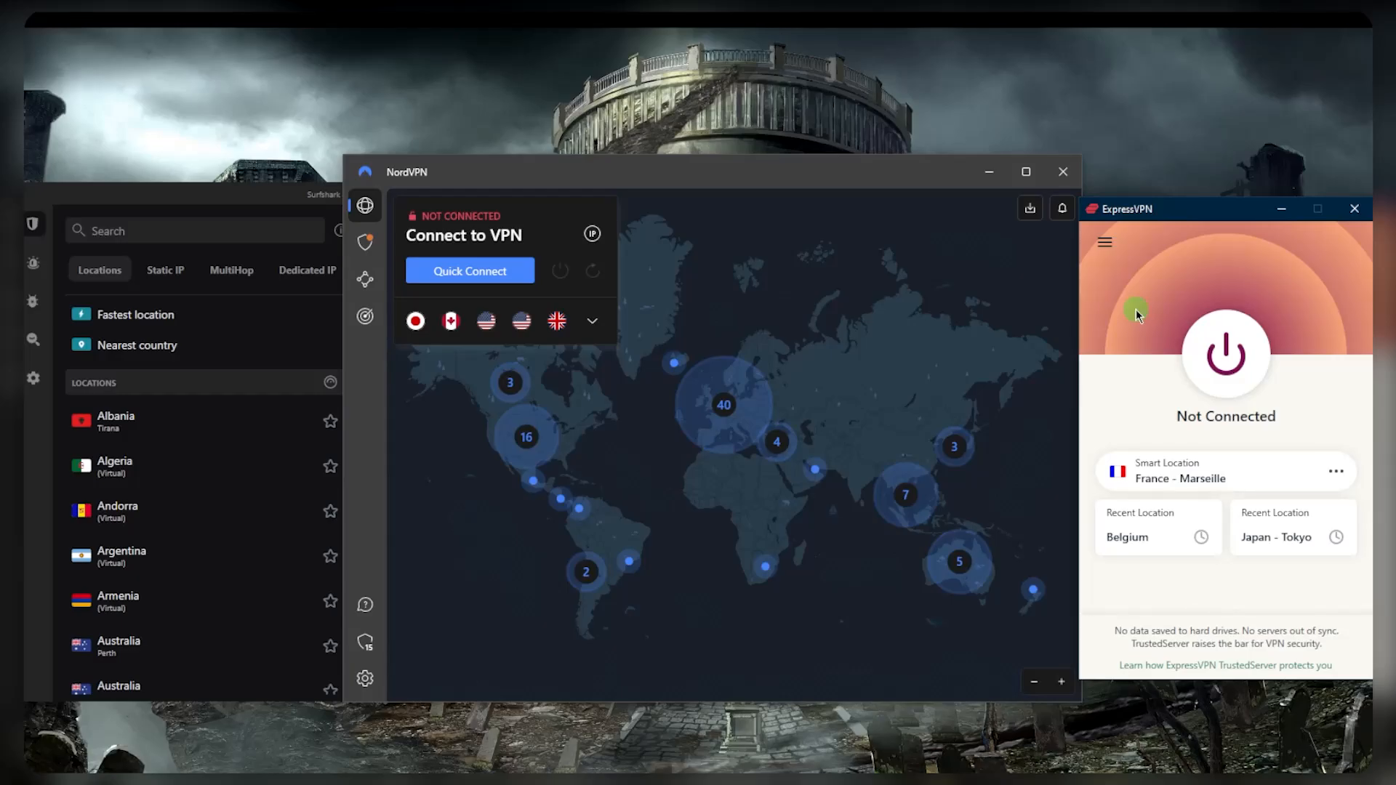
mouse_move(895, 390)
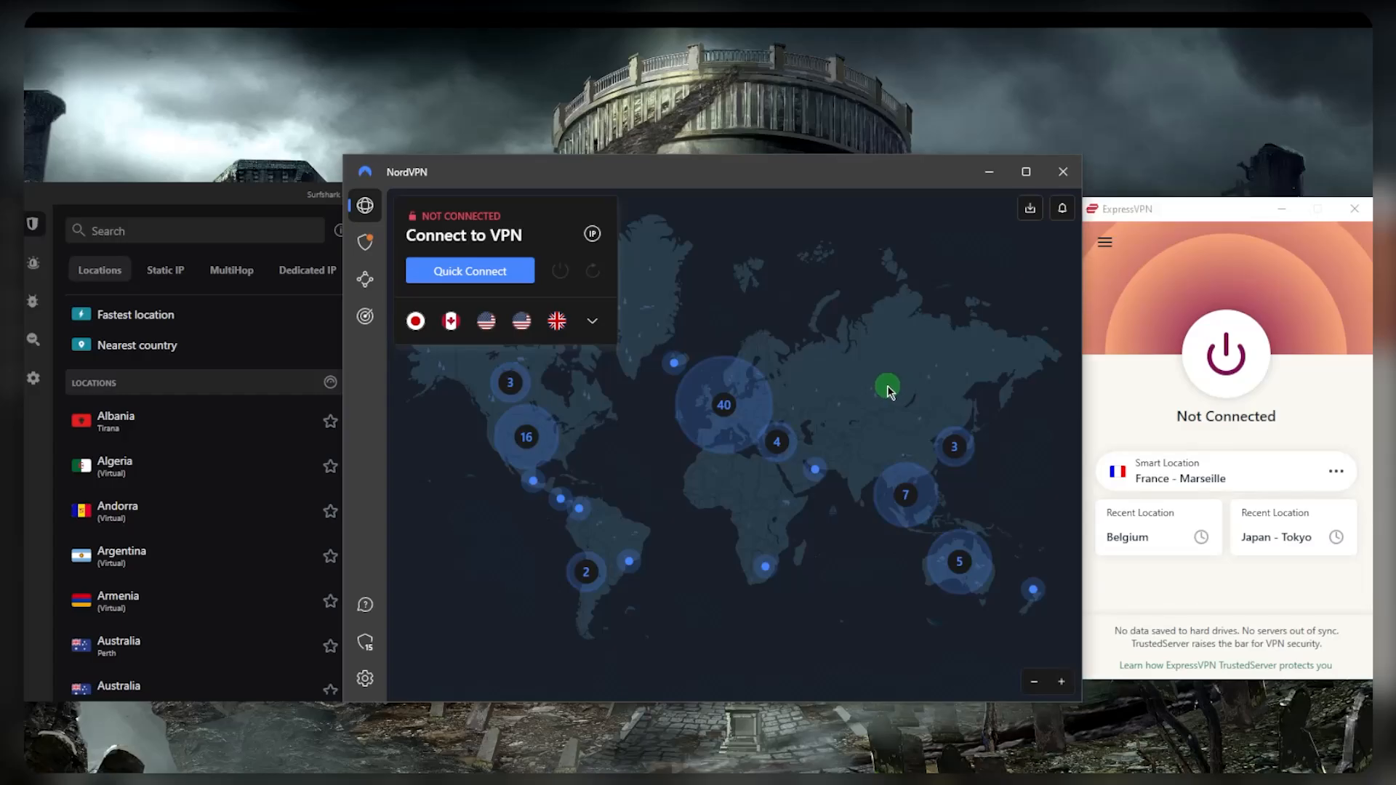
mouse_move(844, 343)
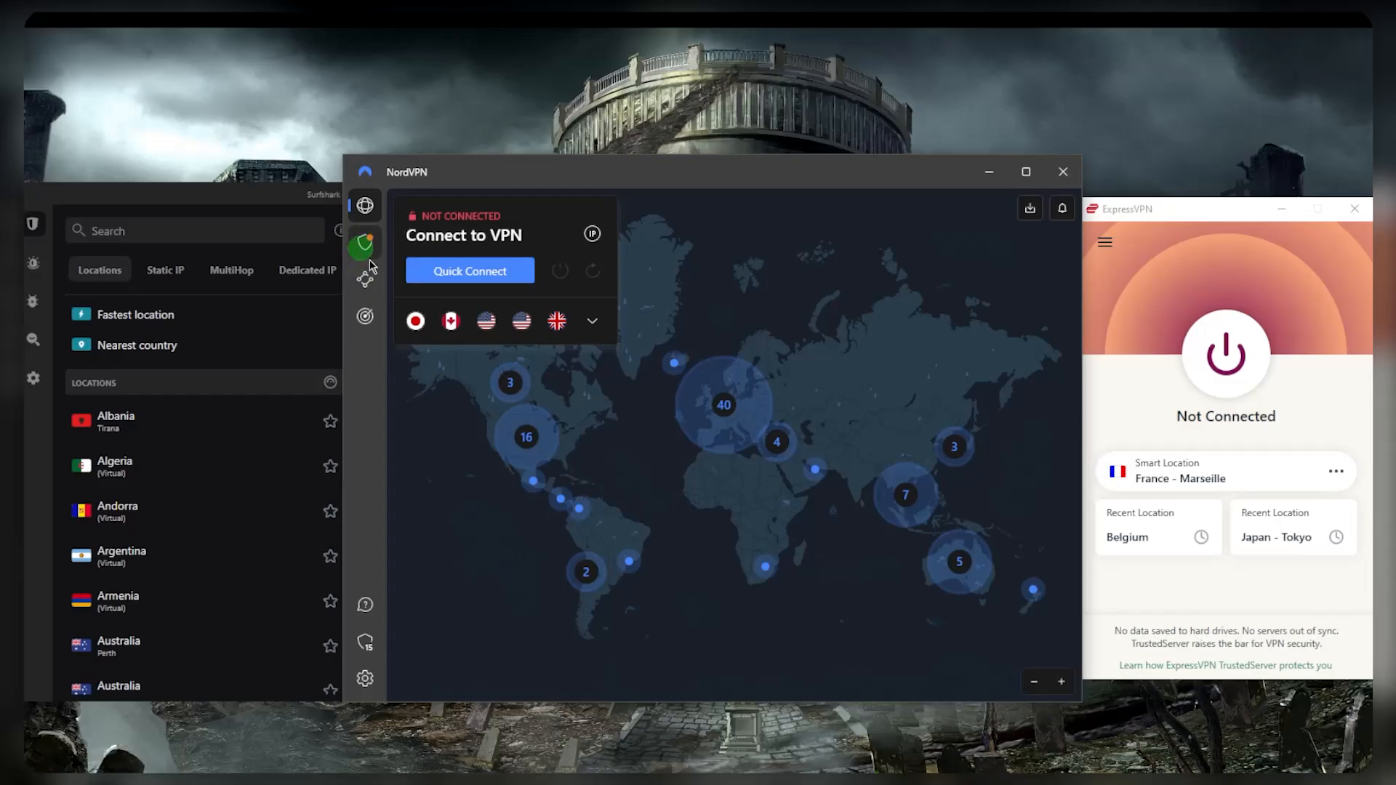
click(364, 279)
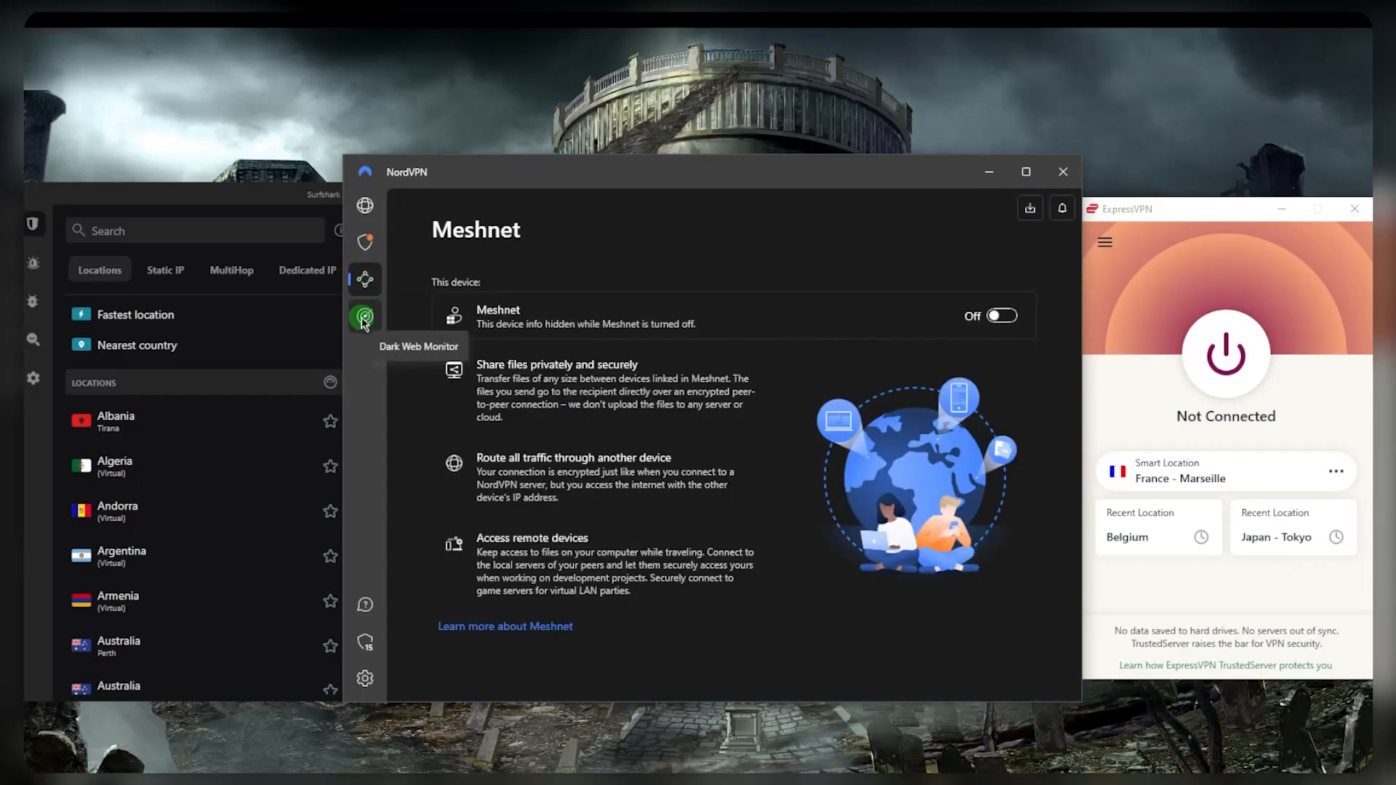
click(364, 205)
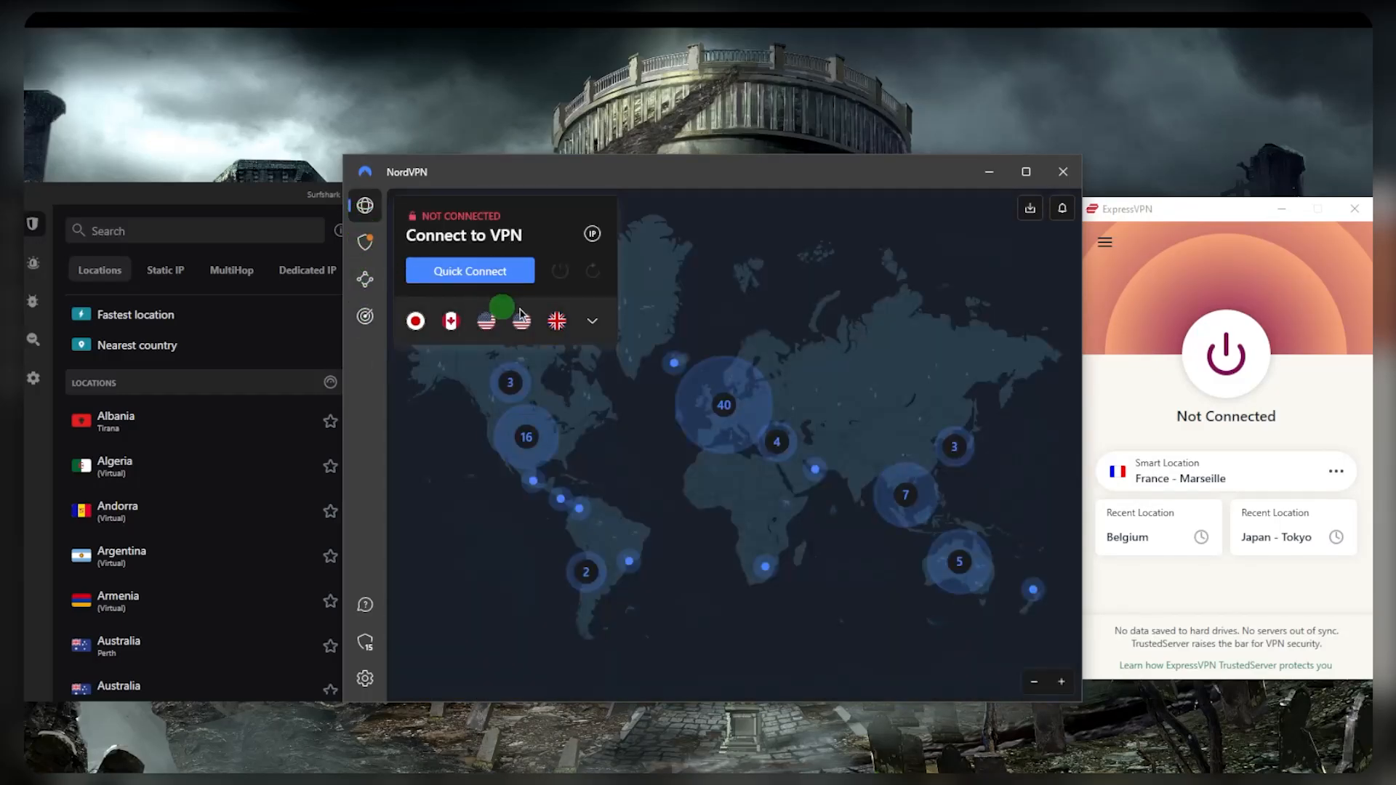
mouse_move(815, 321)
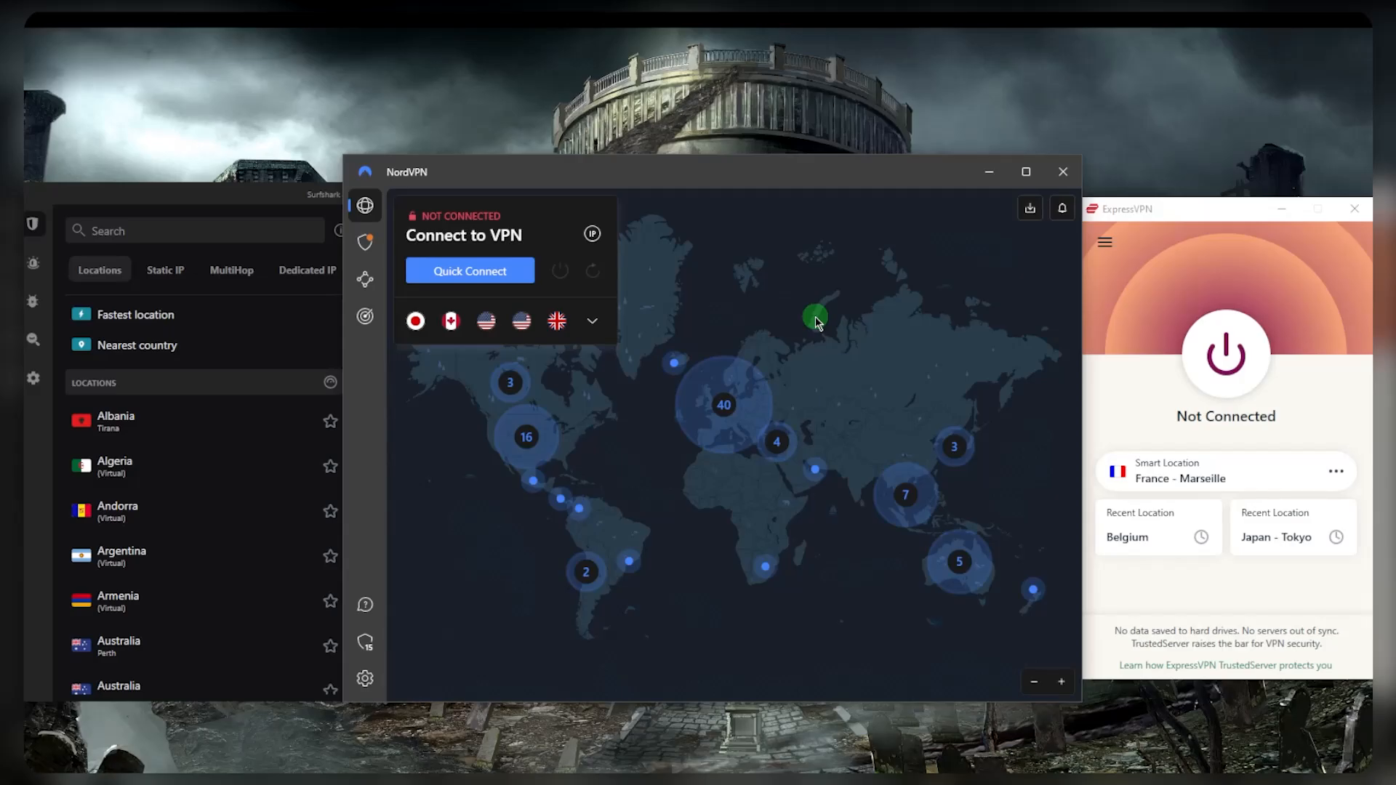
mouse_move(844, 321)
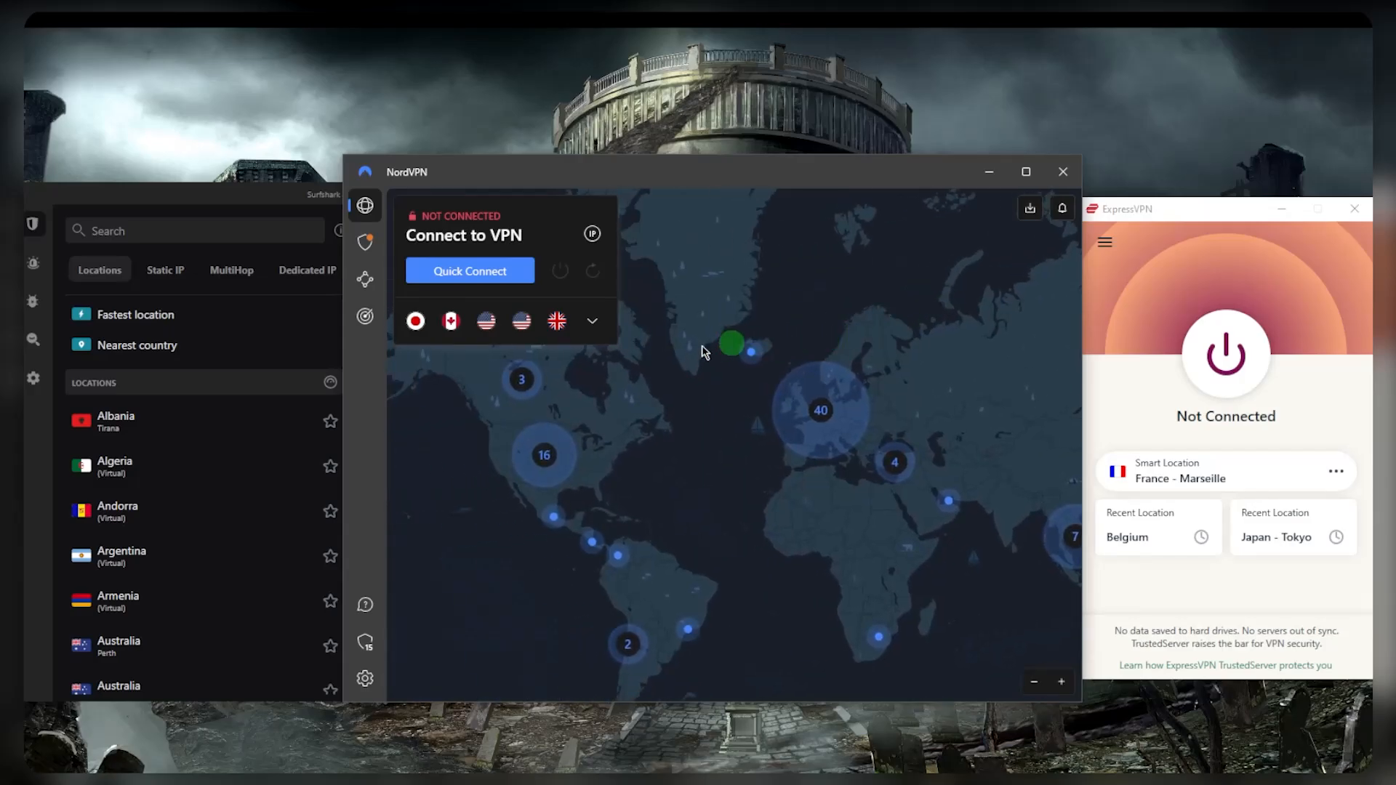
Expand, collapse and re-expand NordVPN's location list of specialty servers, Meshnet devices and countries.
click(590, 321)
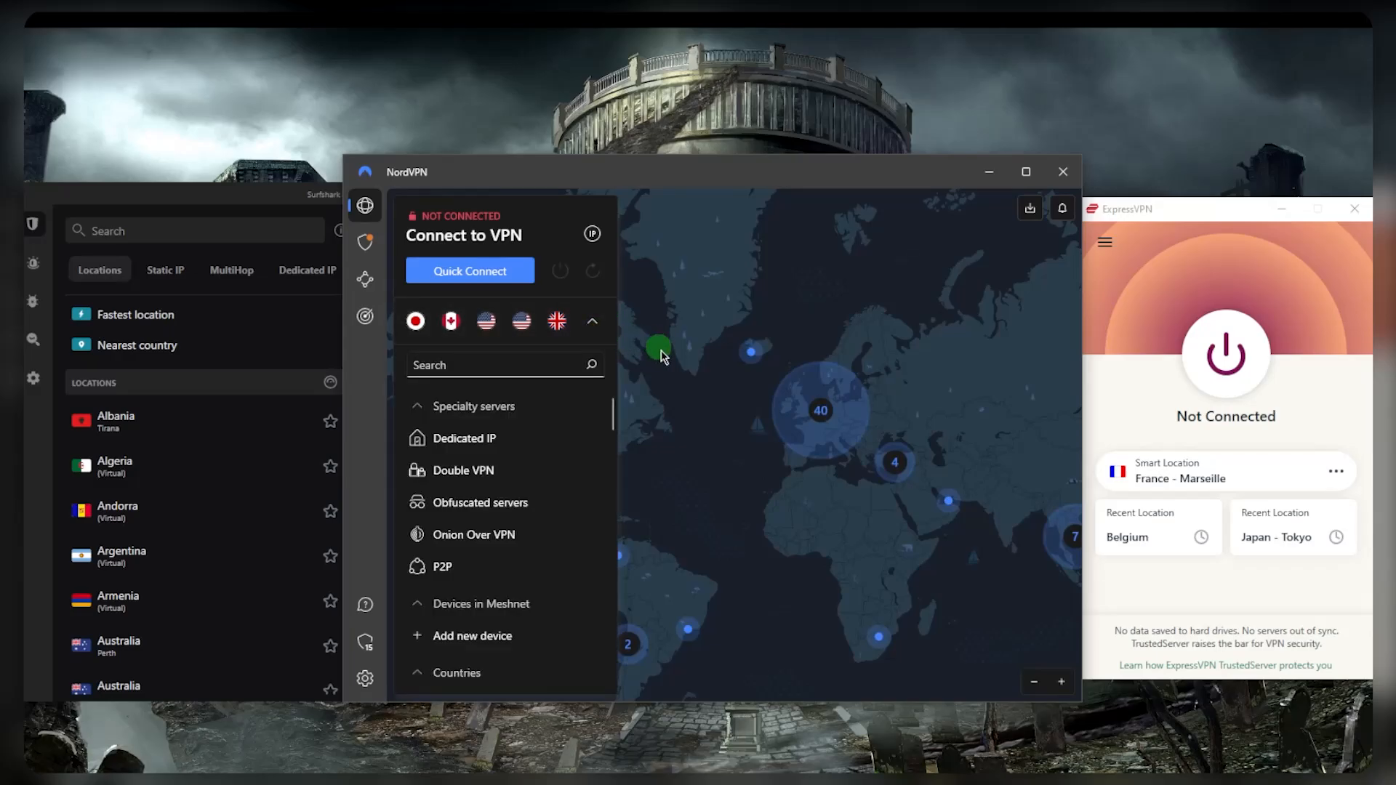
mouse_move(527, 500)
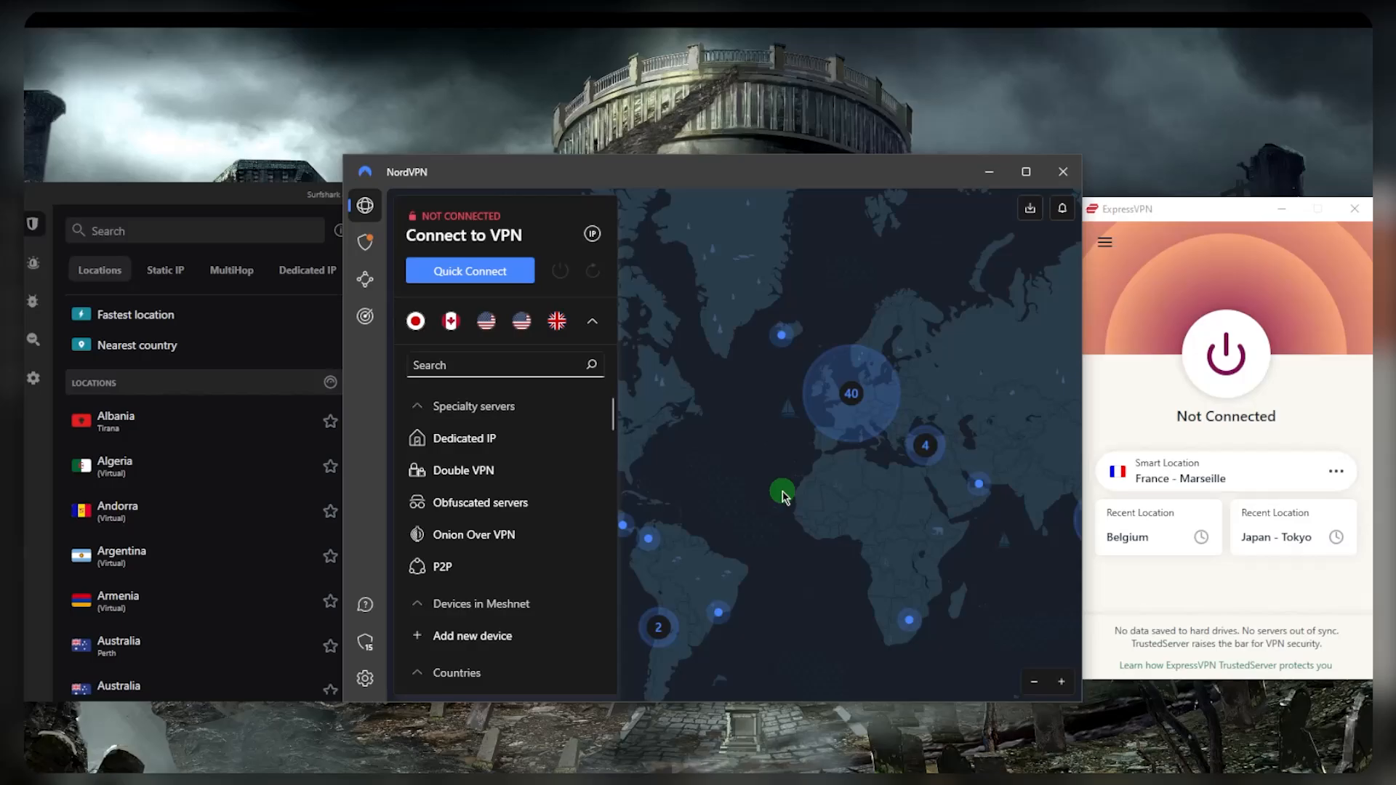
mouse_move(750, 487)
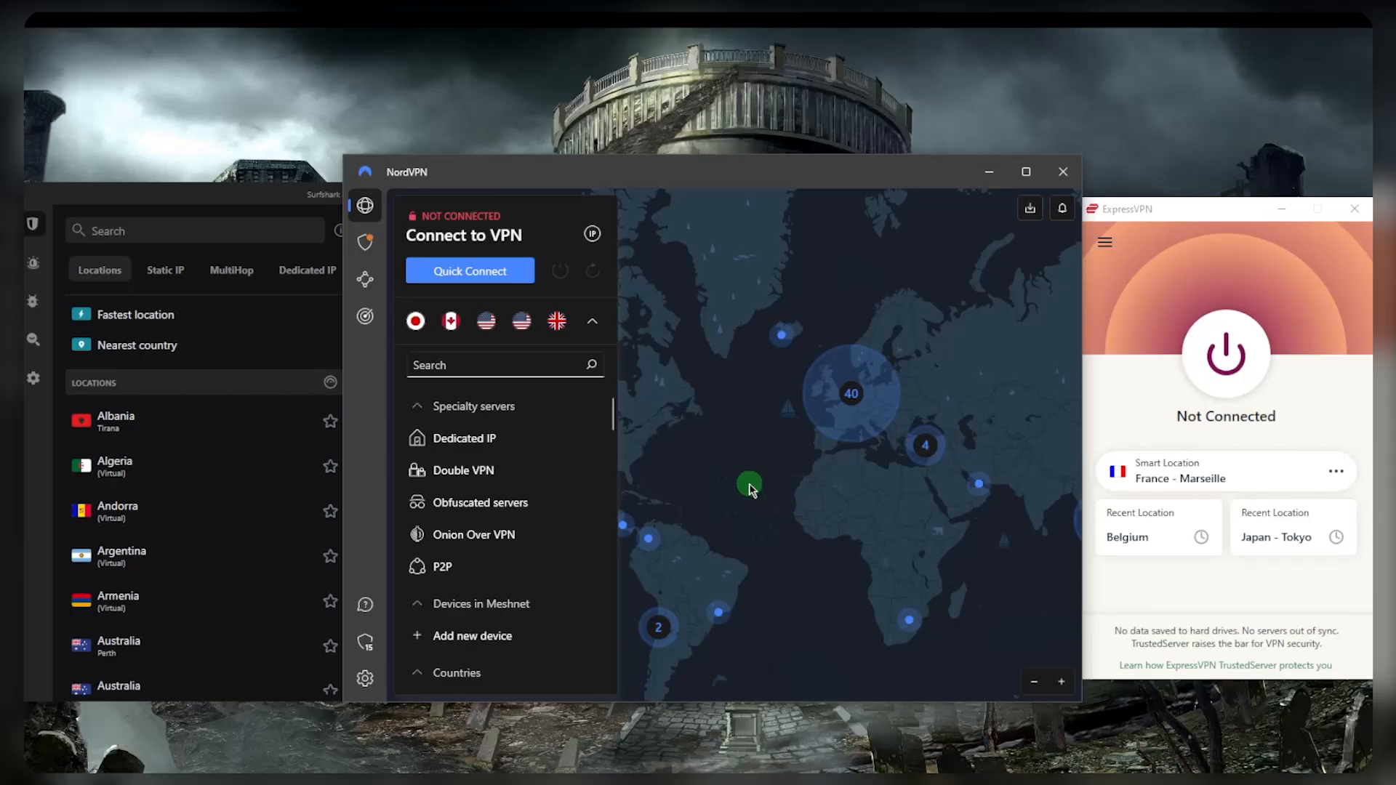
mouse_move(753, 479)
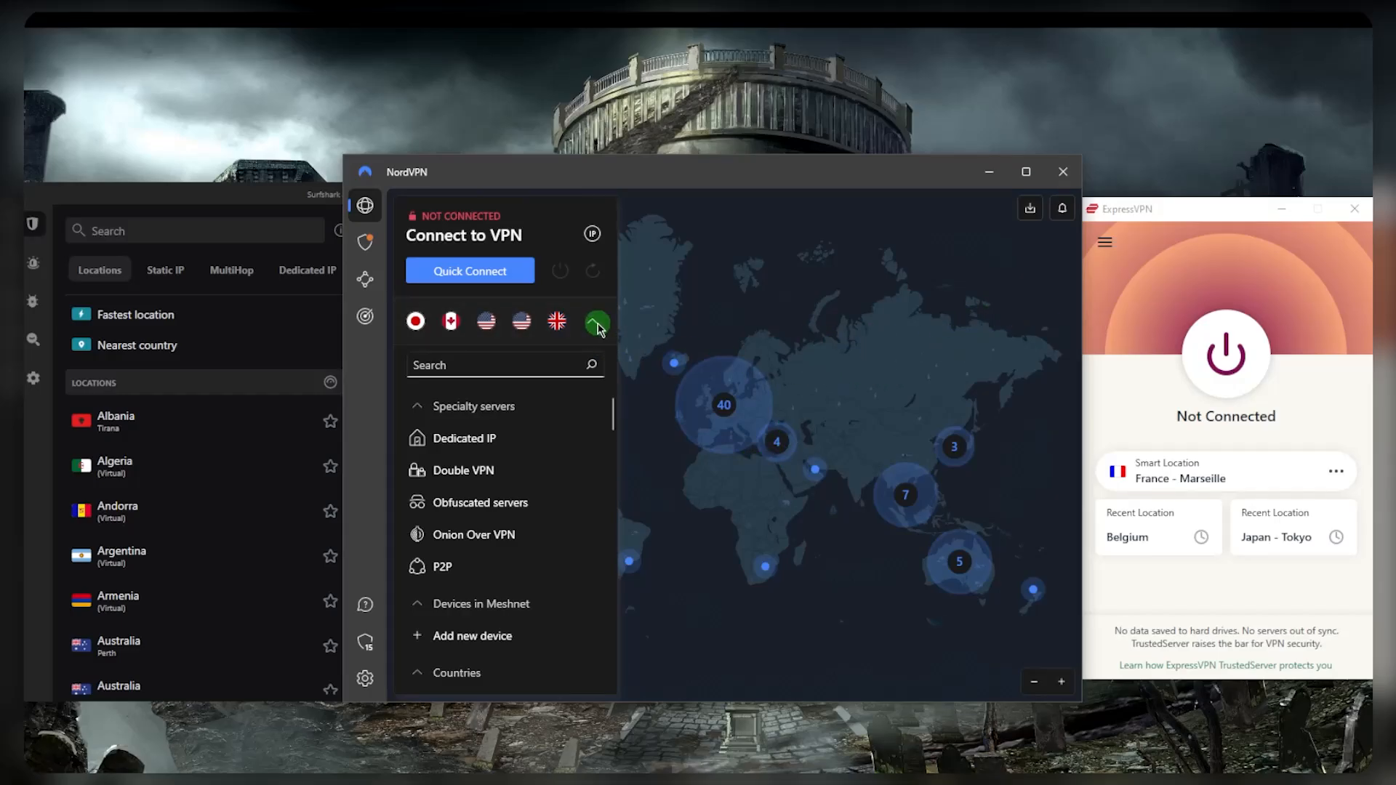
click(596, 322)
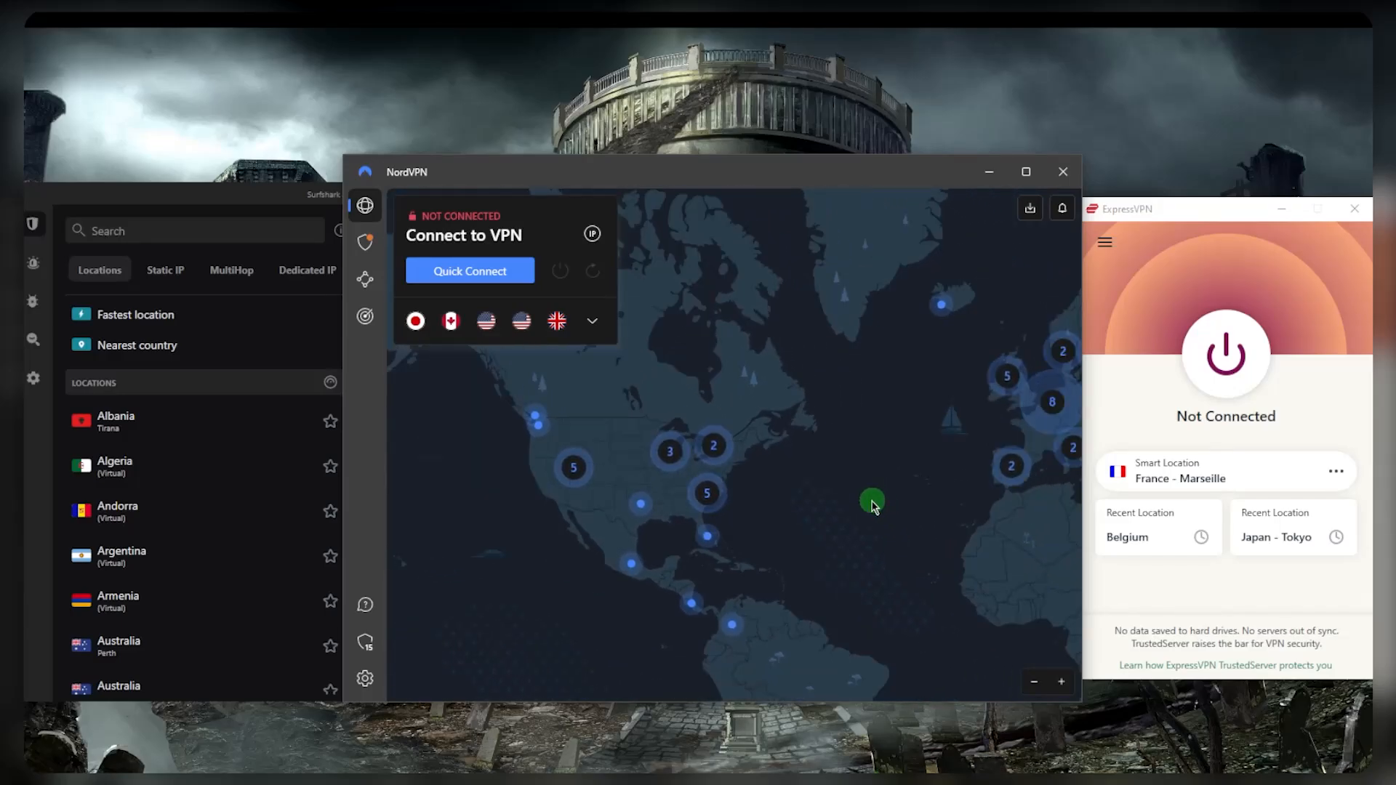
click(591, 321)
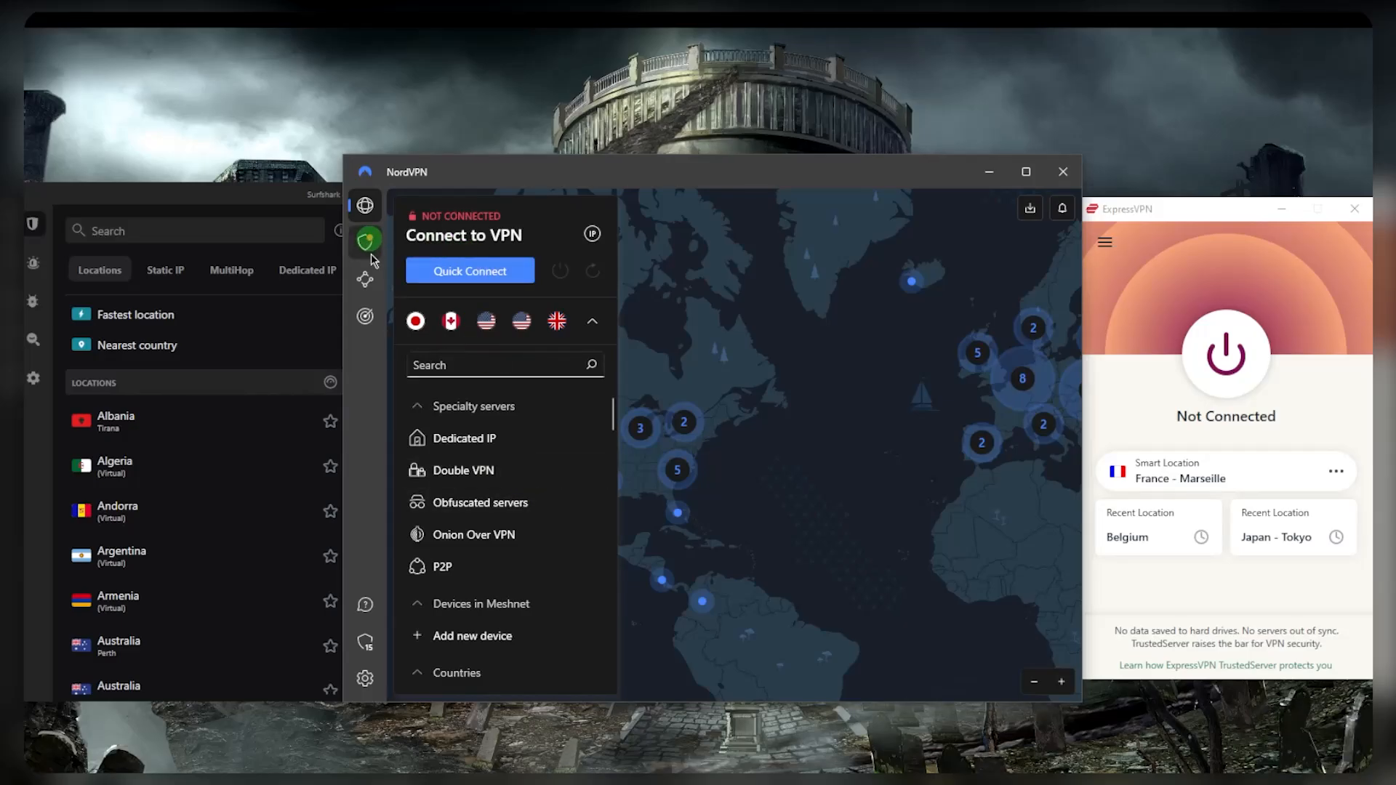
Tour NordVPN's Threat Protection, Meshnet and Dark Web Monitor pages, then open Connection settings.
click(364, 241)
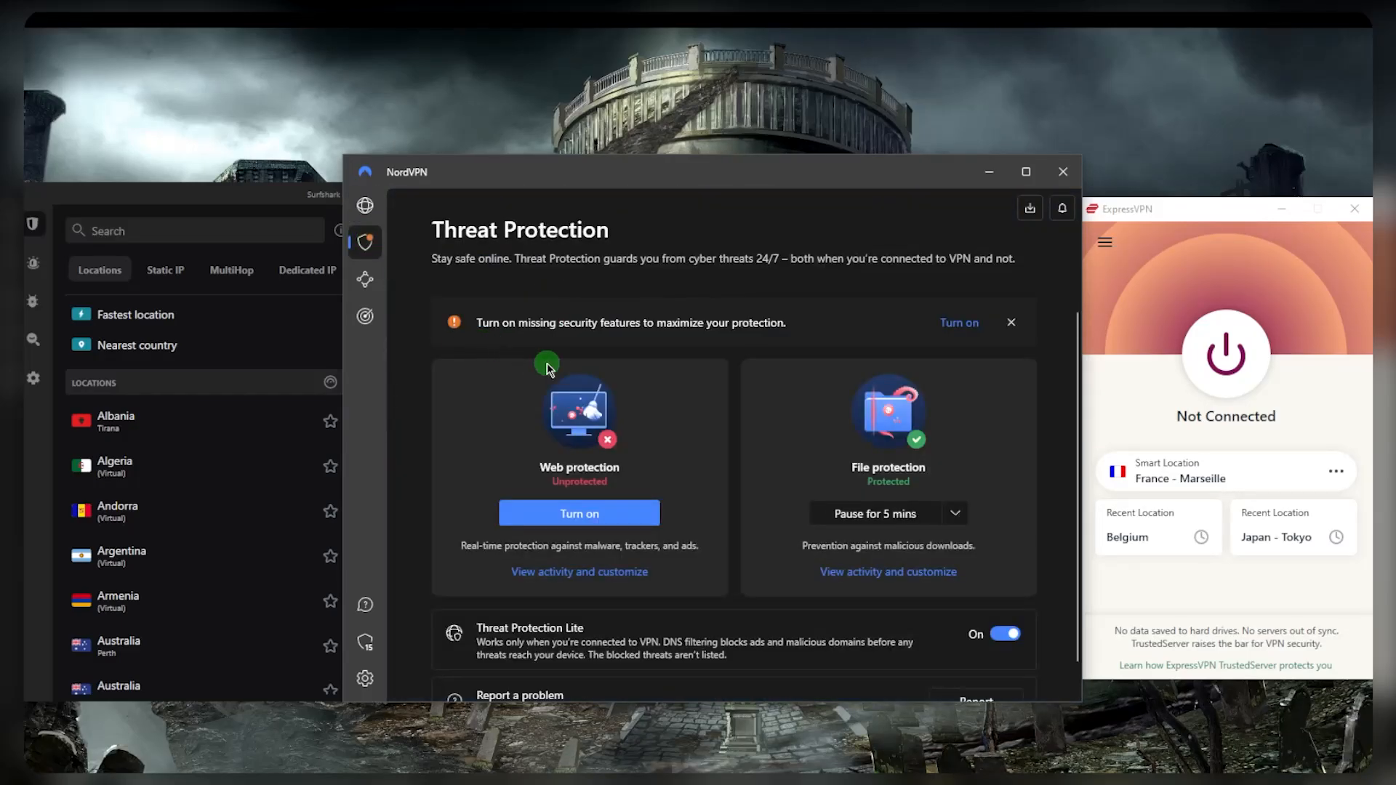
mouse_move(392, 289)
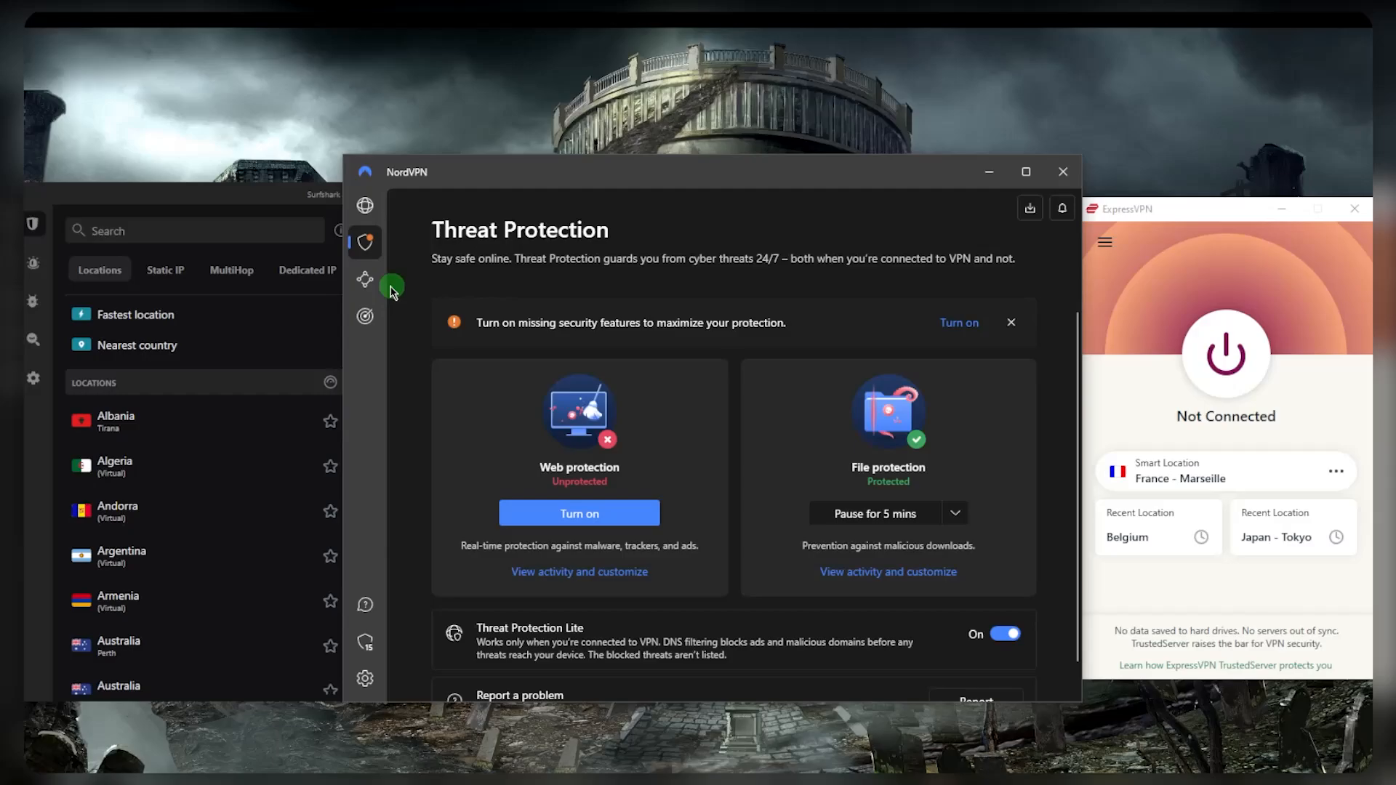
click(364, 278)
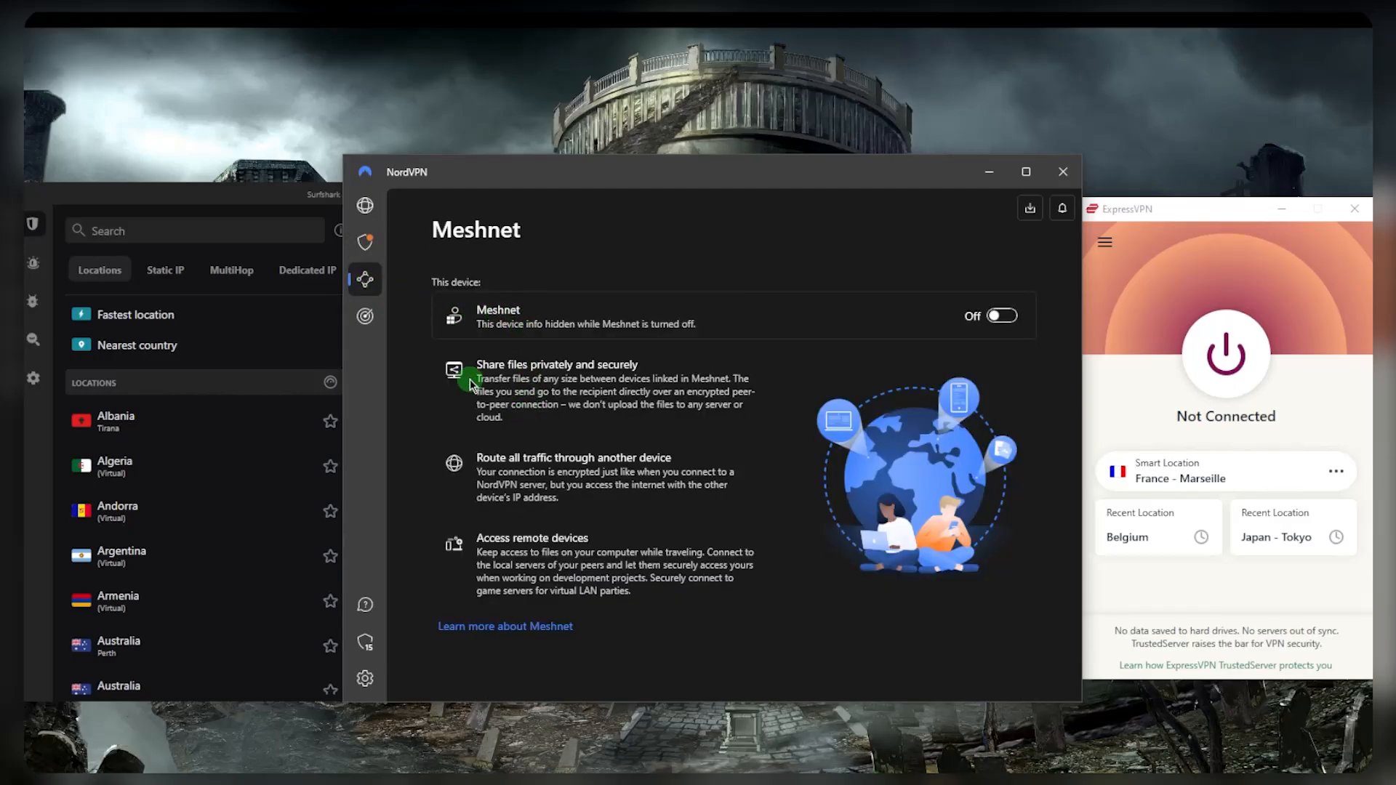
mouse_move(519, 381)
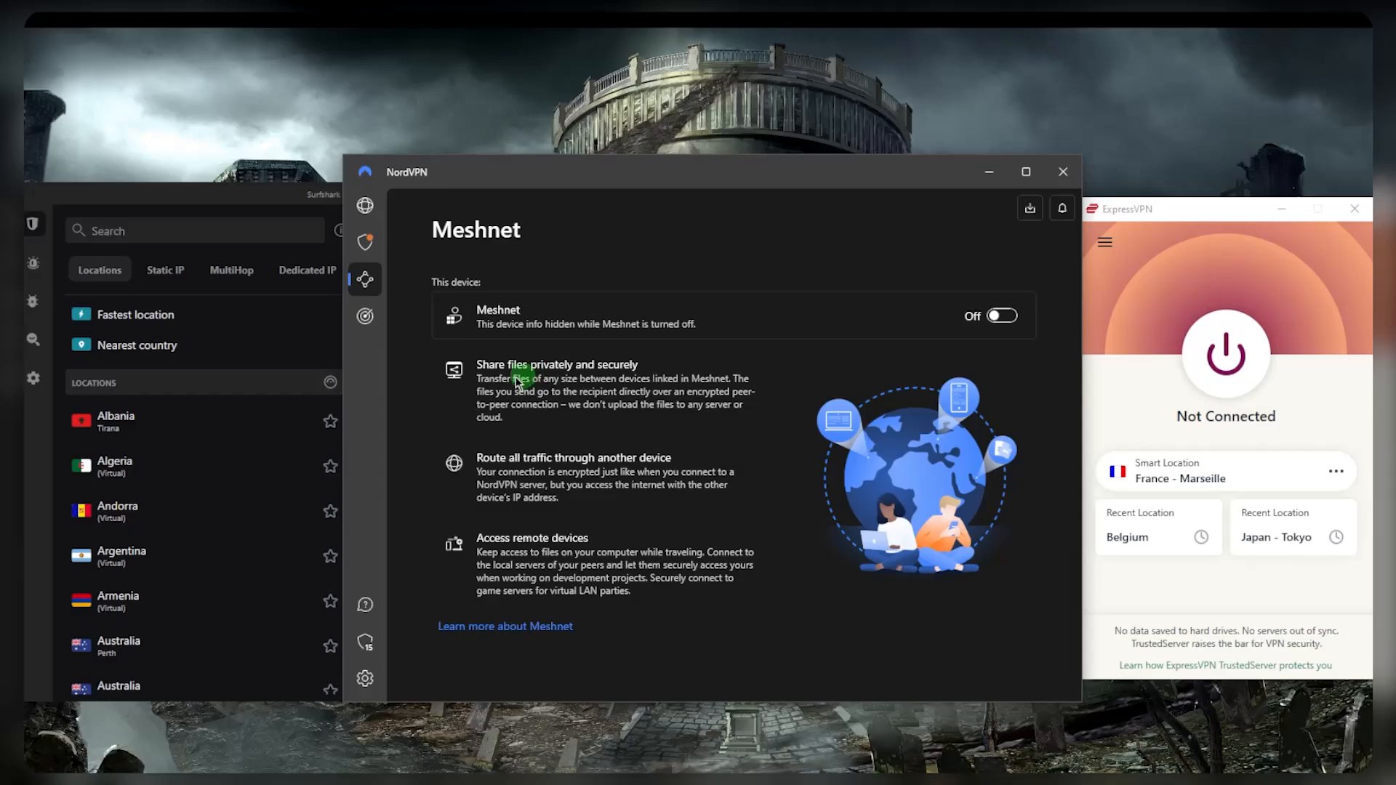
click(364, 316)
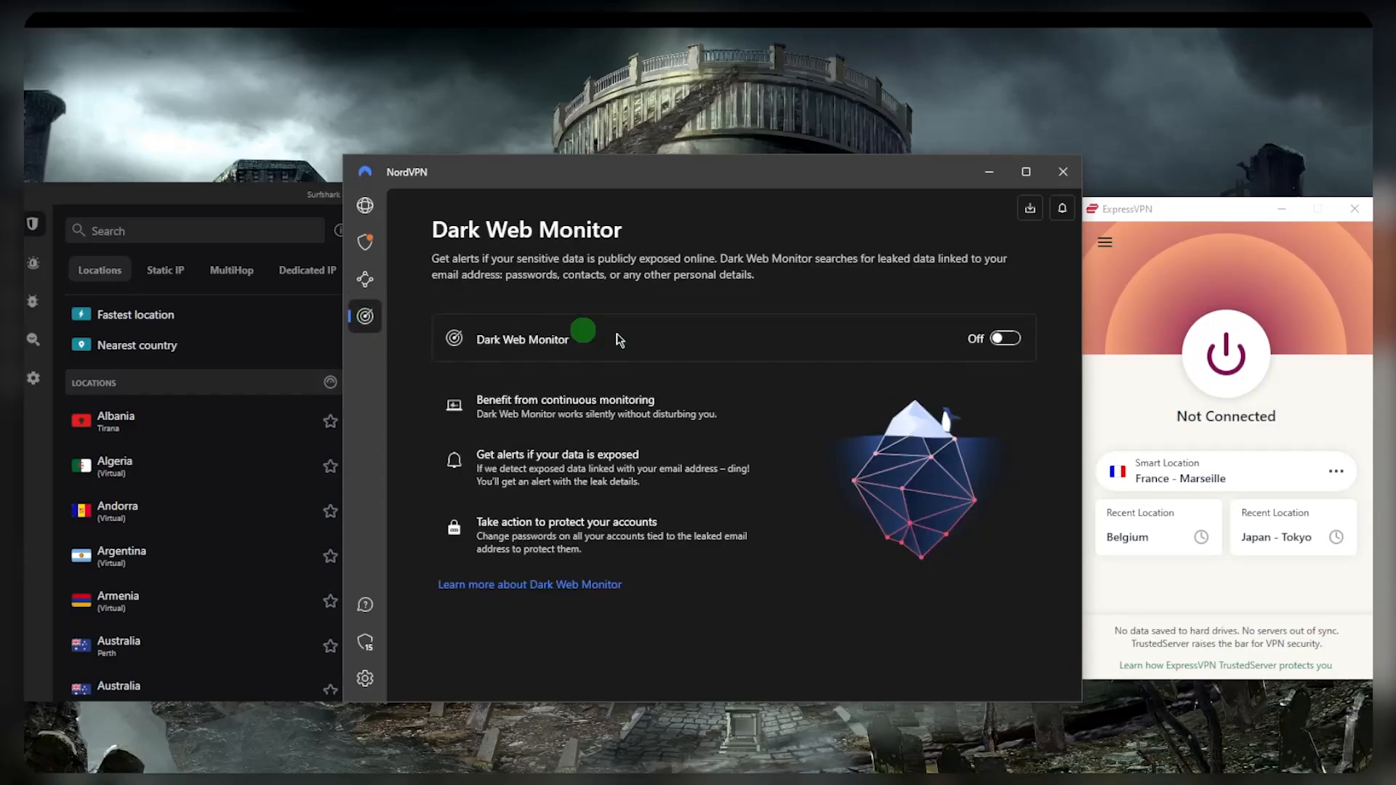
mouse_move(671, 354)
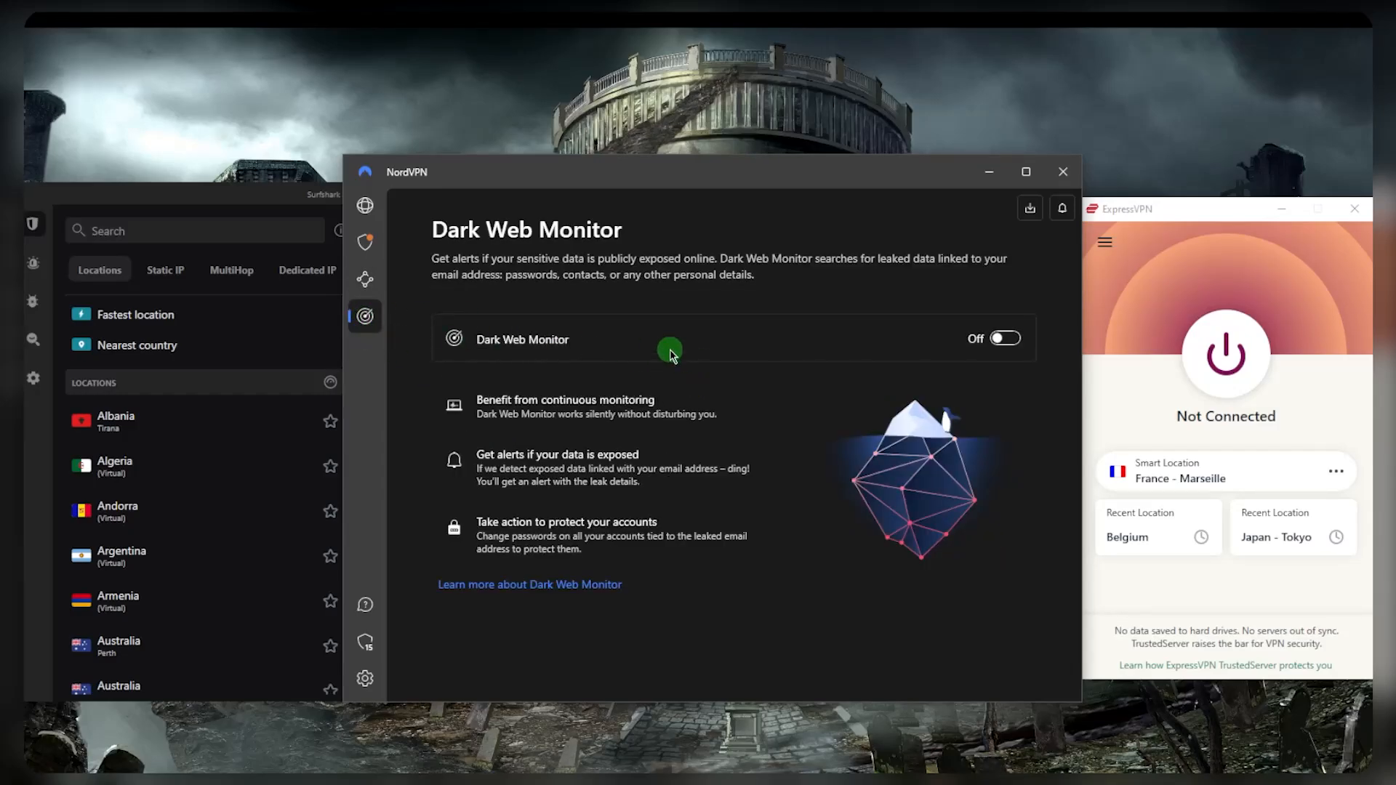
click(364, 678)
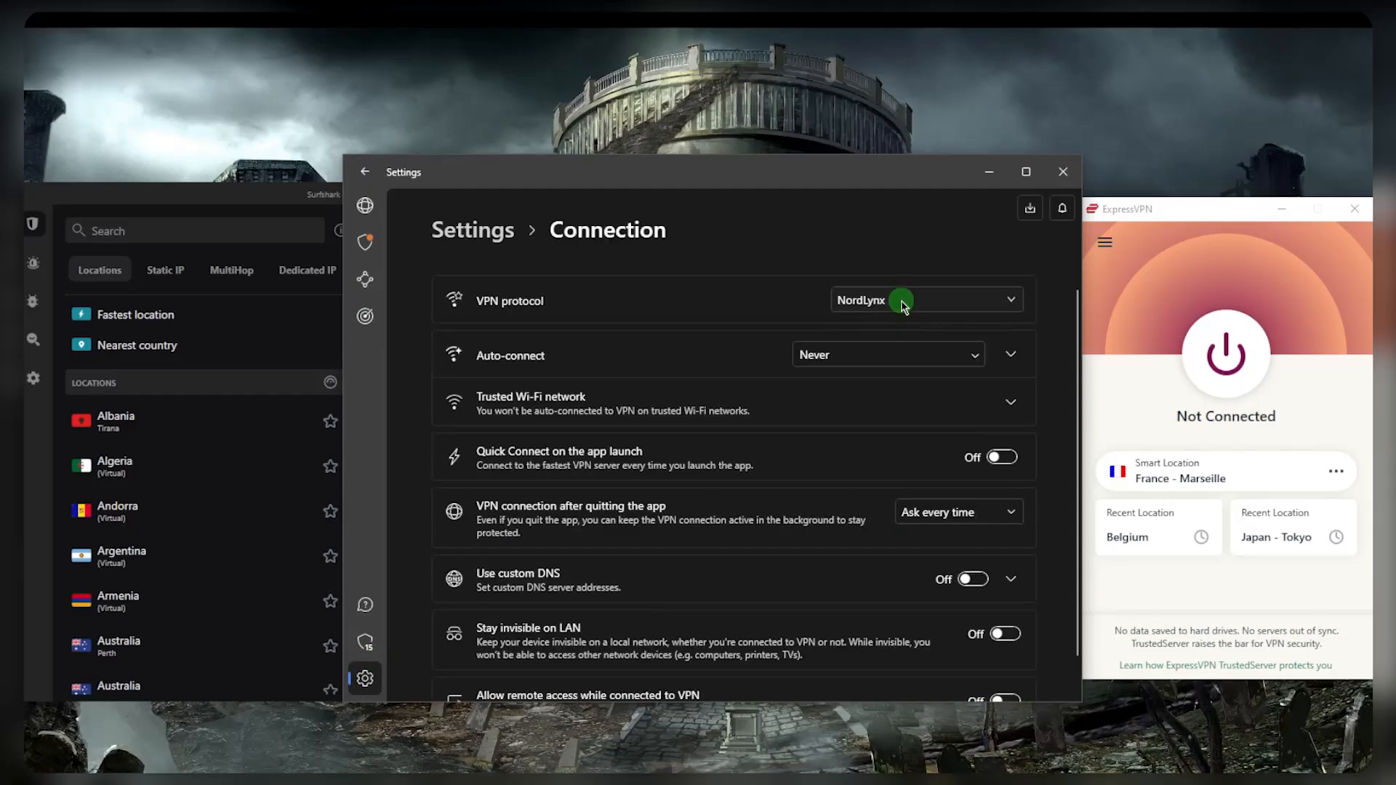
mouse_move(785, 270)
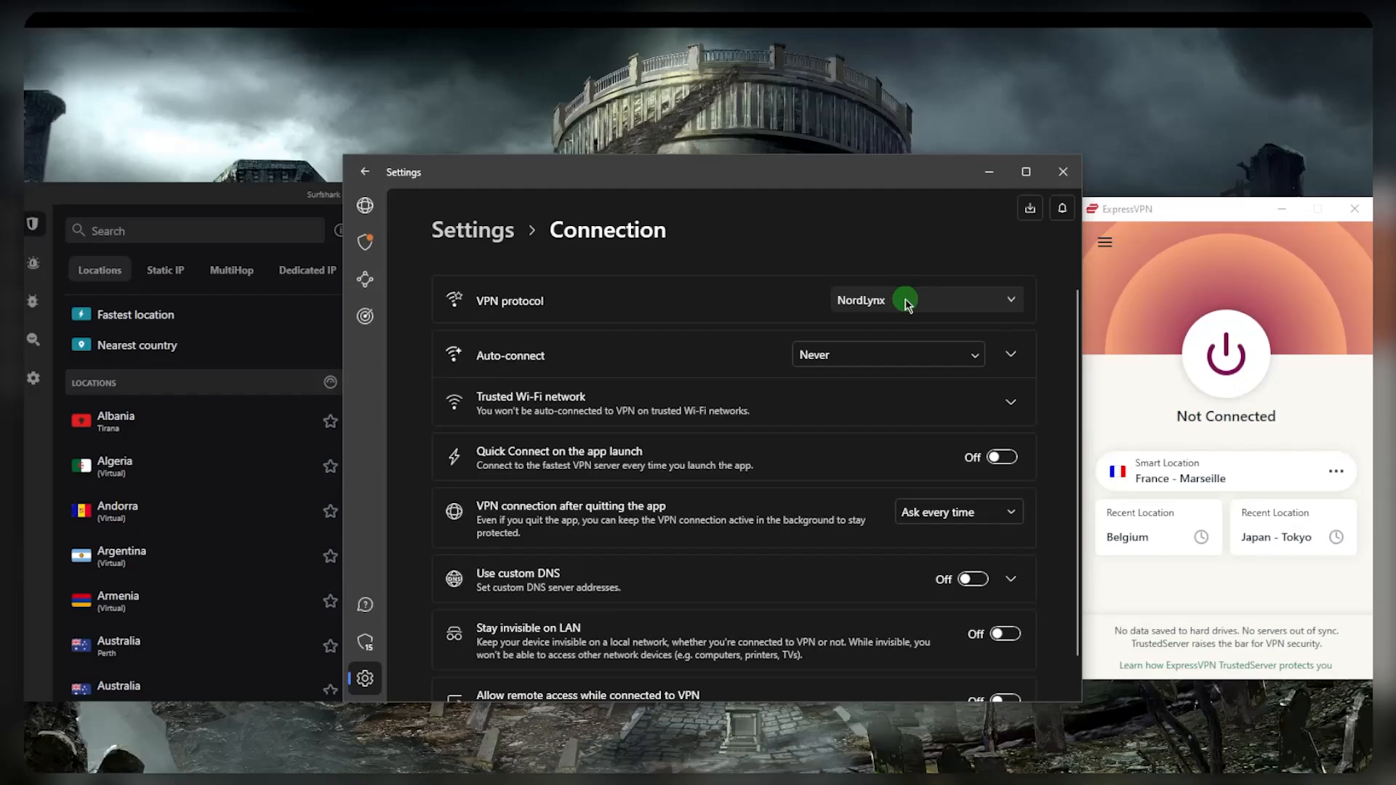
mouse_move(1016, 310)
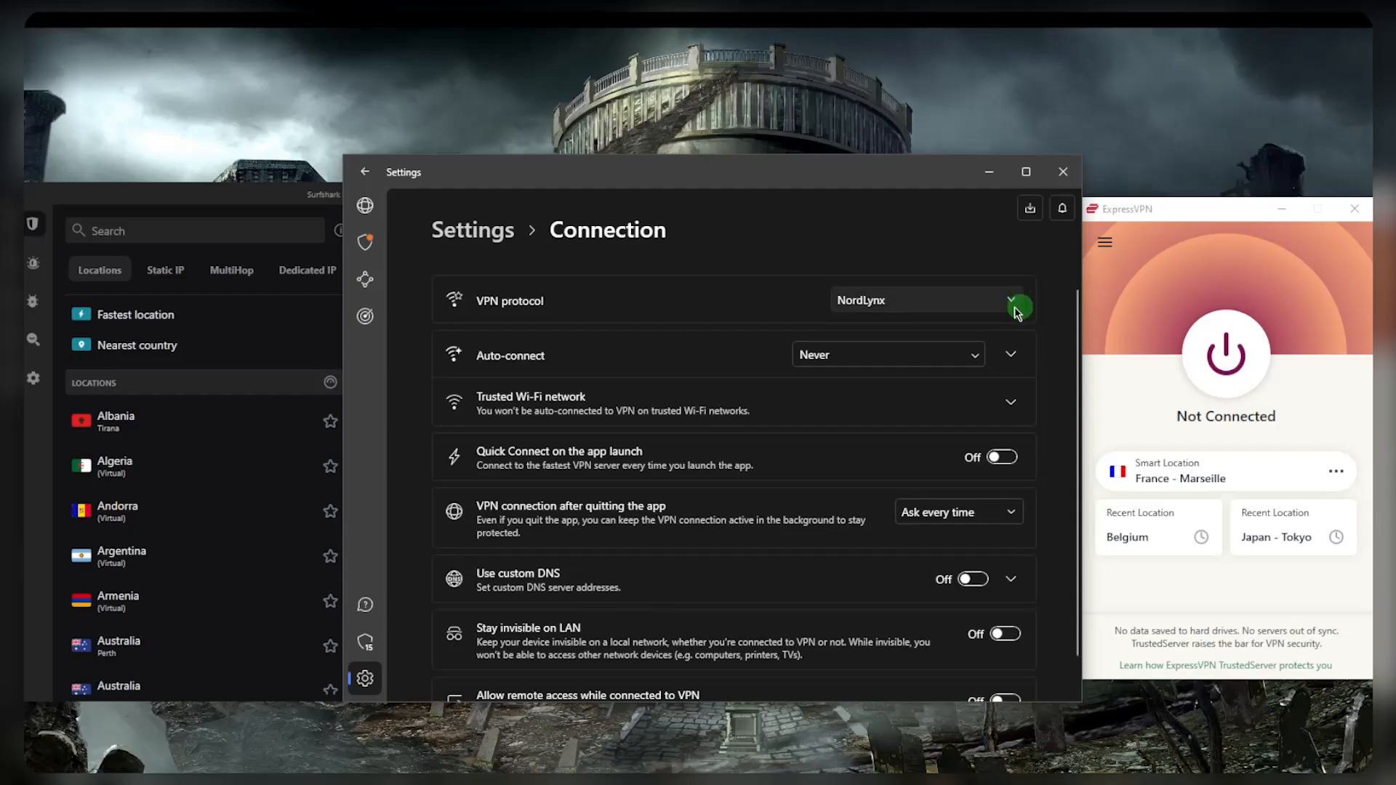
mouse_move(912, 319)
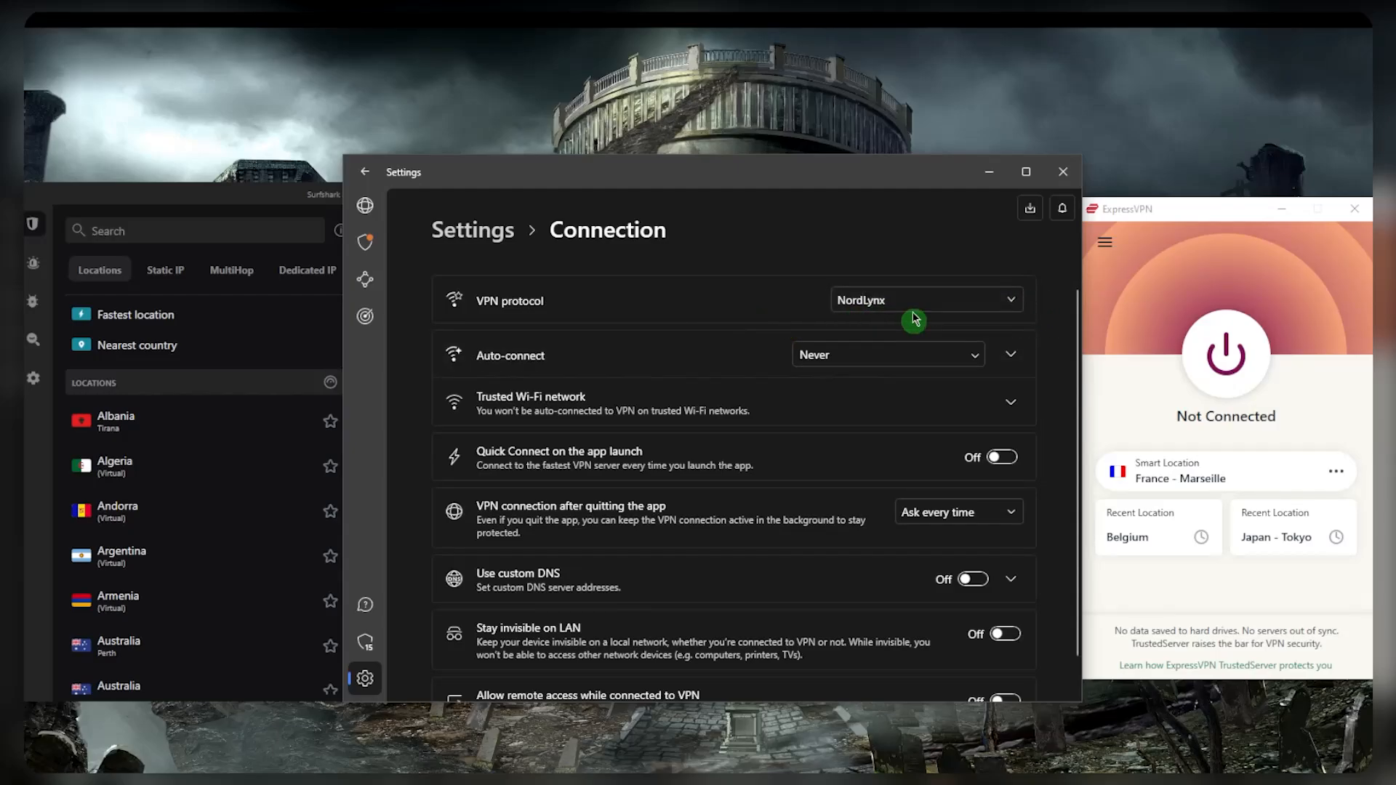
mouse_move(1022, 593)
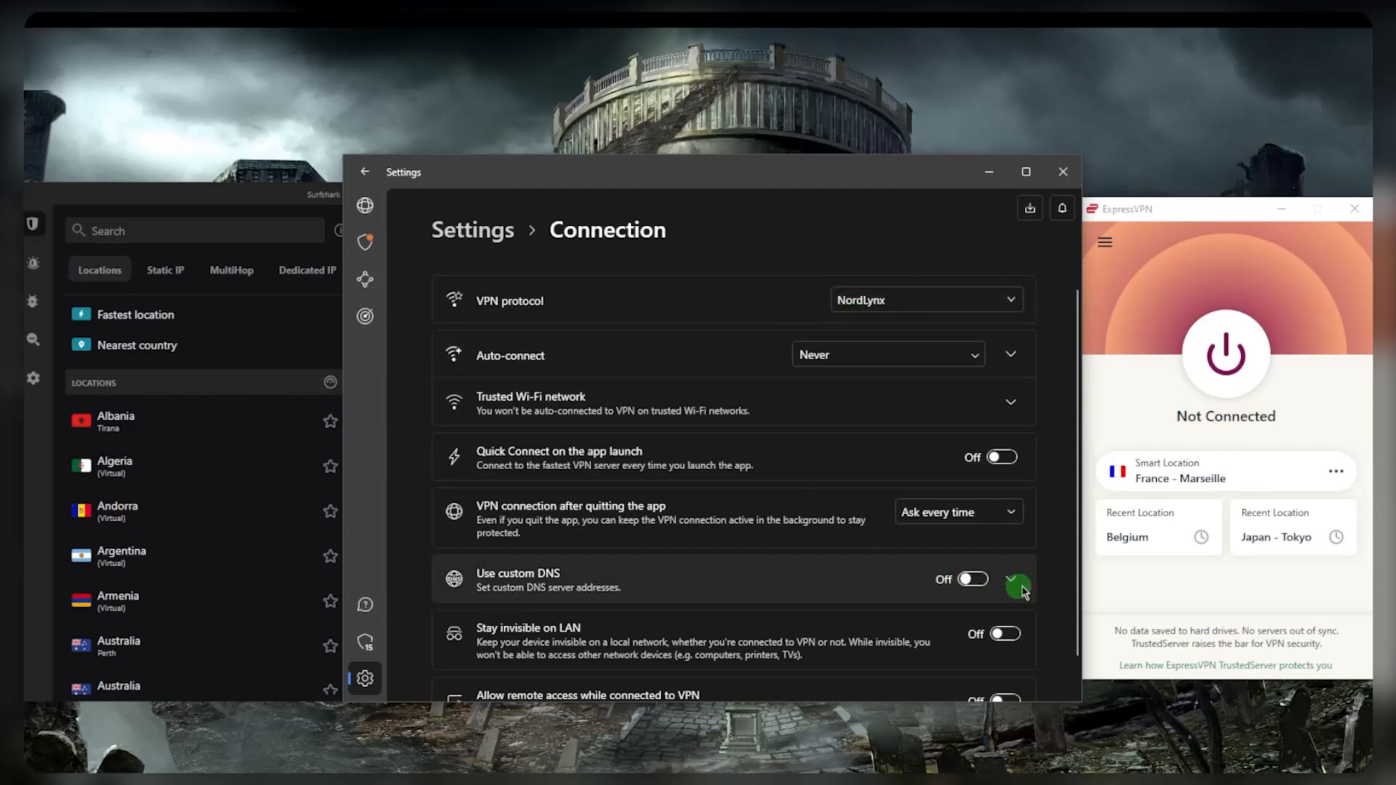
Expand 'Use custom DNS' in NordVPN Connection settings to show the DNS address fields.
click(1010, 578)
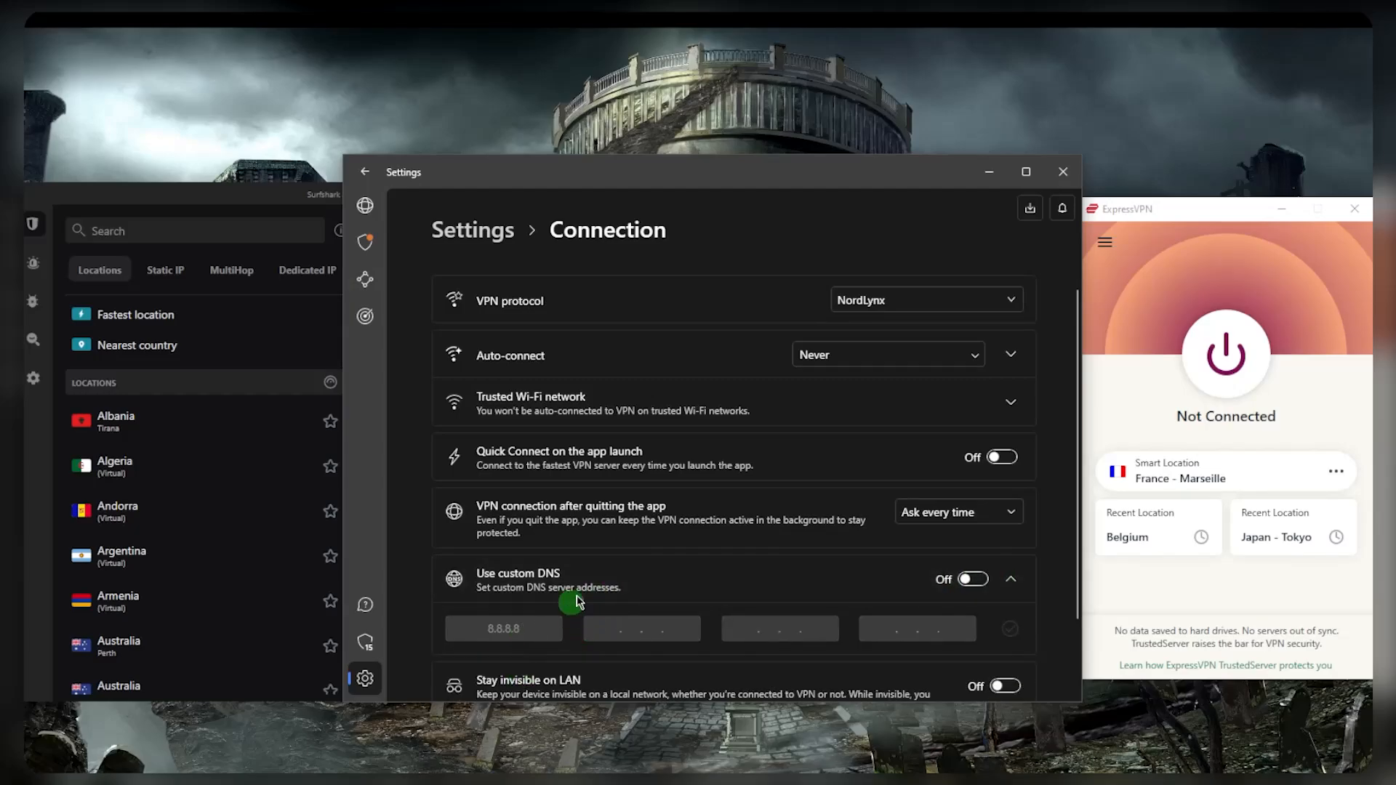
scroll(down, 3)
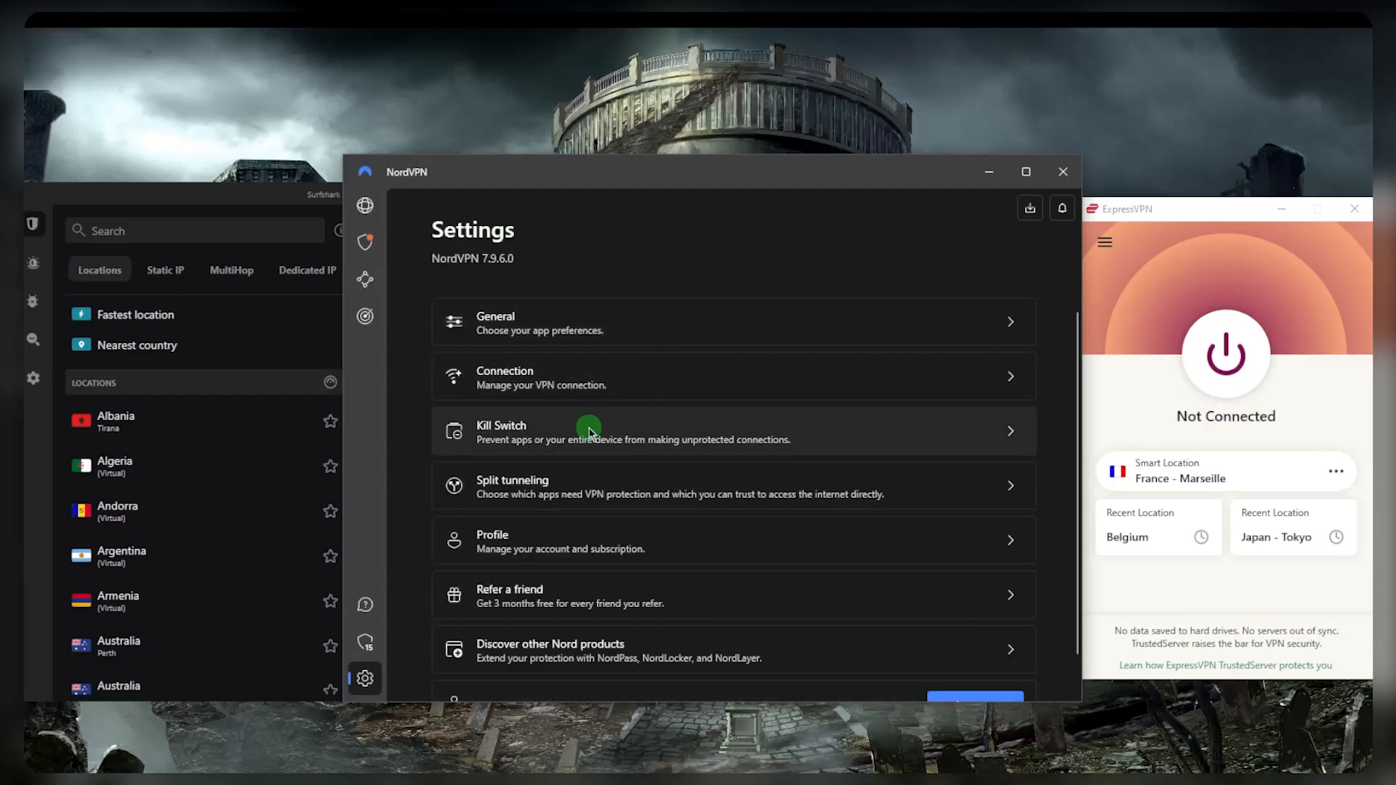
mouse_move(560, 448)
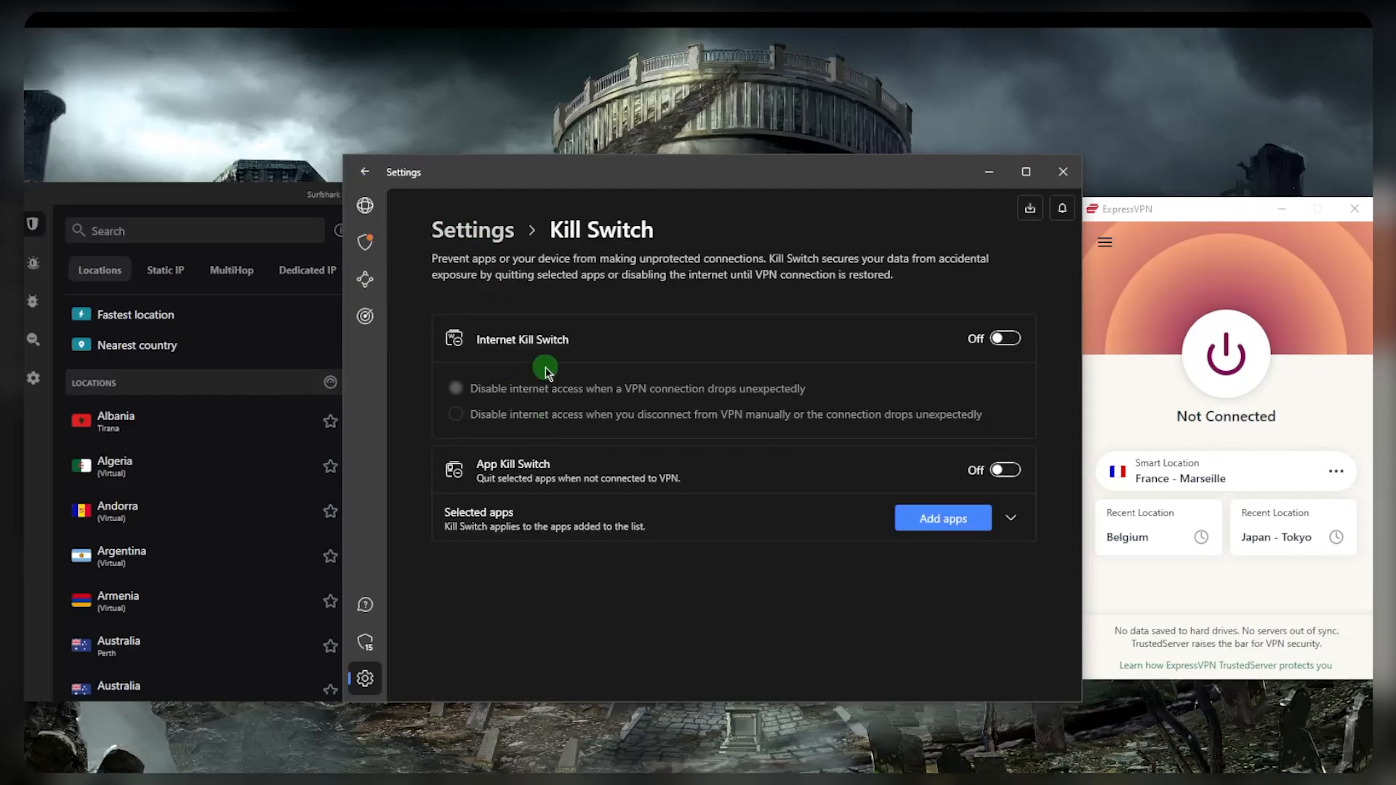
mouse_move(820, 398)
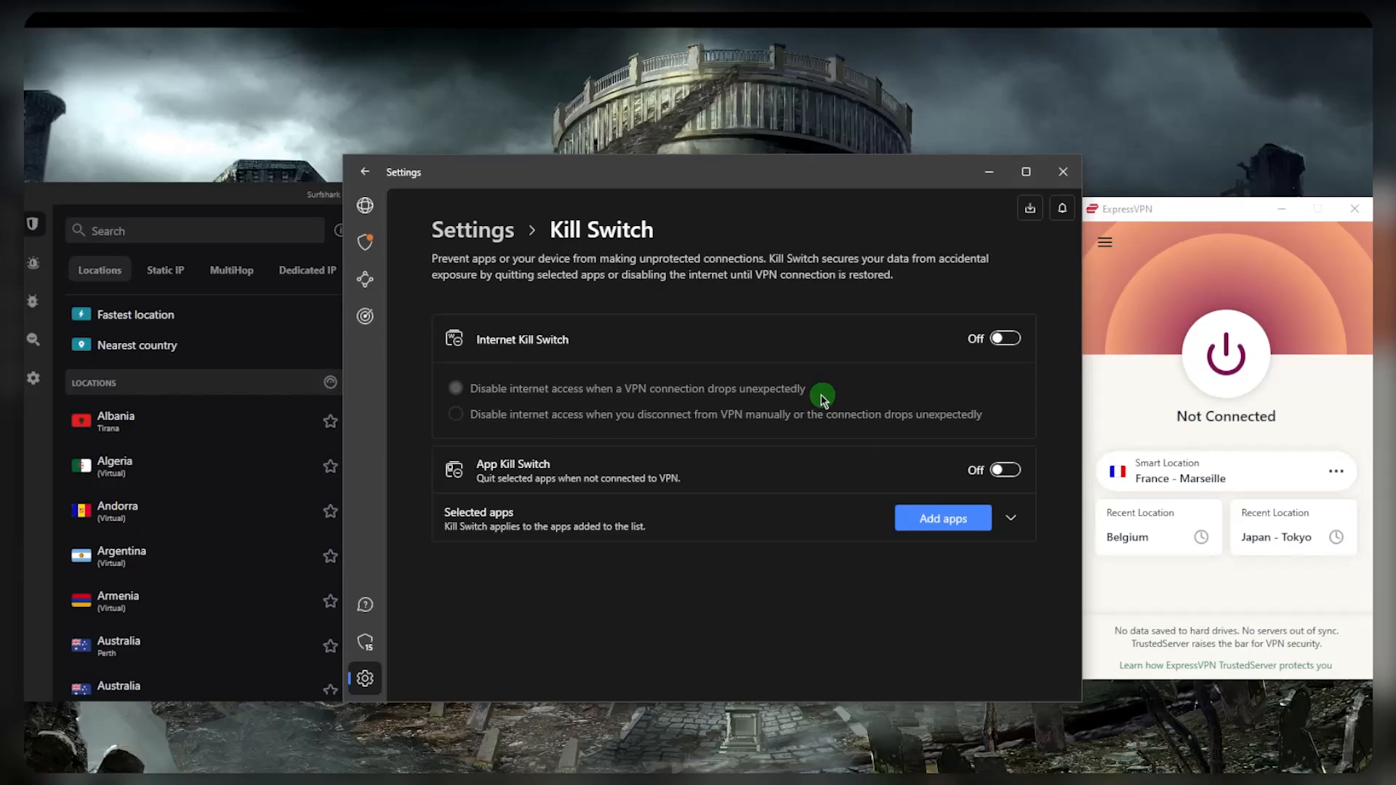
mouse_move(653, 457)
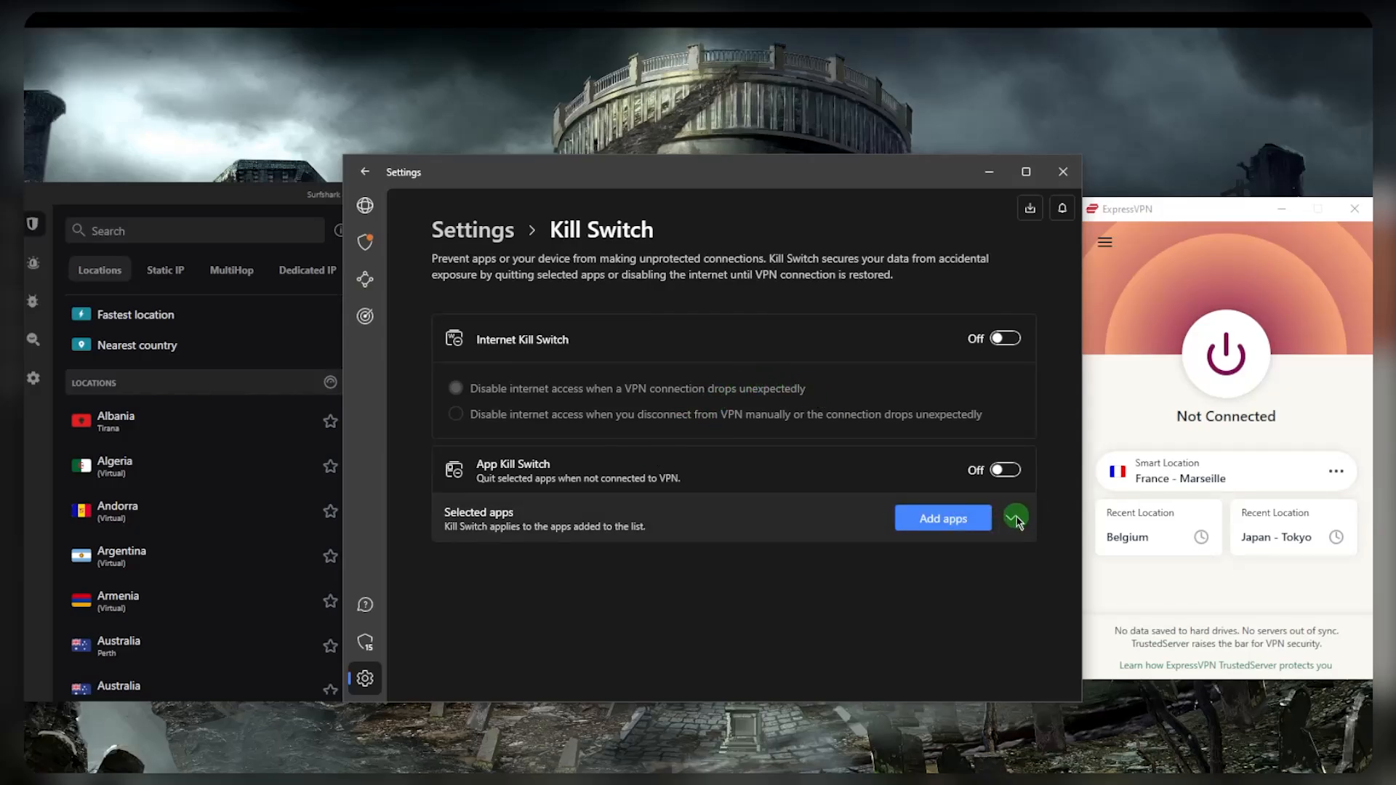
click(1015, 516)
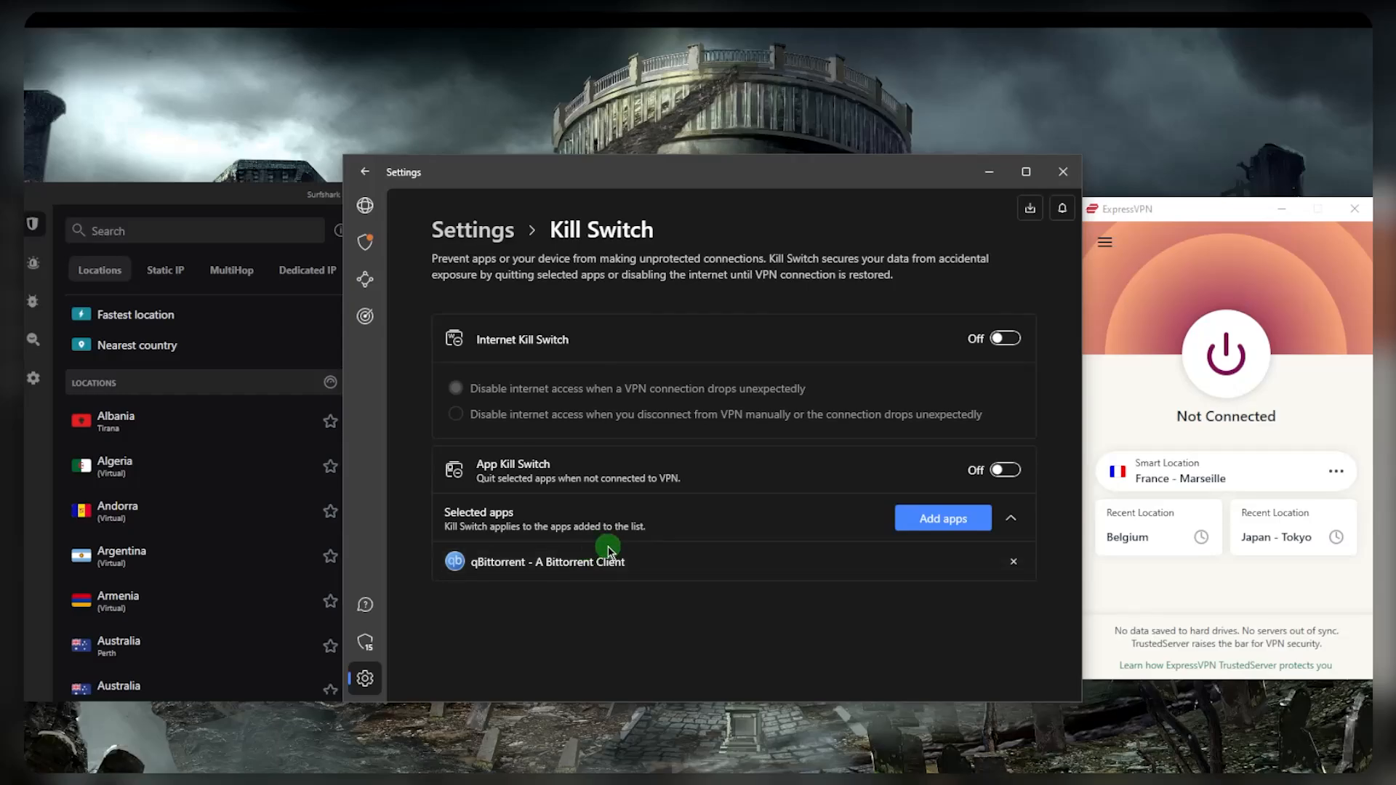
click(365, 171)
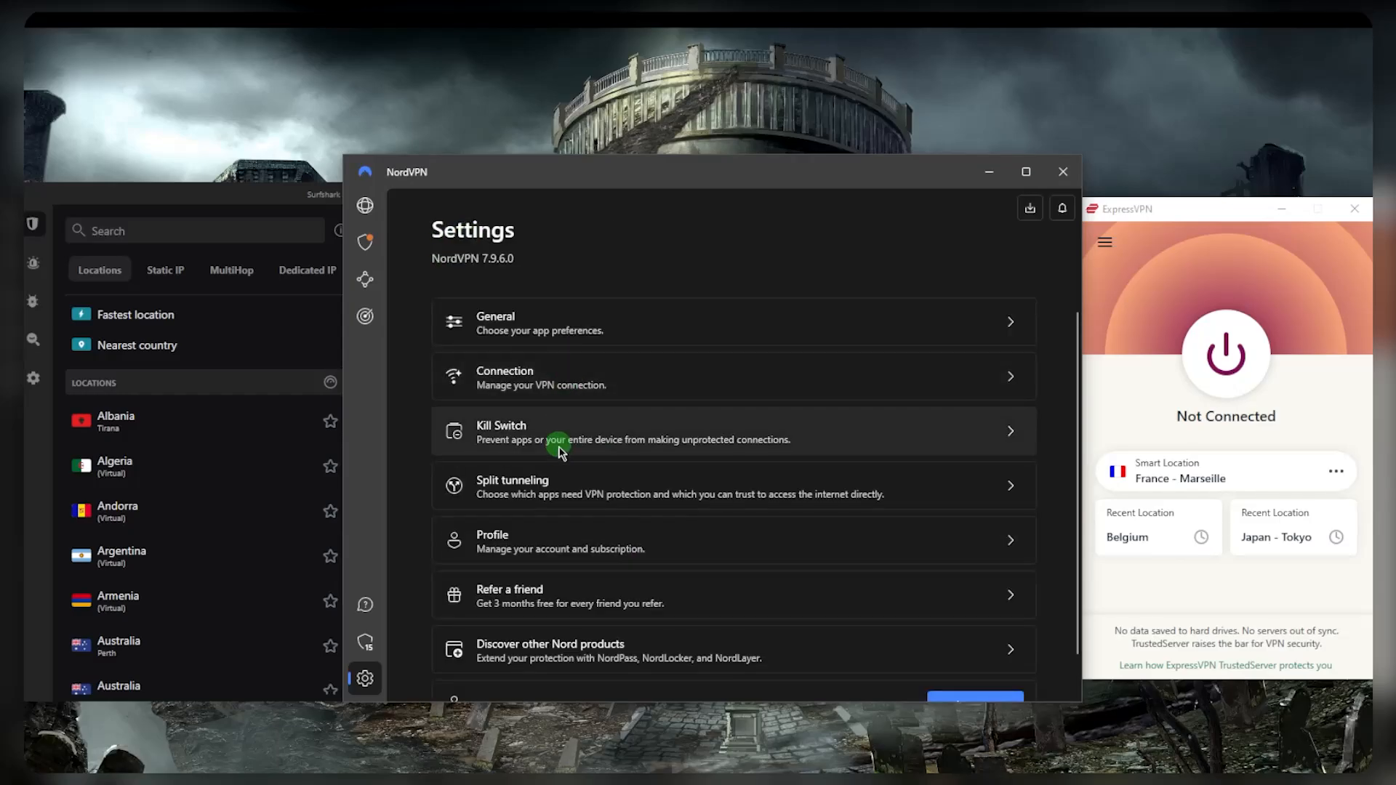
mouse_move(570, 488)
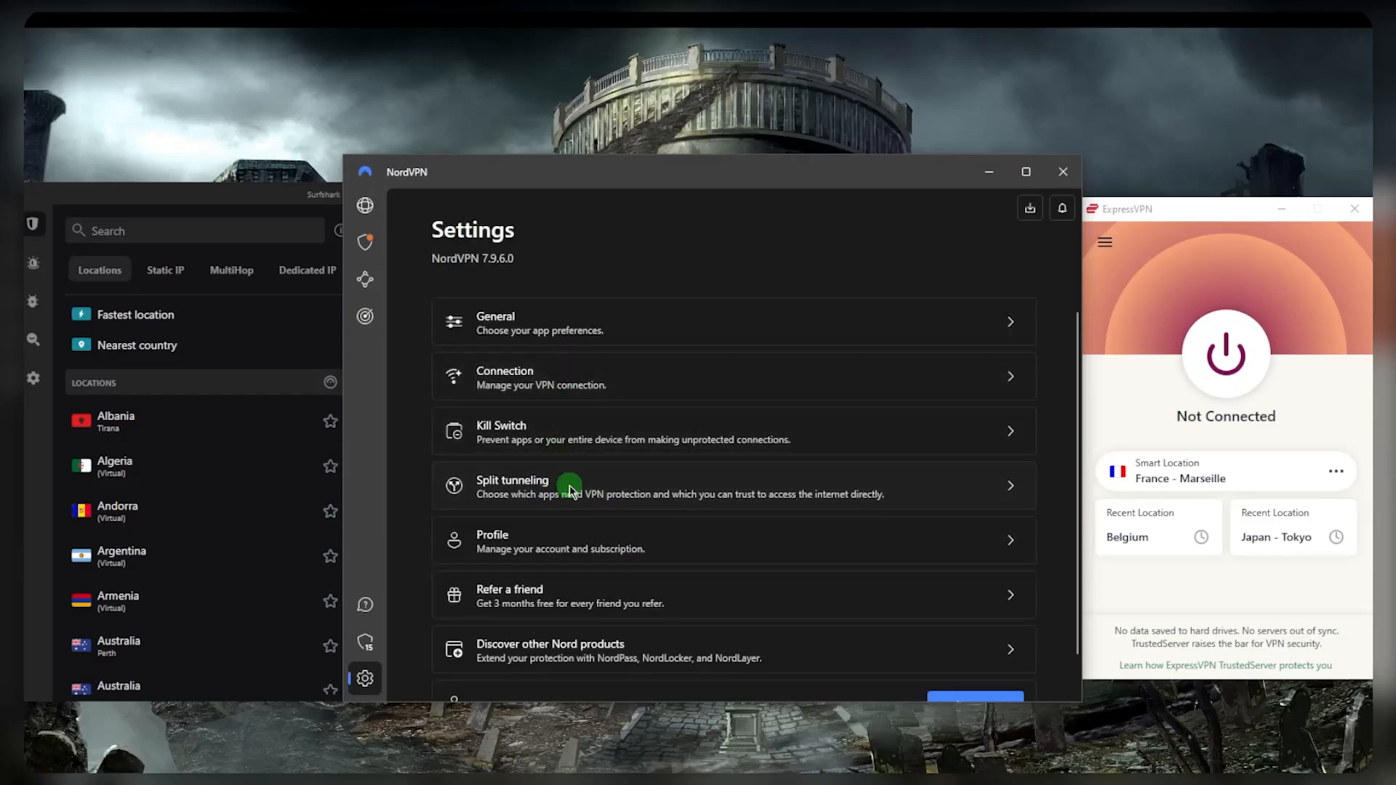
Return NordVPN to the world map with the server list collapsed, then open ExpressVPN's menu.
click(570, 487)
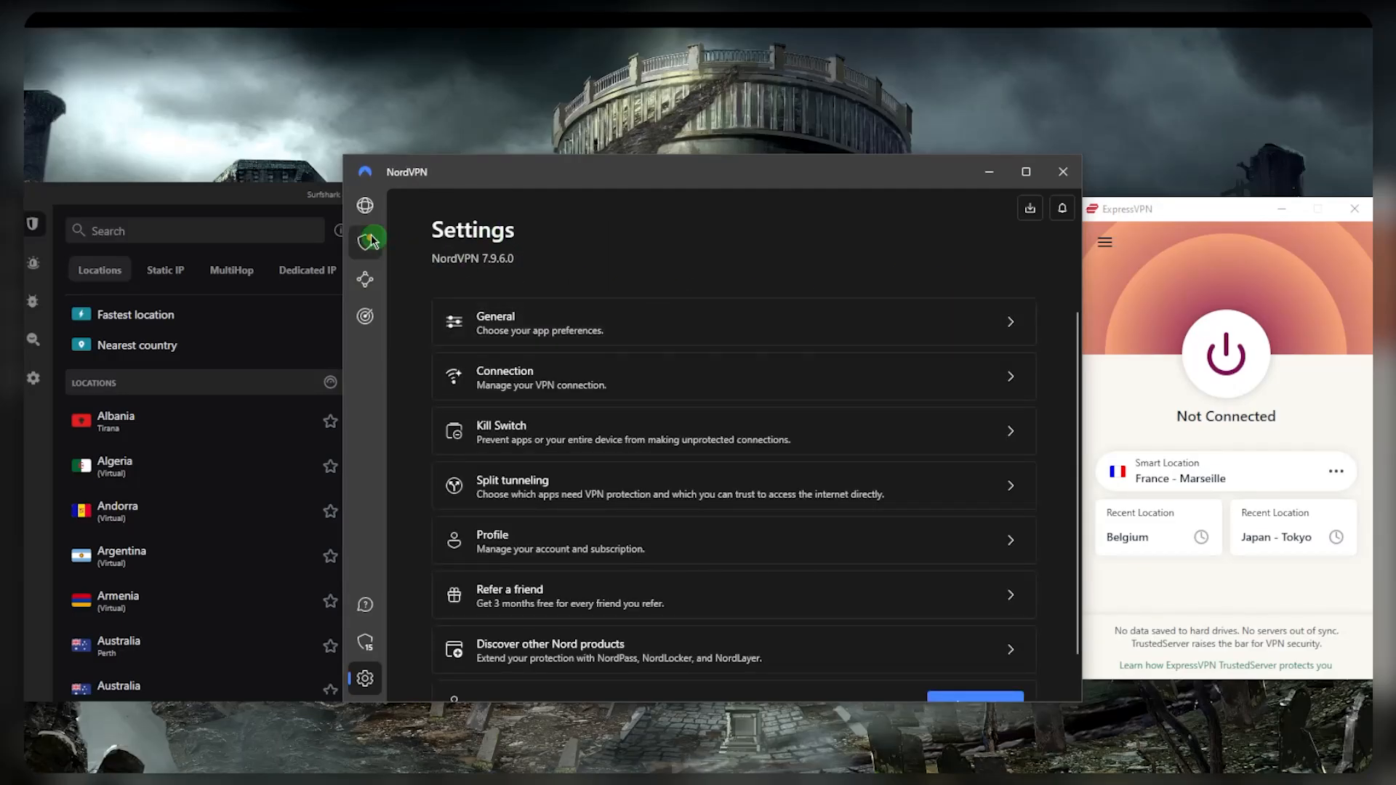
click(364, 205)
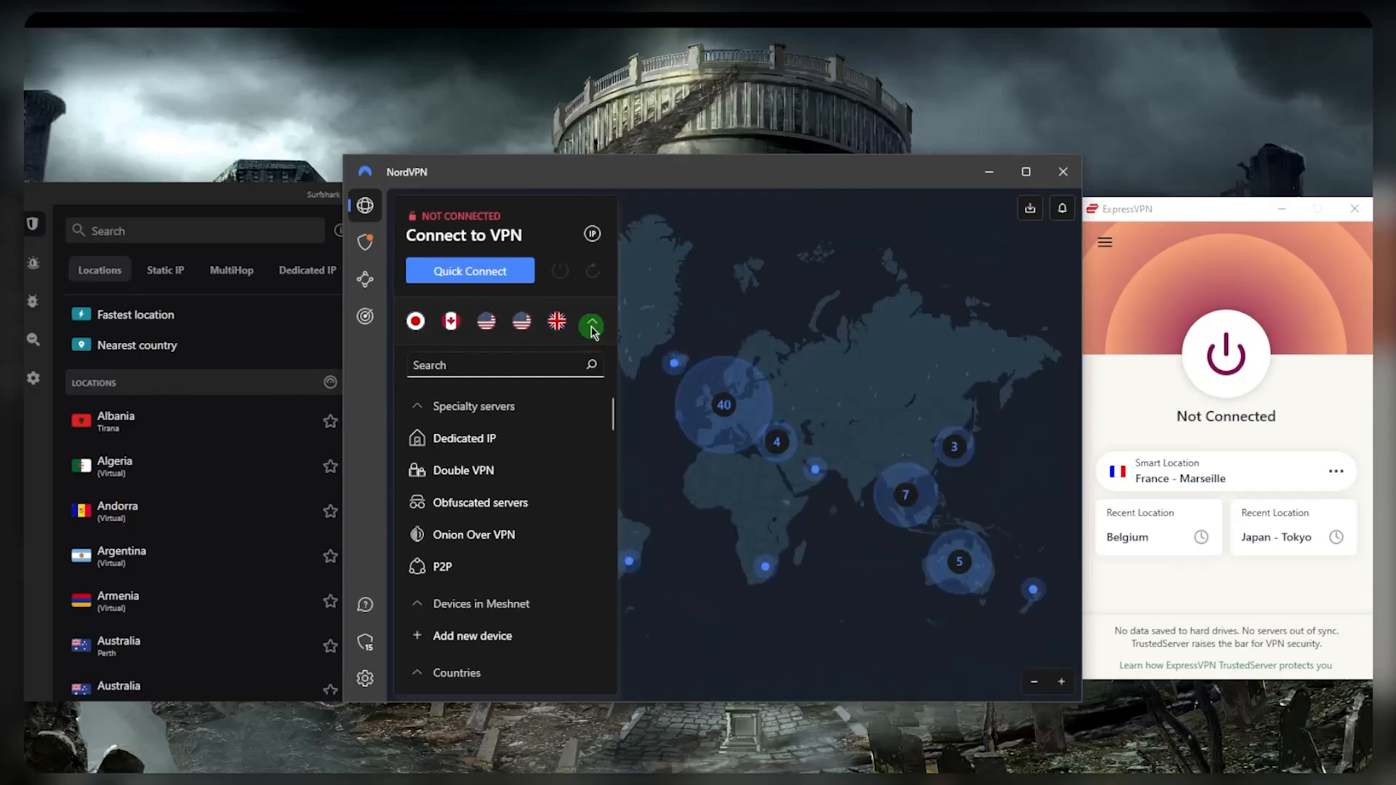
click(590, 323)
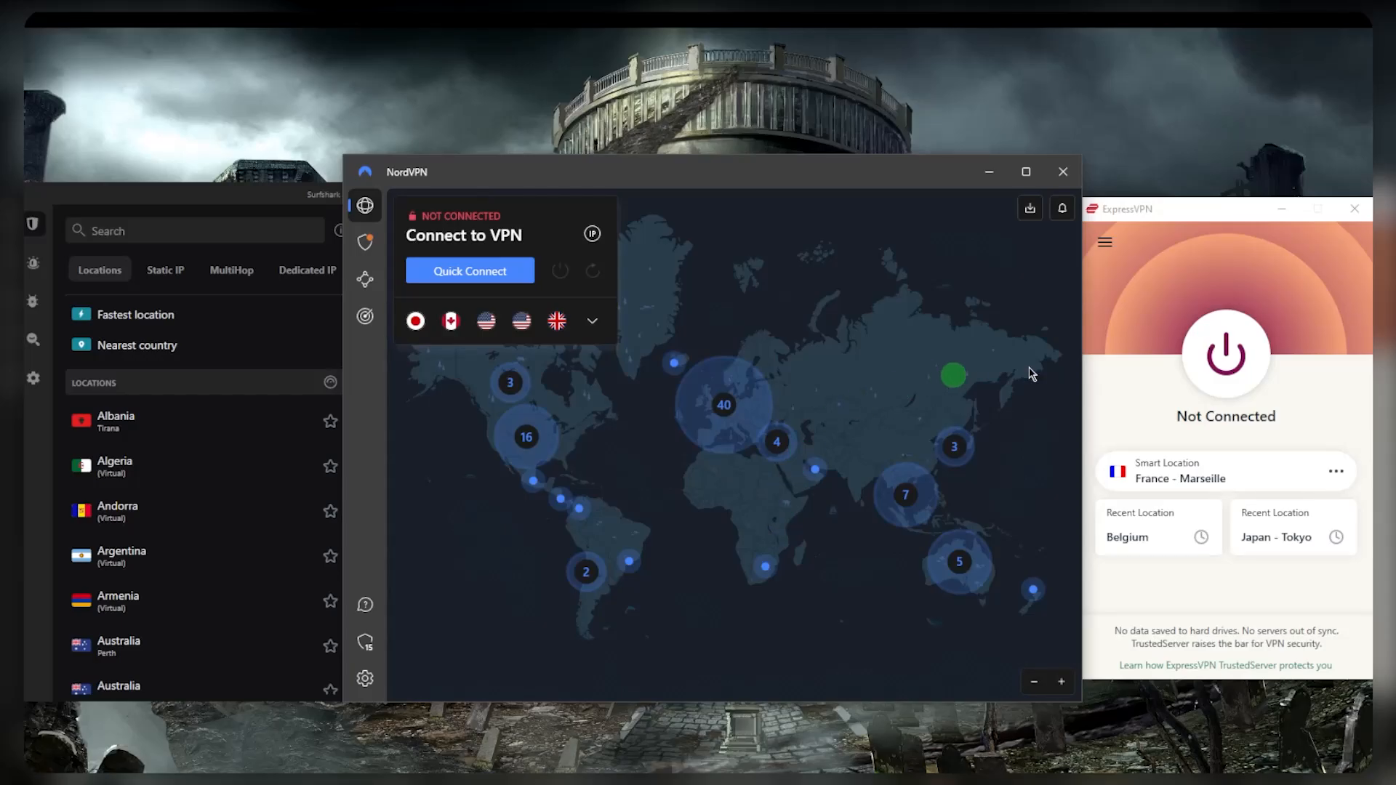
click(1103, 242)
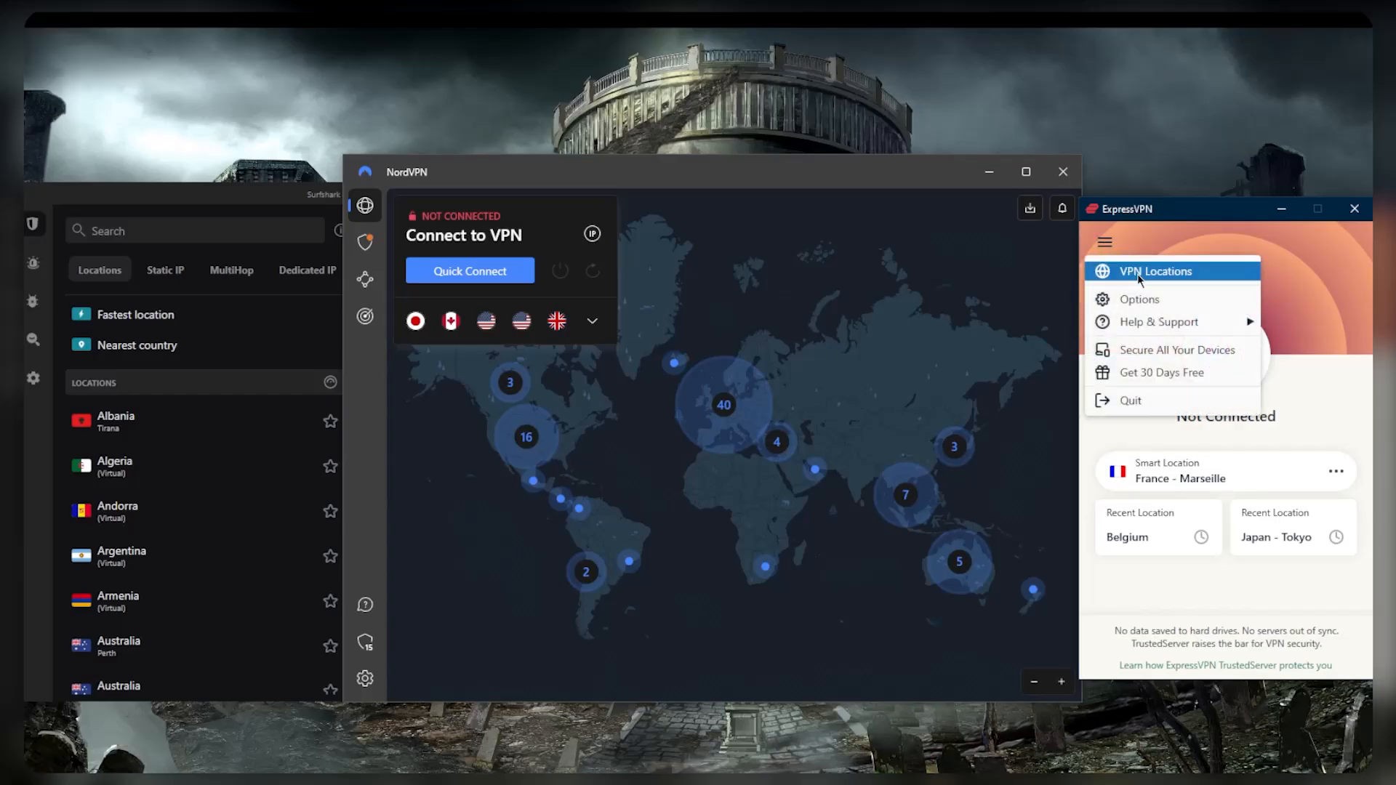
click(1153, 270)
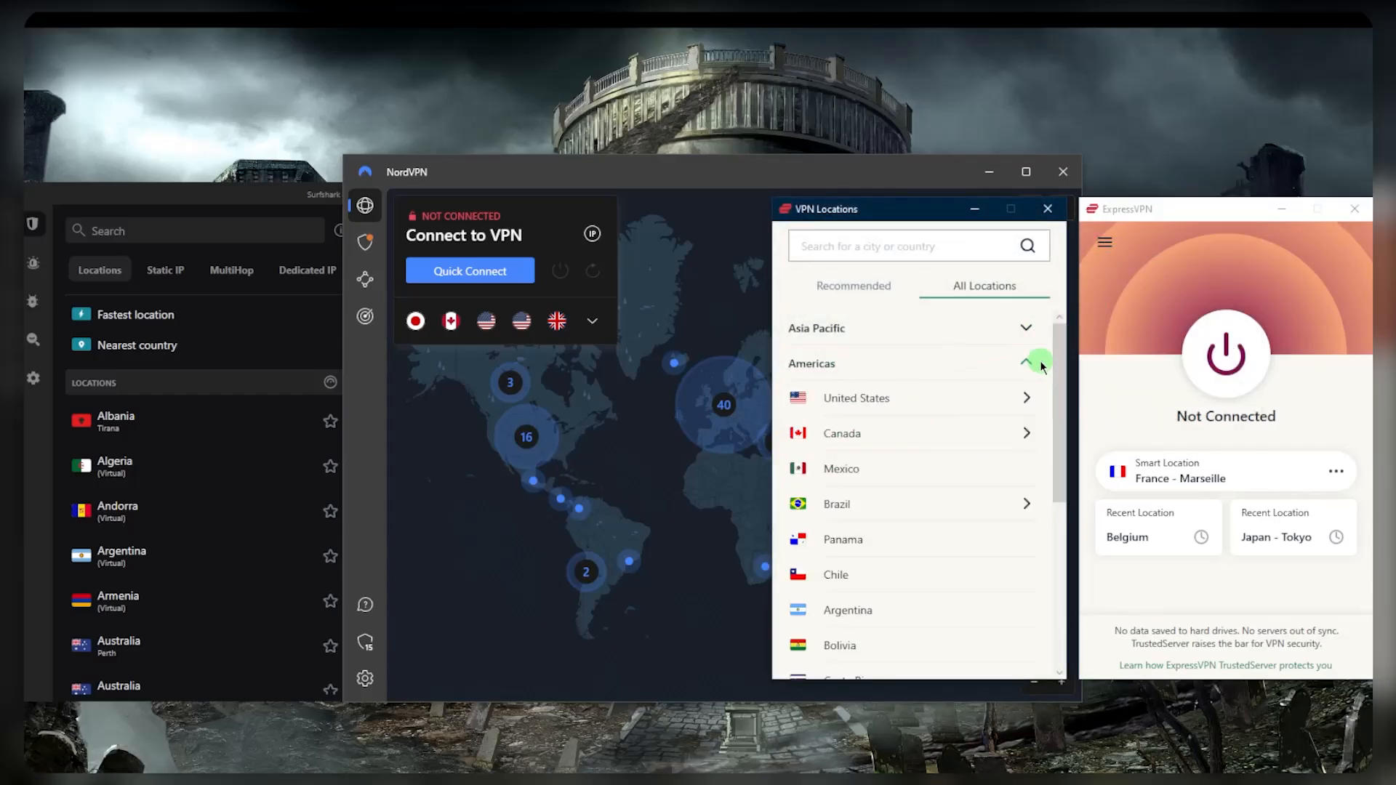
mouse_move(1049, 209)
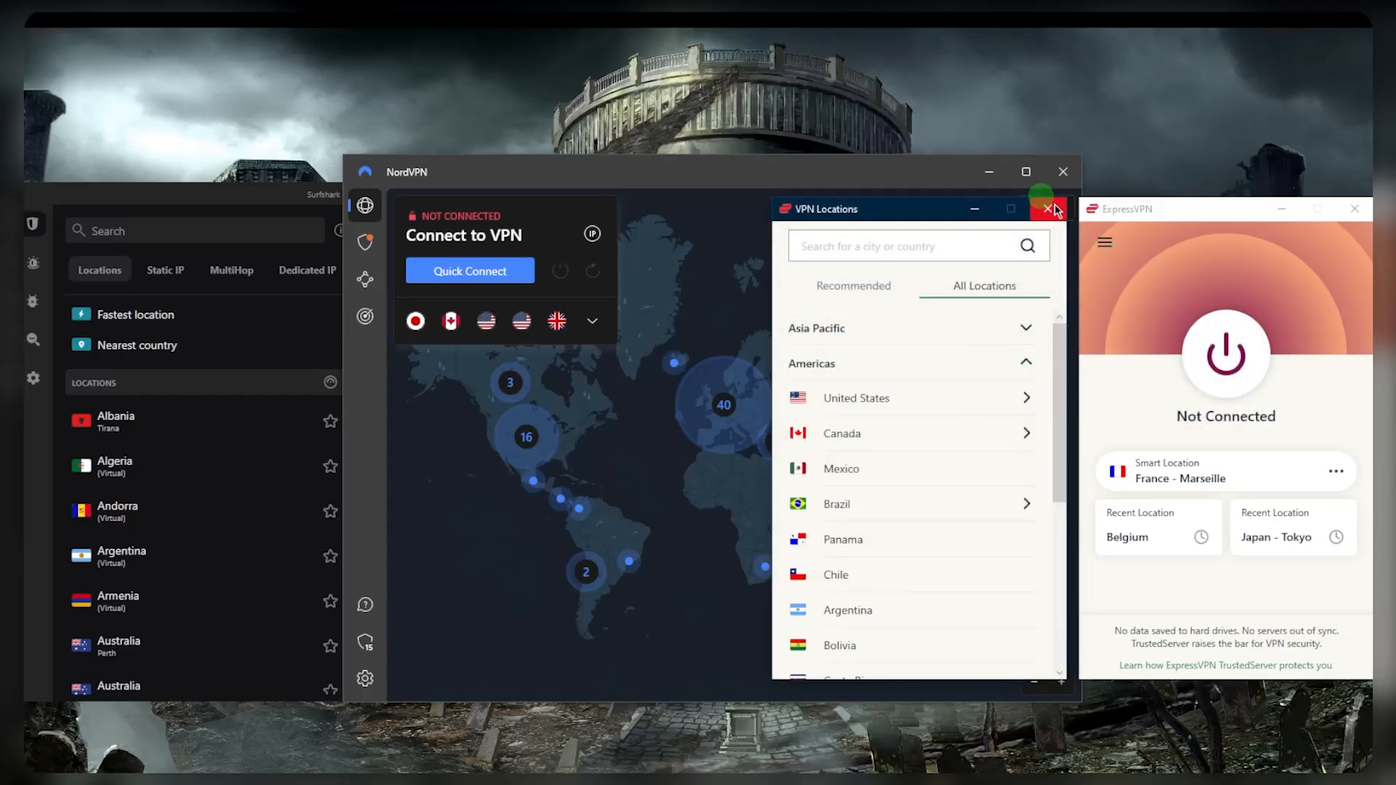
click(1050, 208)
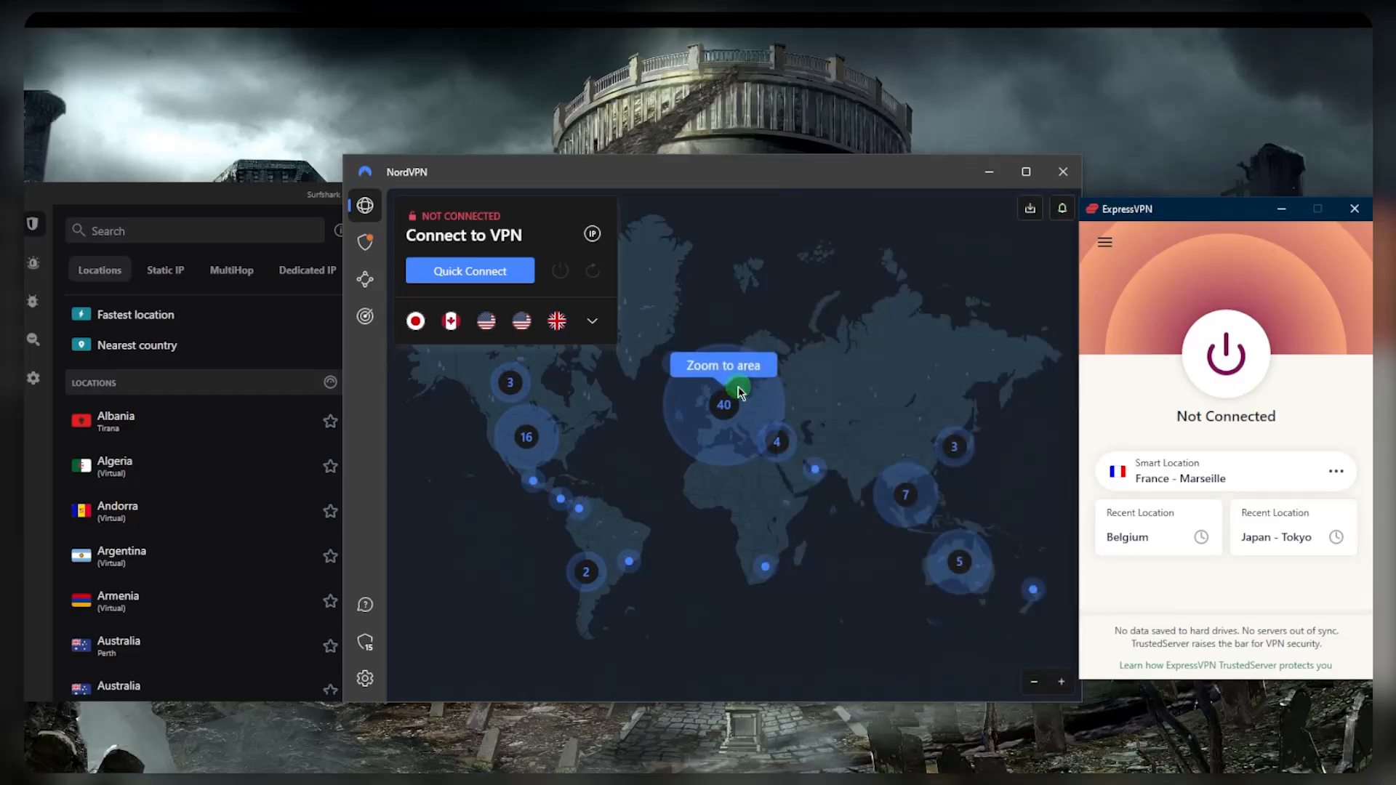
mouse_move(1157, 299)
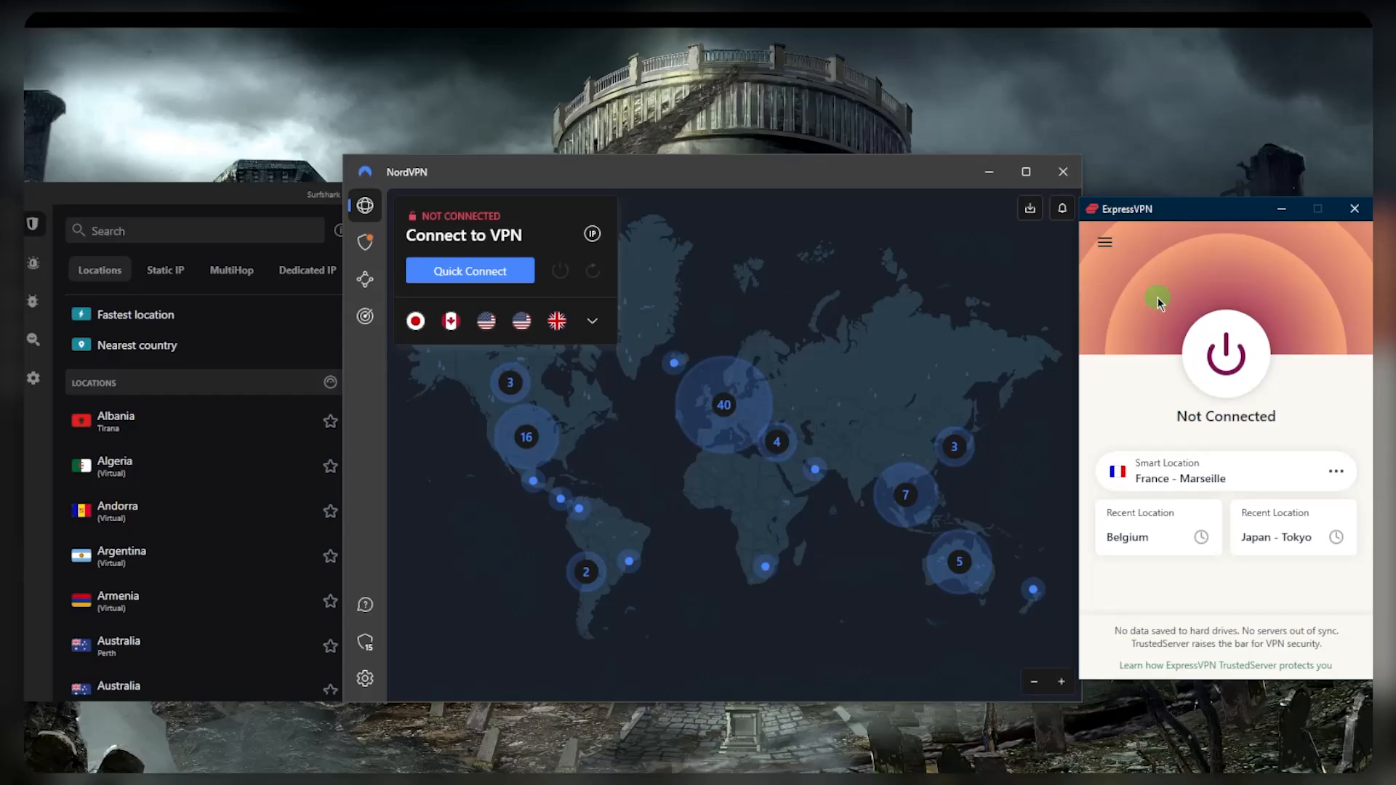
mouse_move(1163, 365)
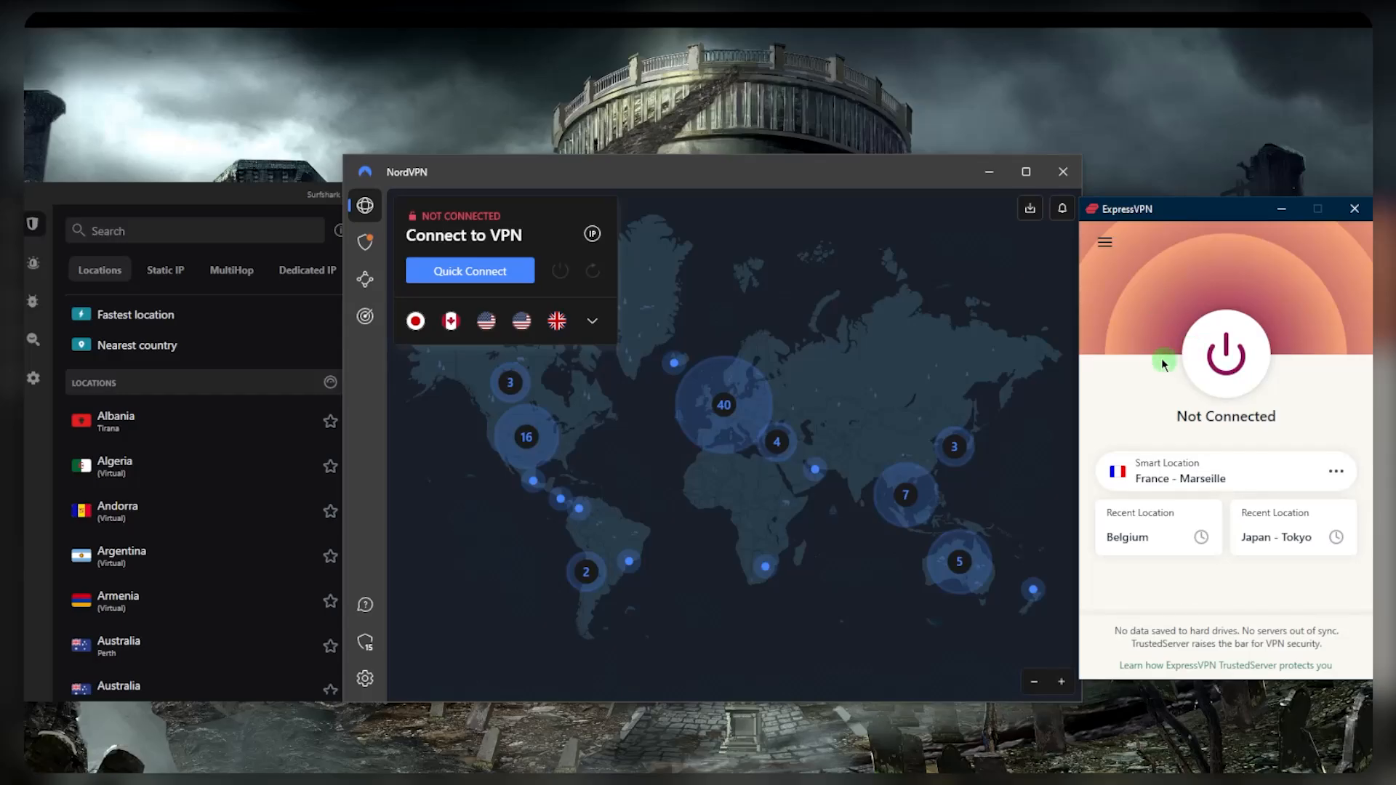
mouse_move(1143, 341)
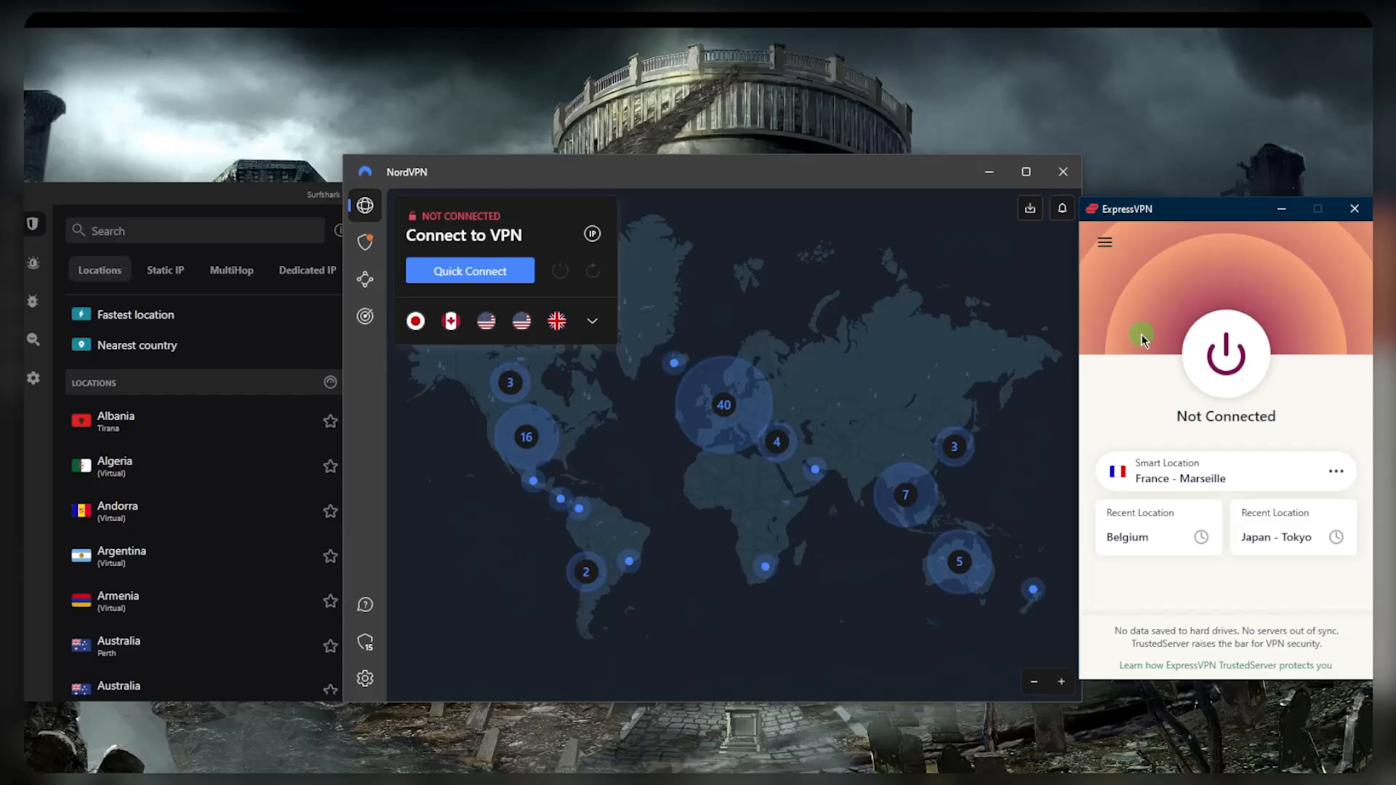
mouse_move(803, 325)
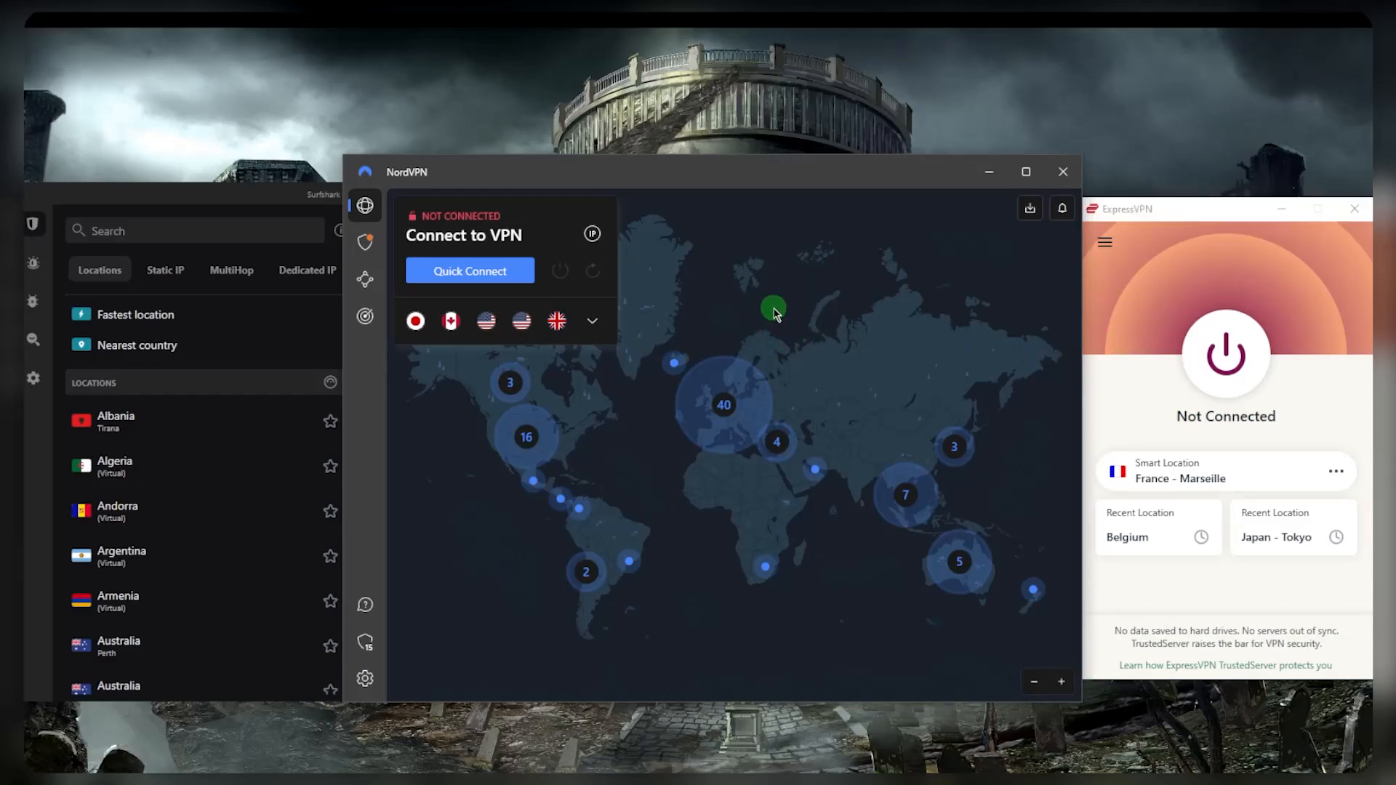
mouse_move(763, 312)
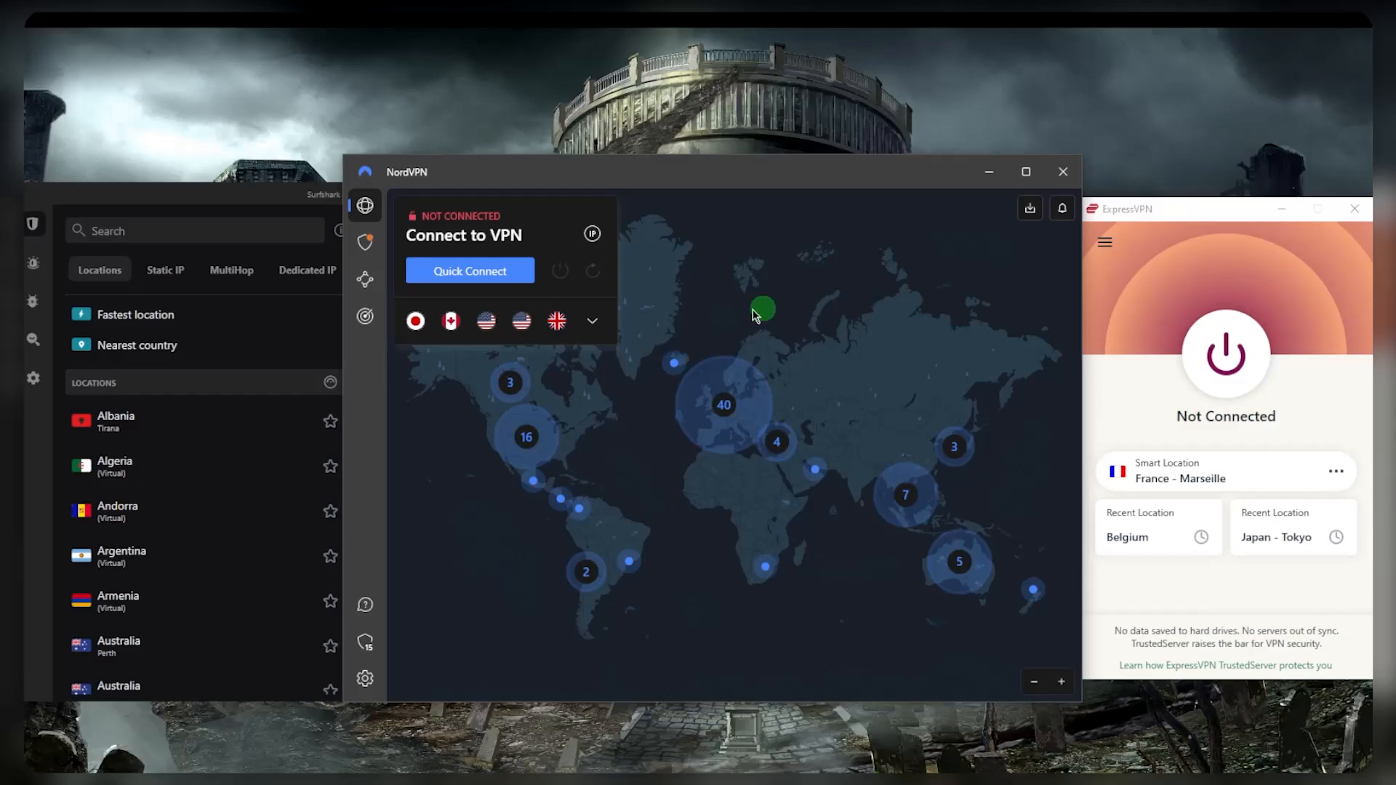
click(364, 317)
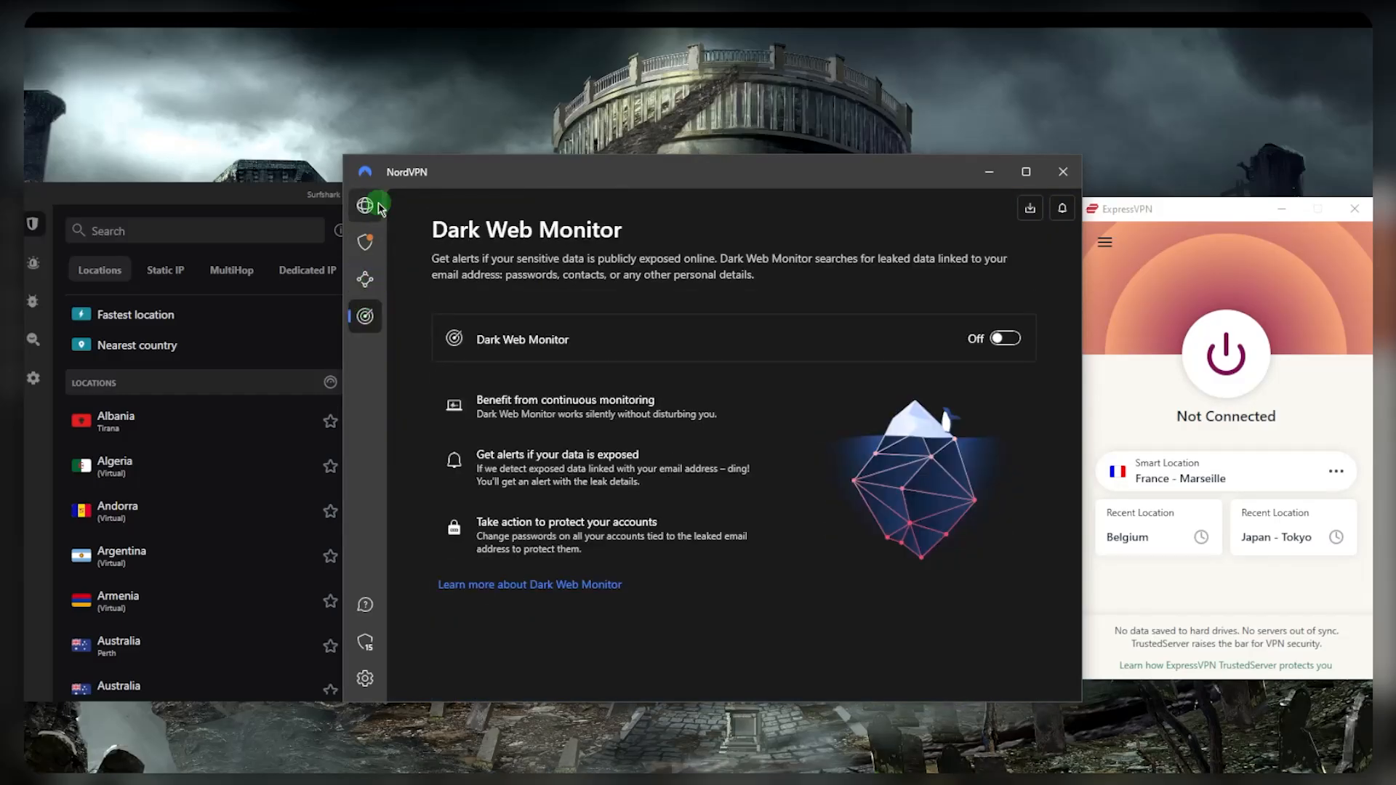
click(364, 205)
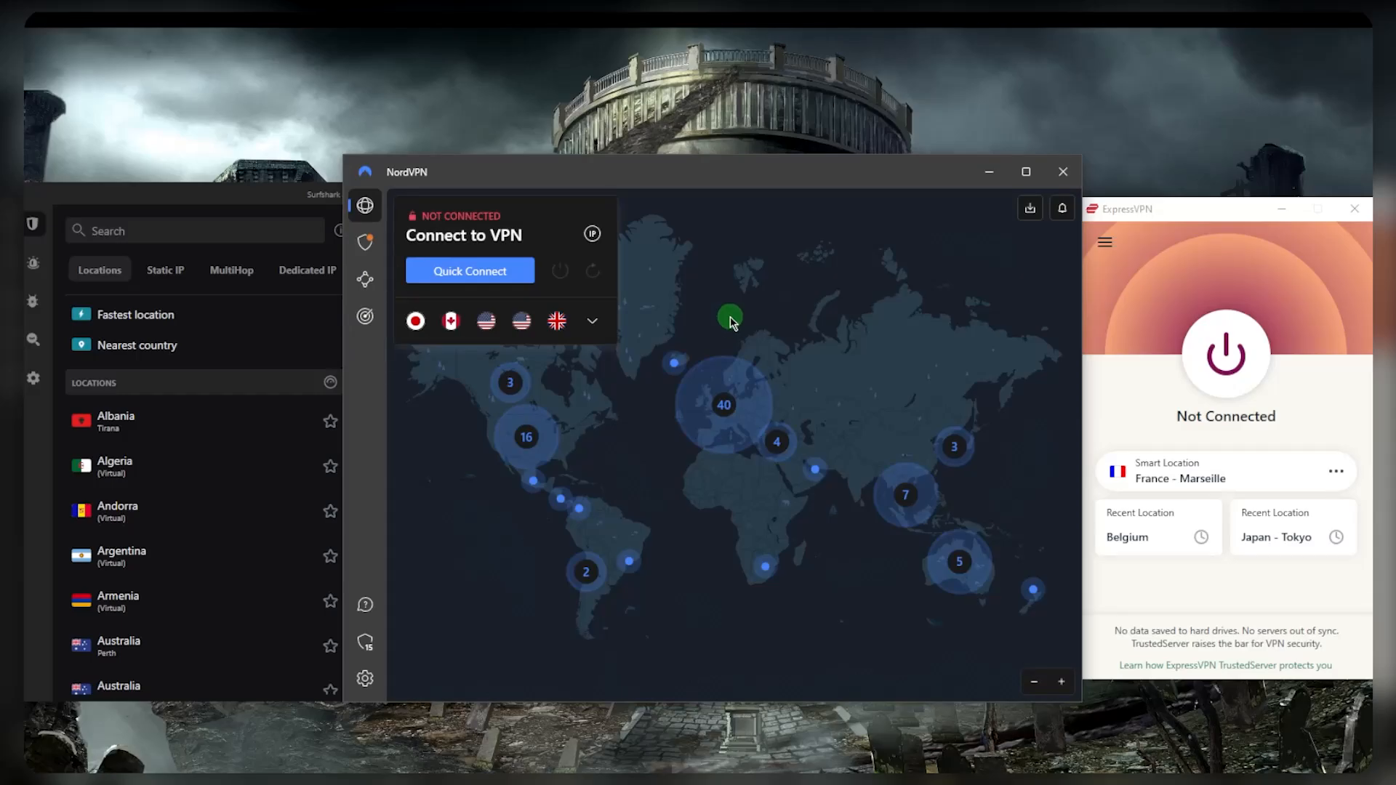
mouse_move(329, 206)
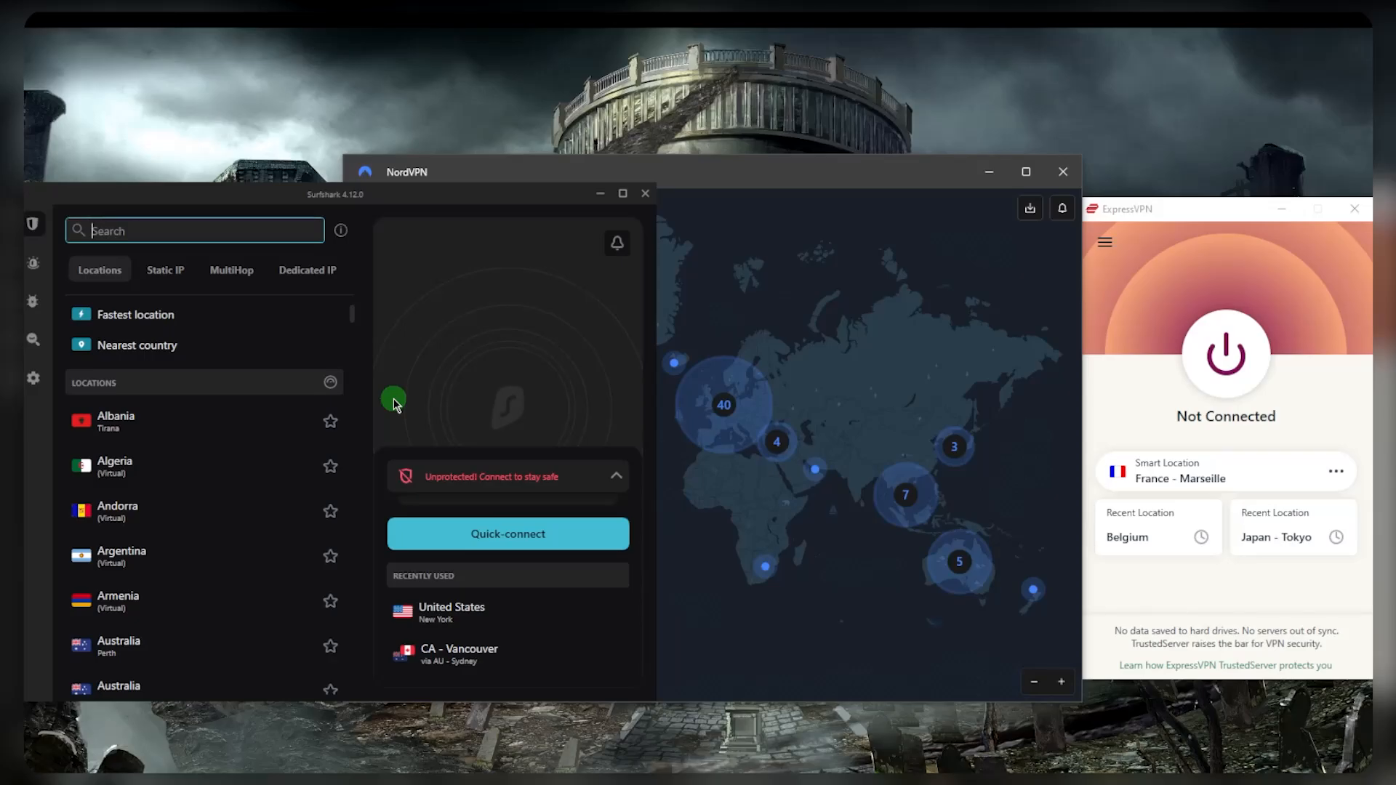
mouse_move(412, 399)
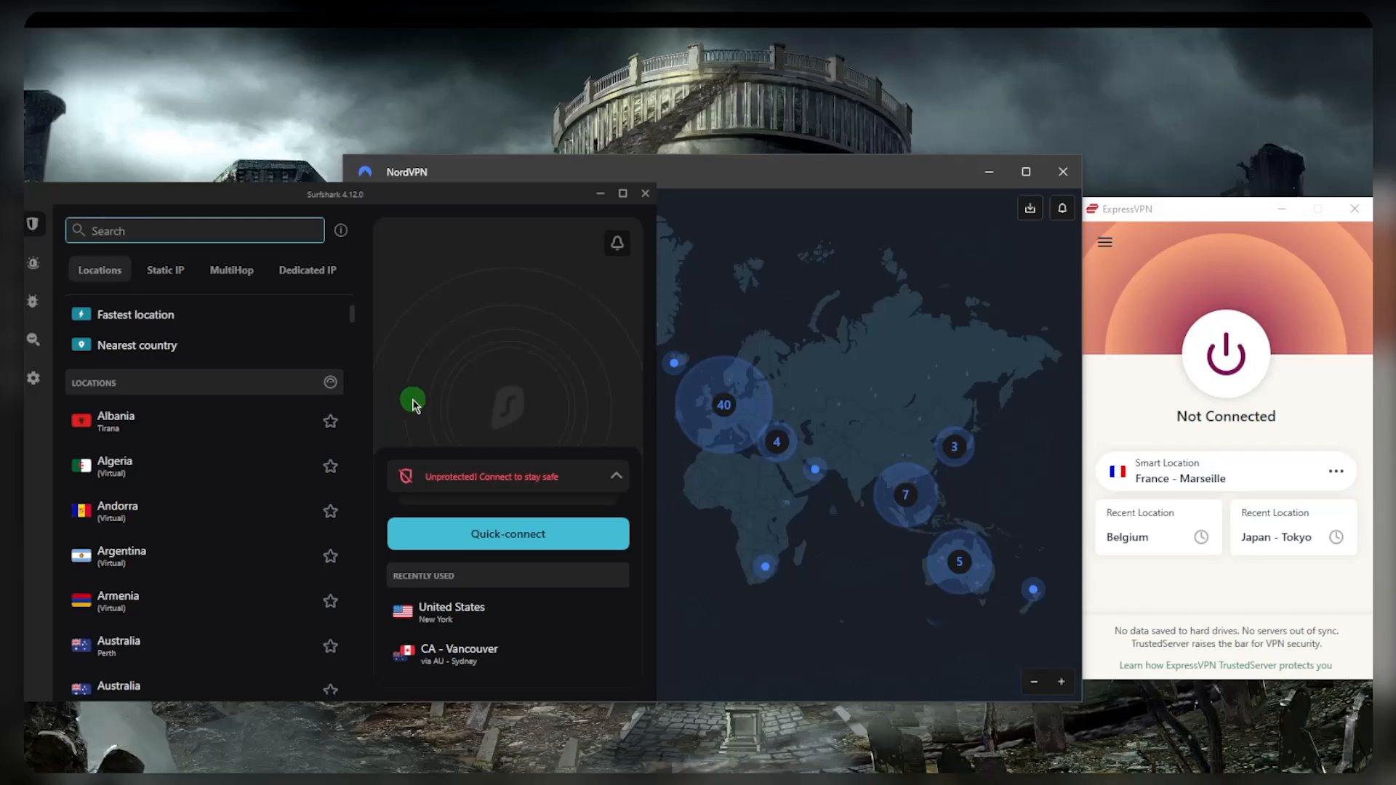
mouse_move(303, 319)
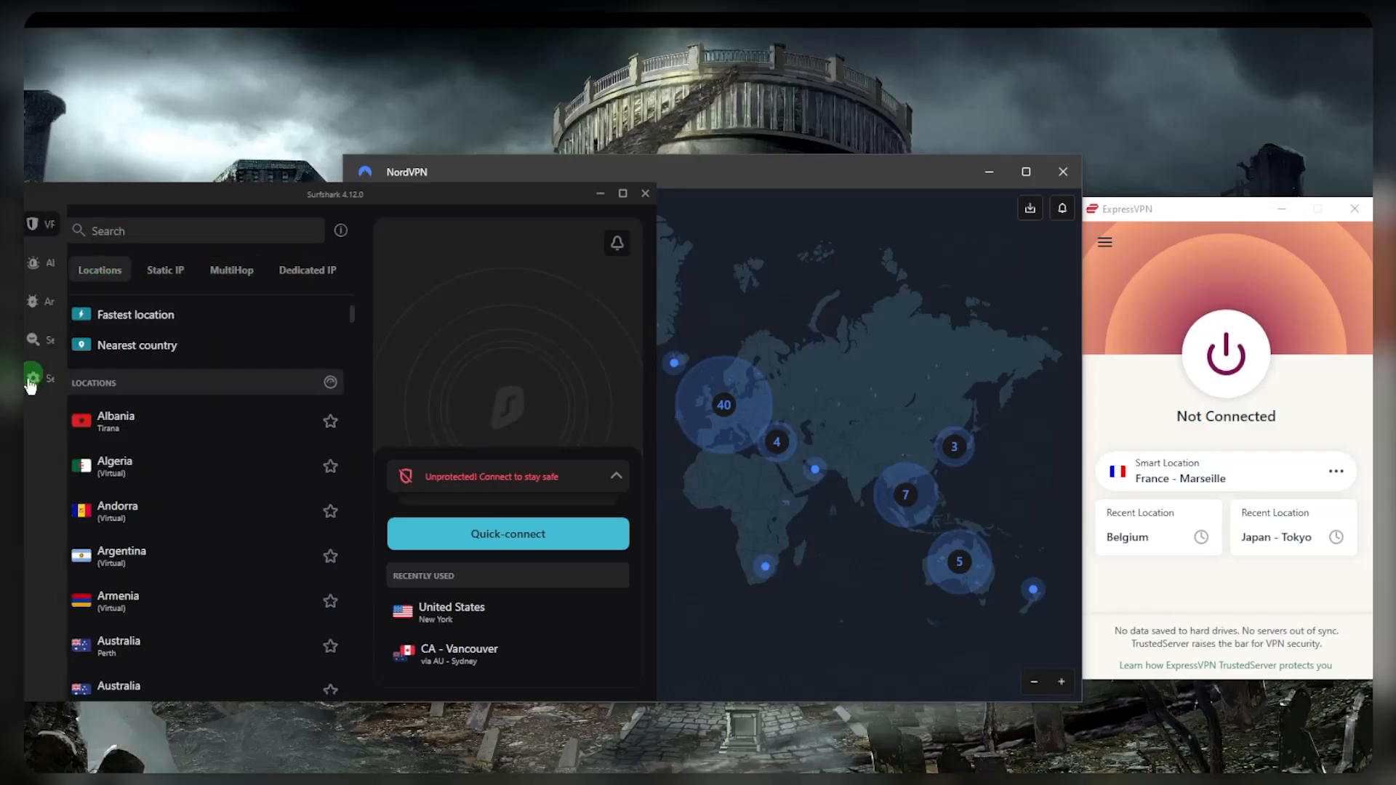
Open Surfshark's VPN settings and close the Speed test dialog.
click(33, 378)
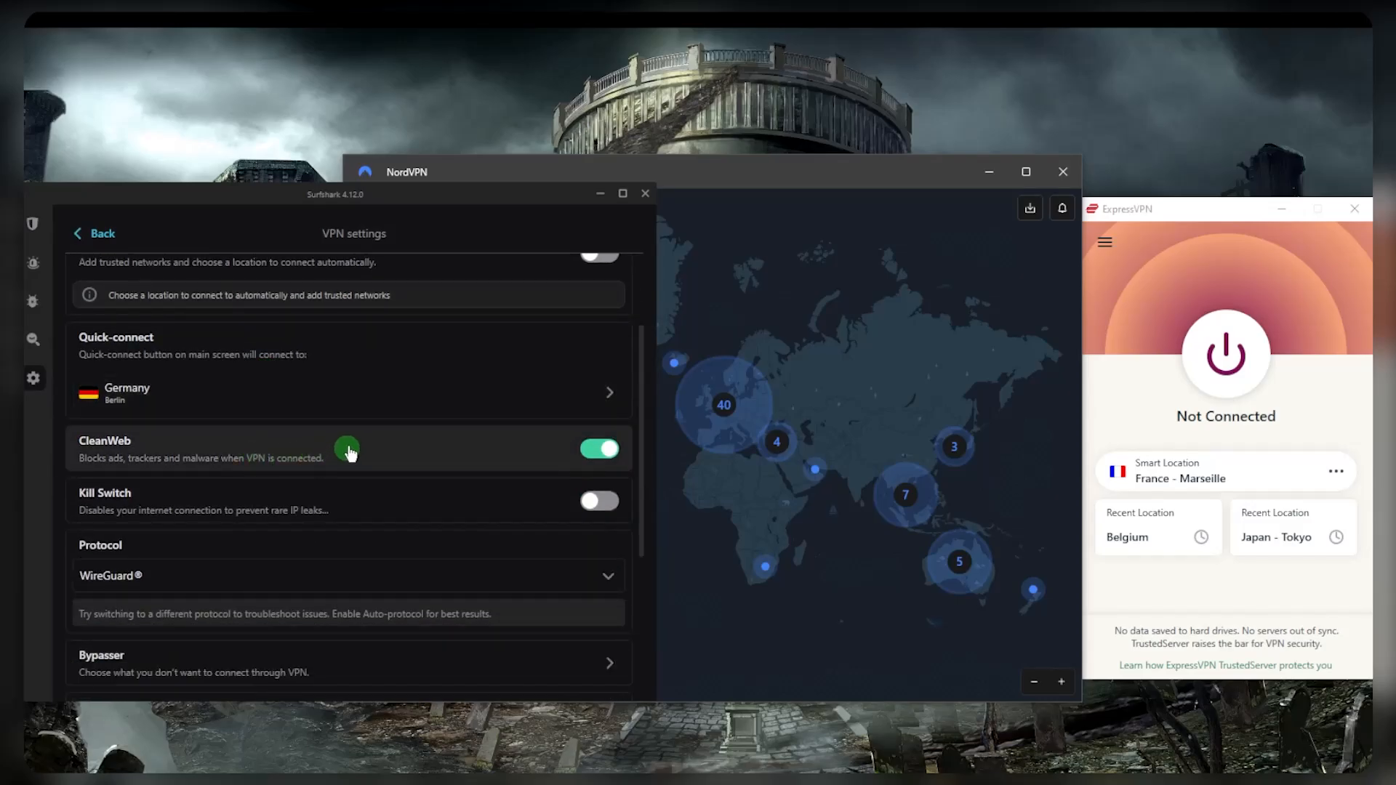
mouse_move(234, 455)
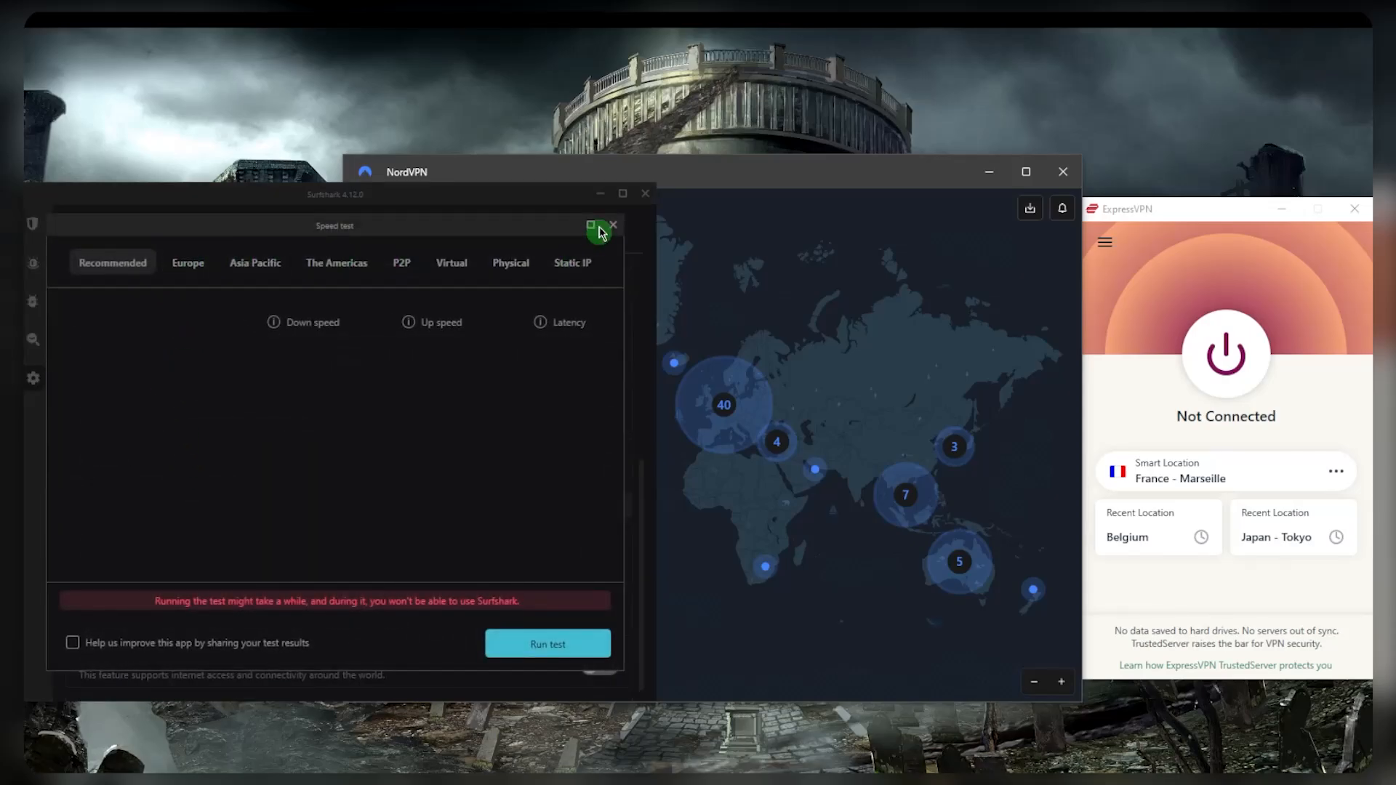
click(612, 224)
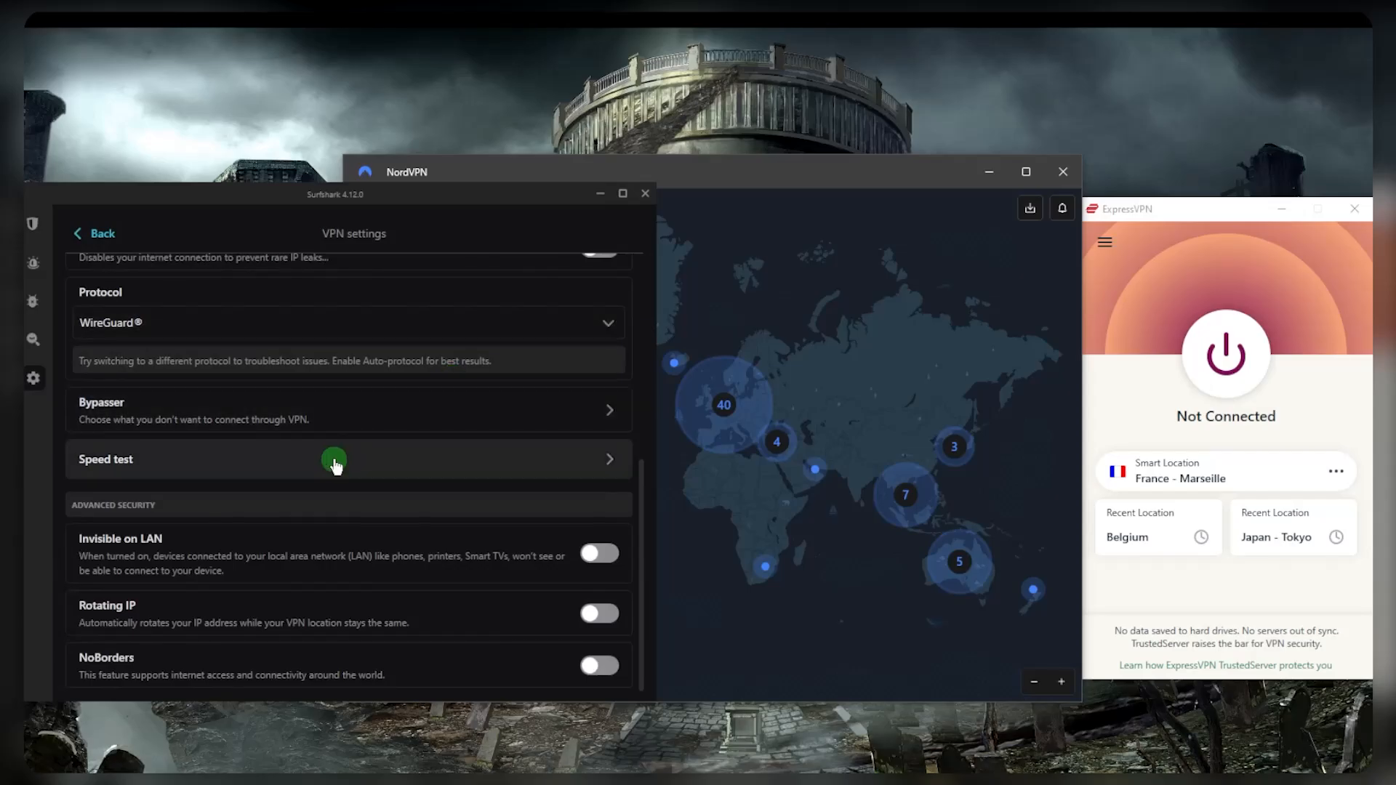
mouse_move(258, 467)
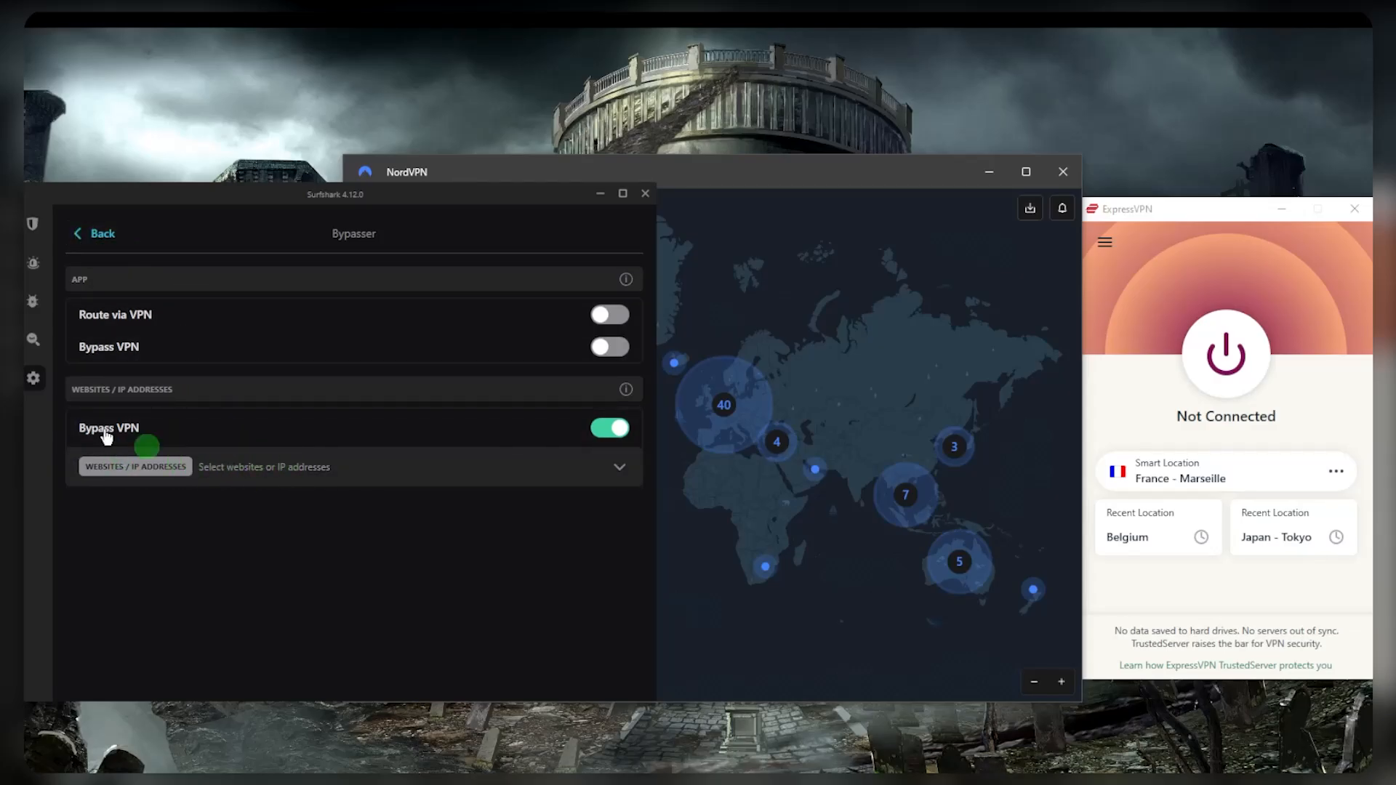
mouse_move(245, 479)
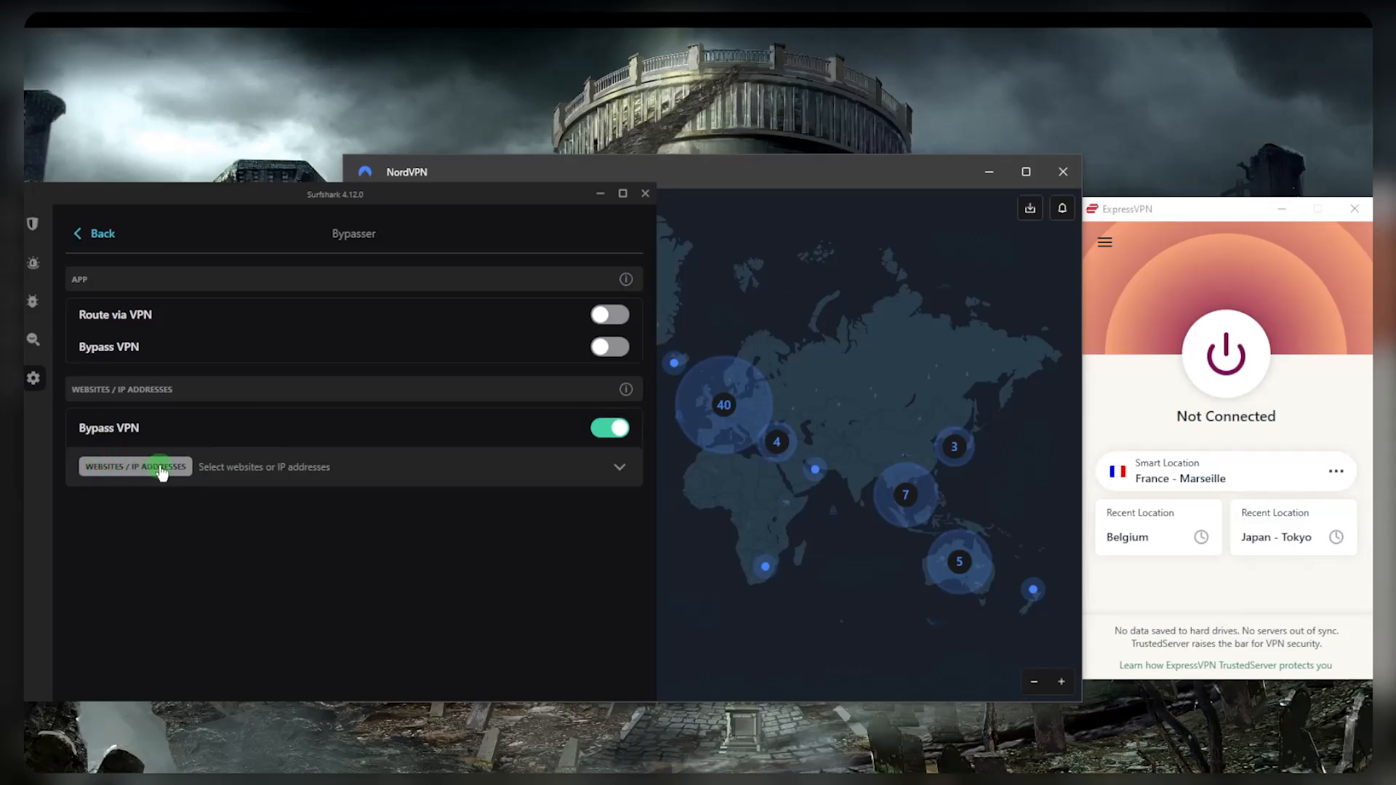
Expand and collapse Surfshark Bypasser's Websites/IP addresses section, then go back to VPN settings.
click(619, 467)
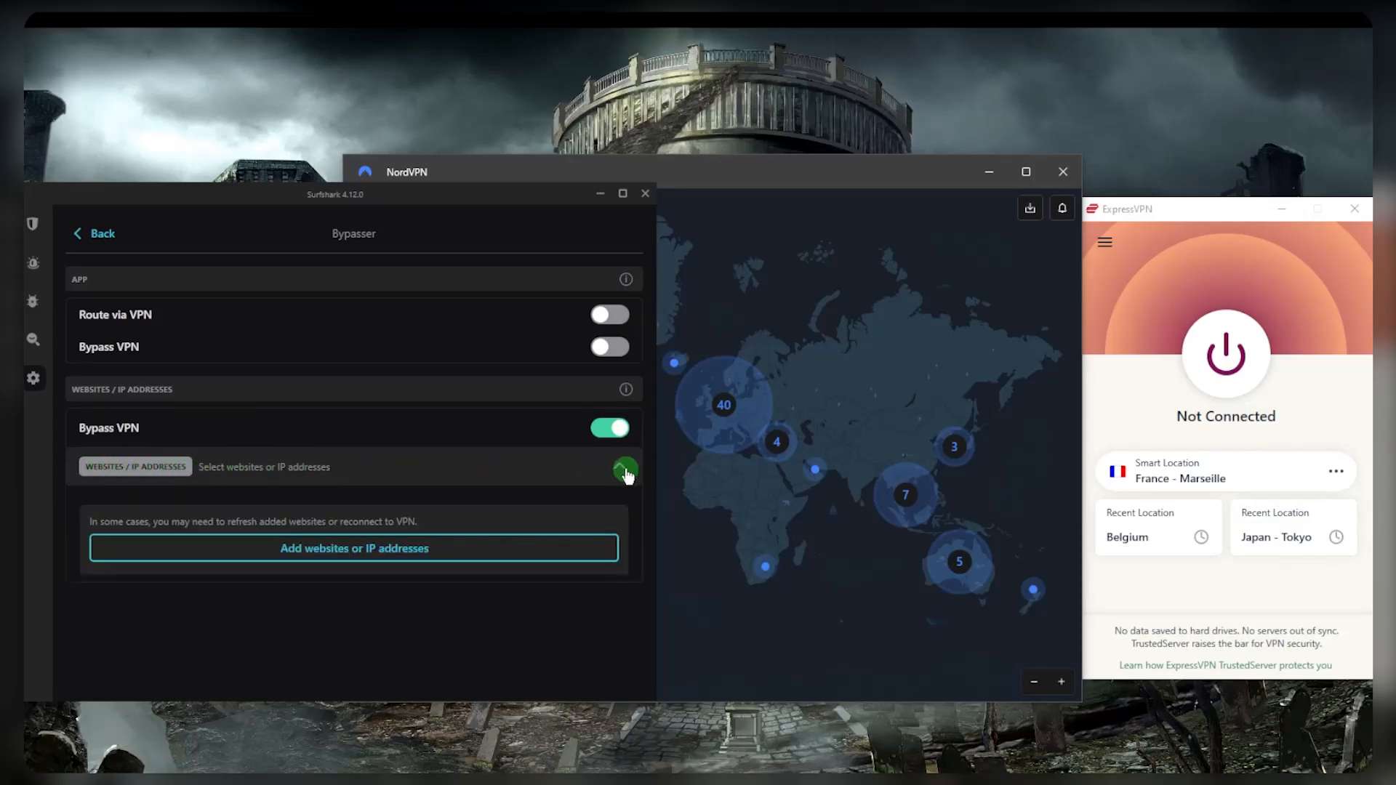
click(620, 466)
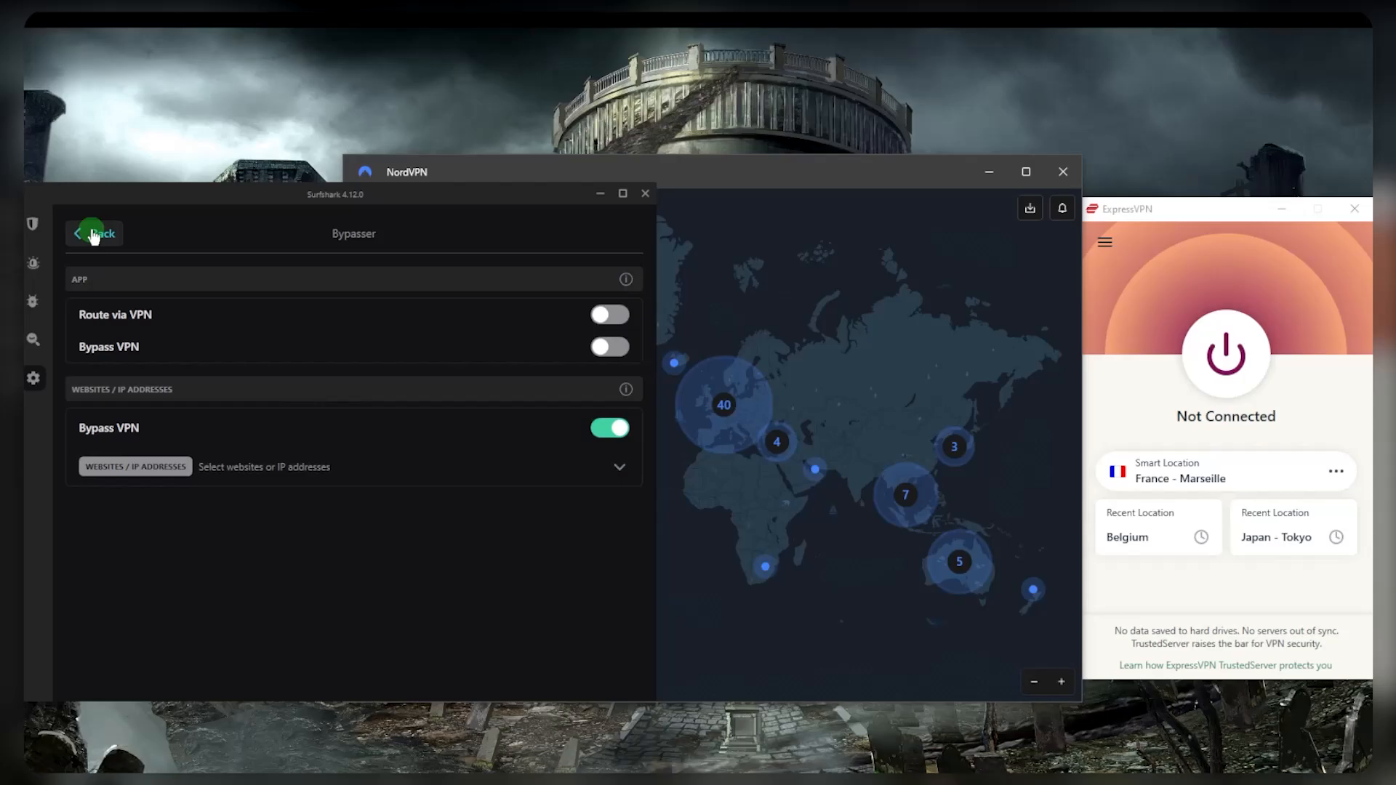
click(94, 233)
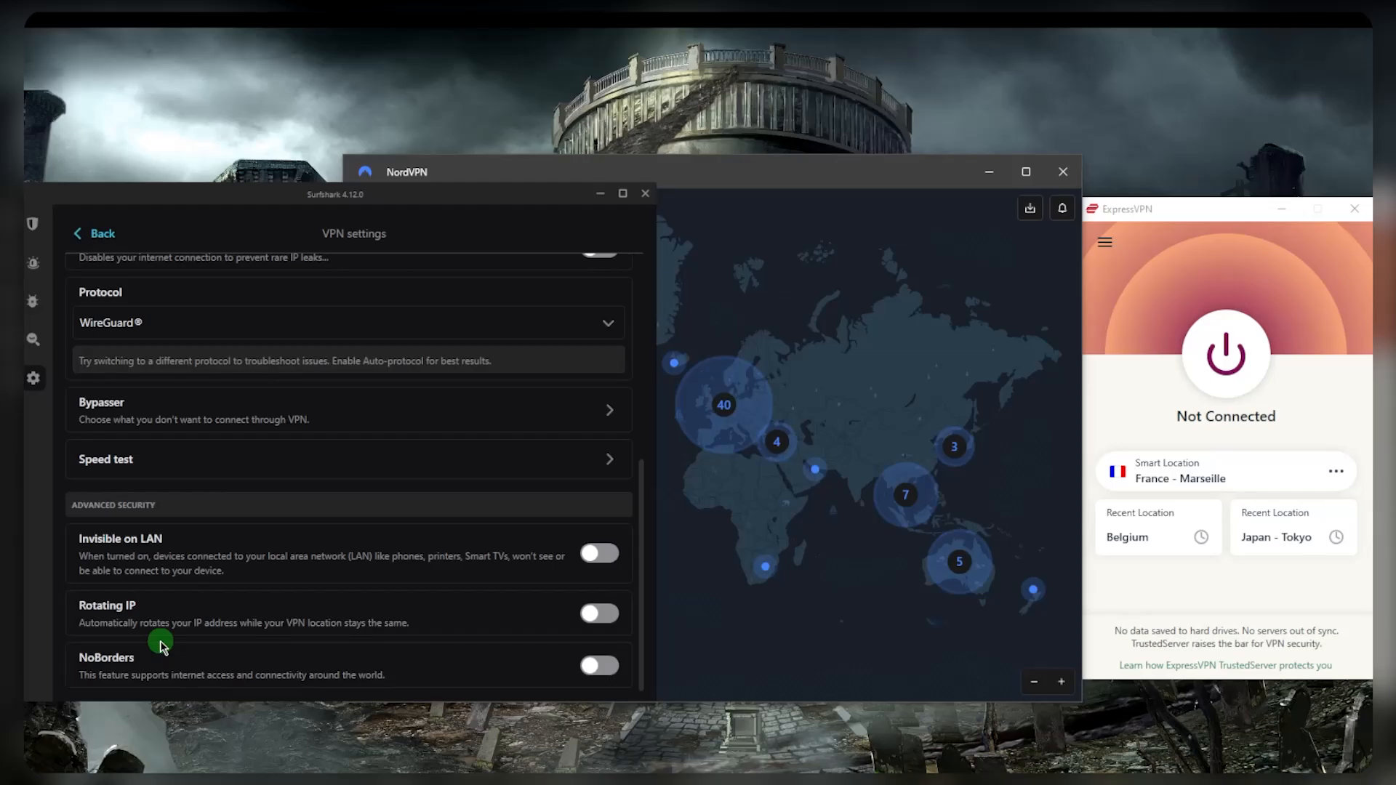
Switch Surfshark's Rotating IP on and back off, then return to the Locations home screen.
click(598, 614)
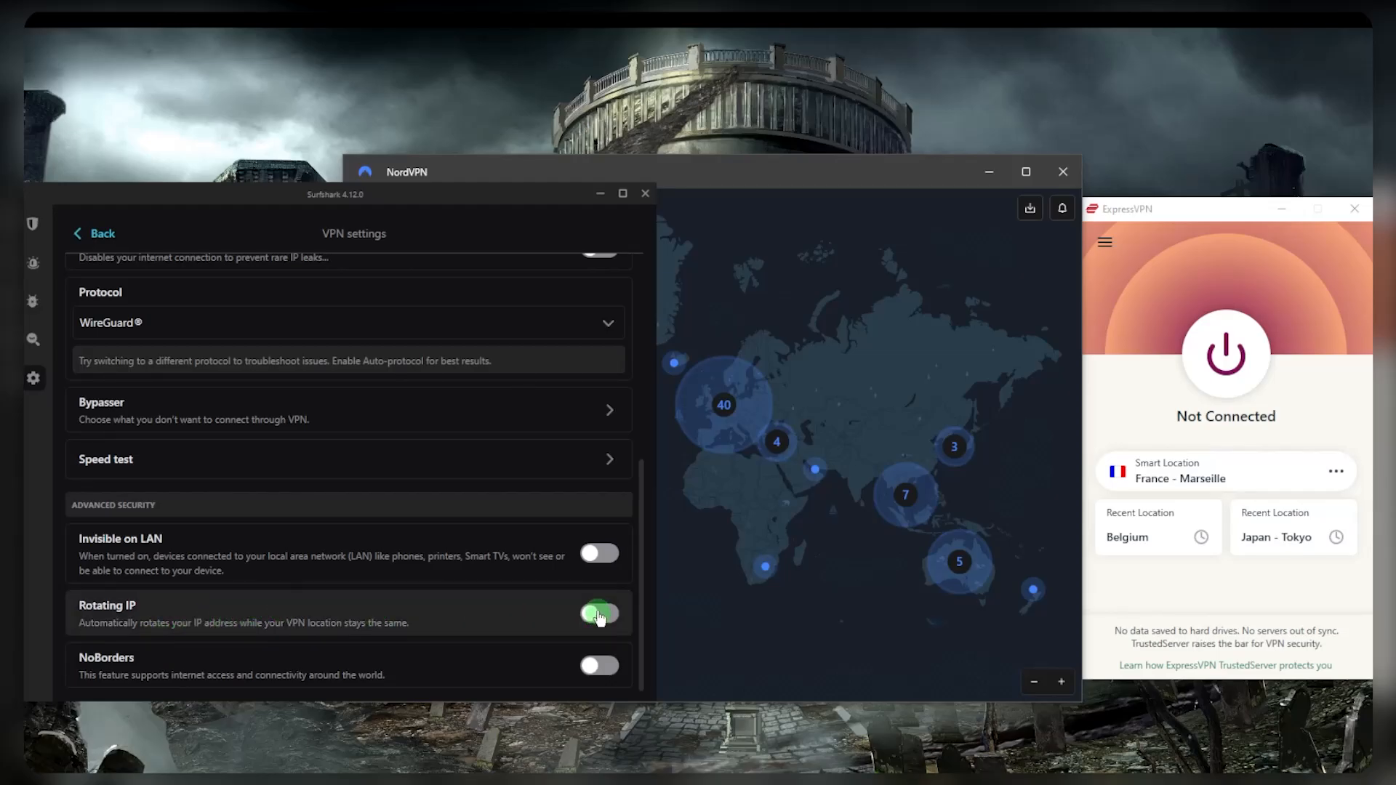
click(599, 614)
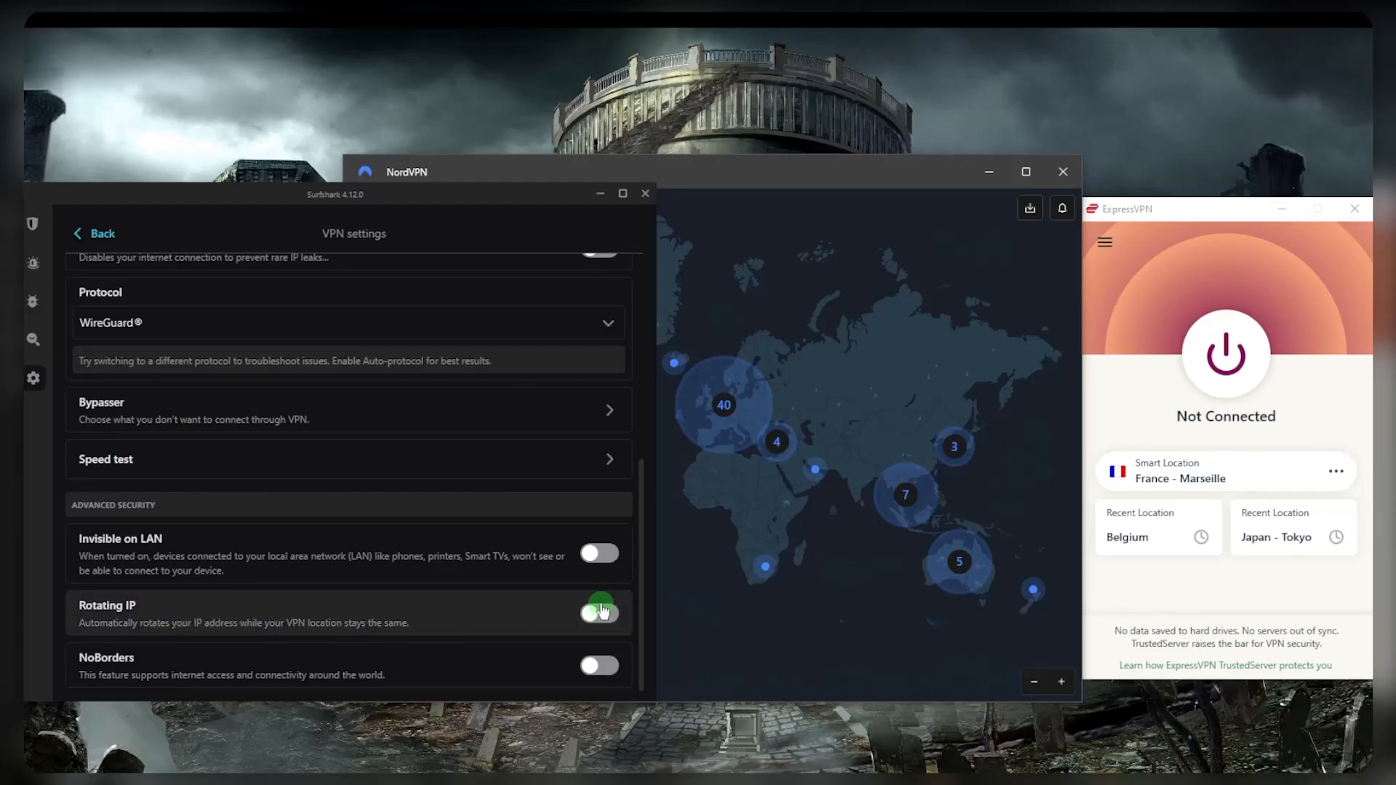
click(598, 612)
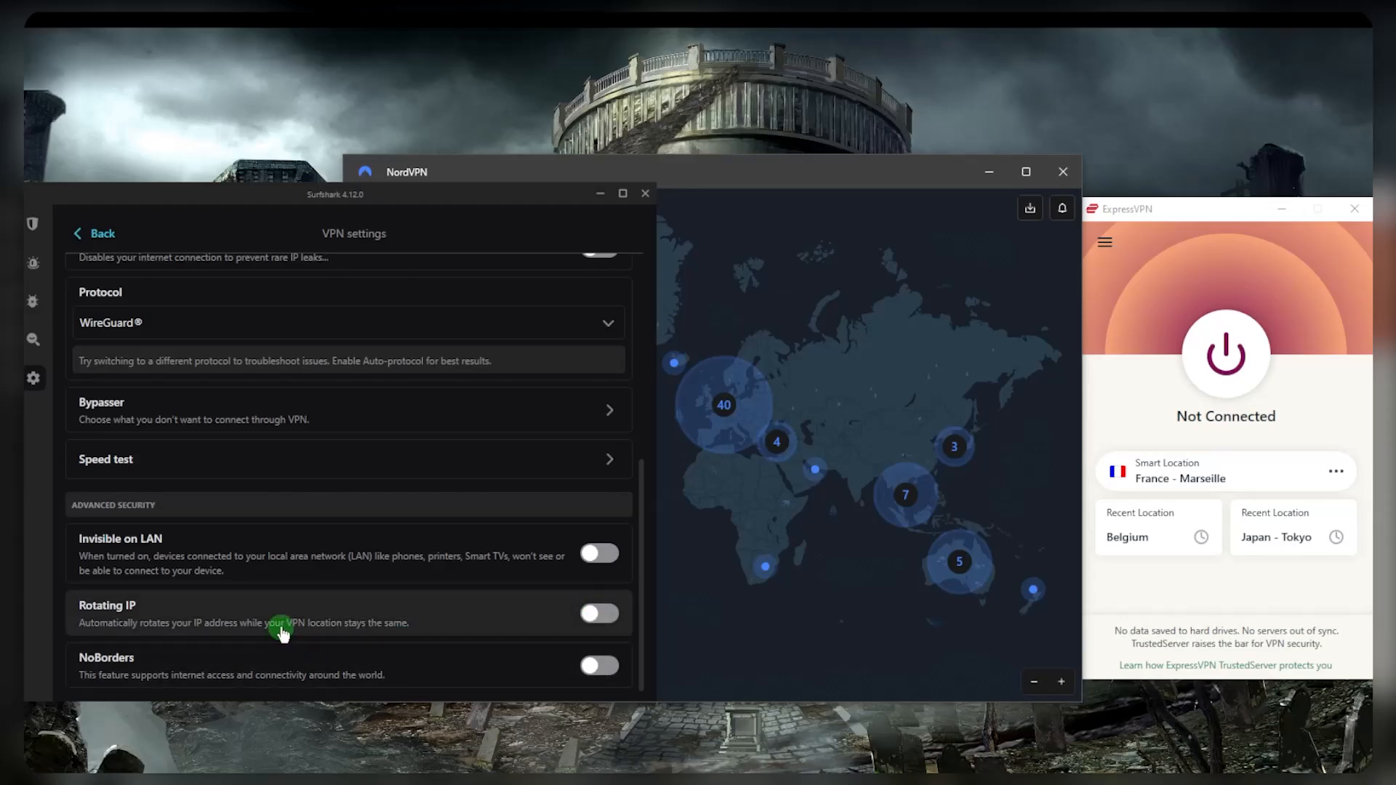
mouse_move(151, 687)
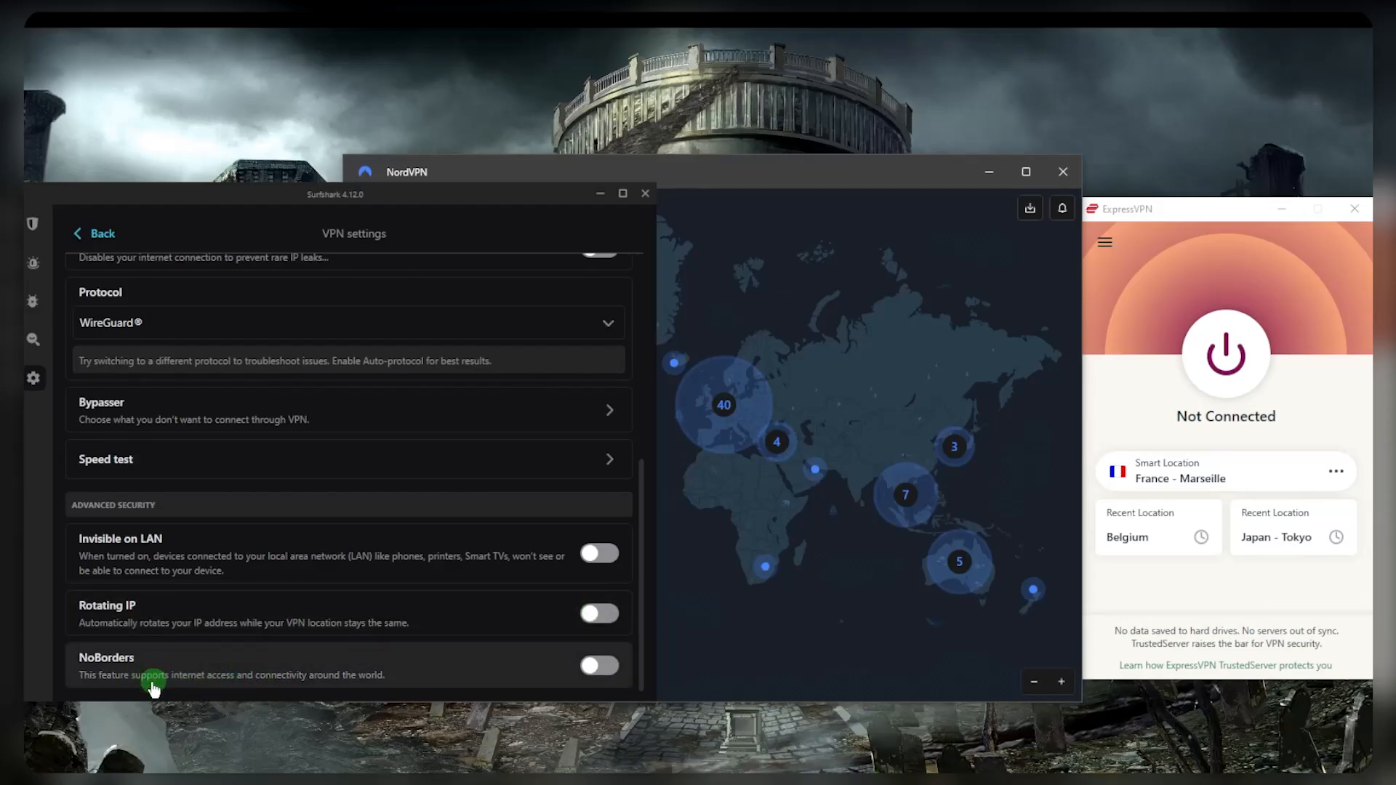
click(35, 222)
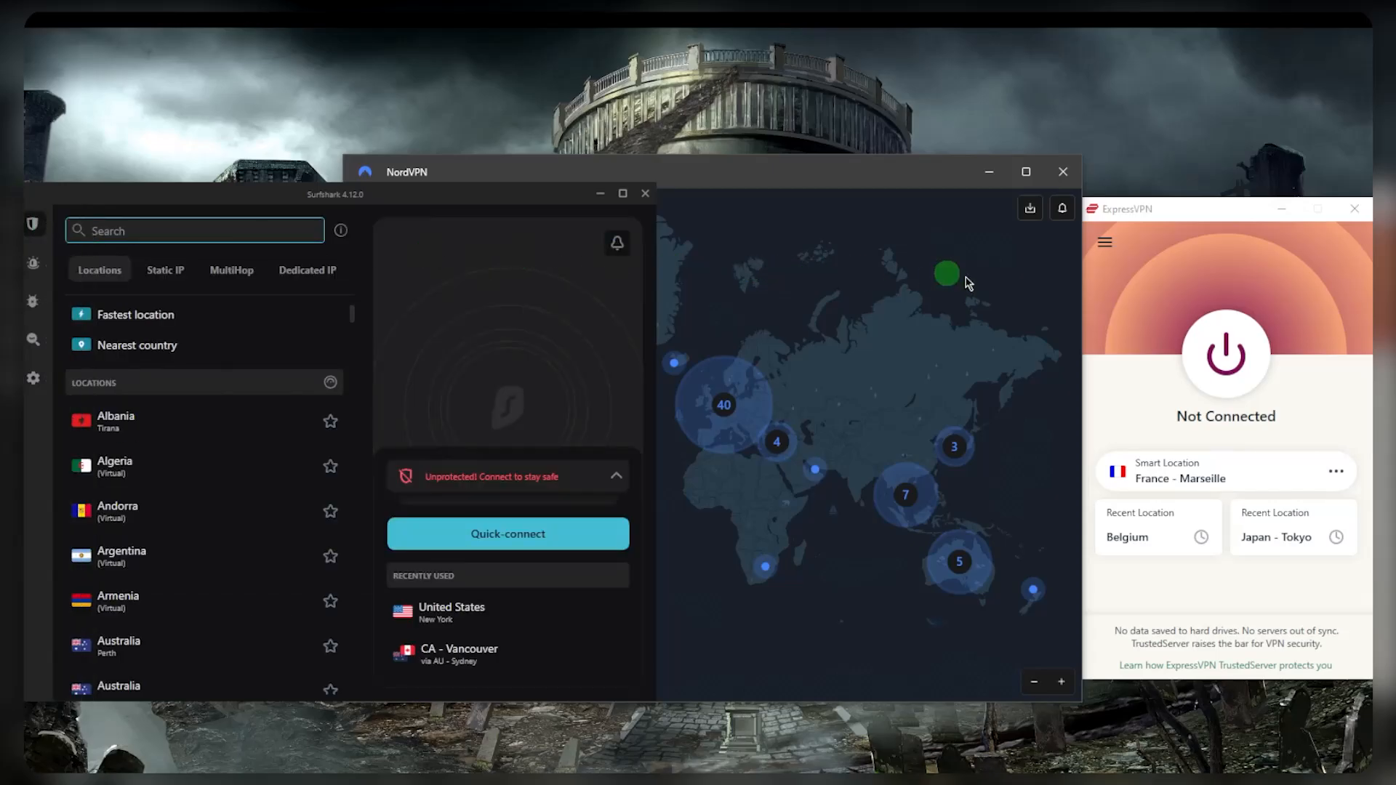
click(1173, 296)
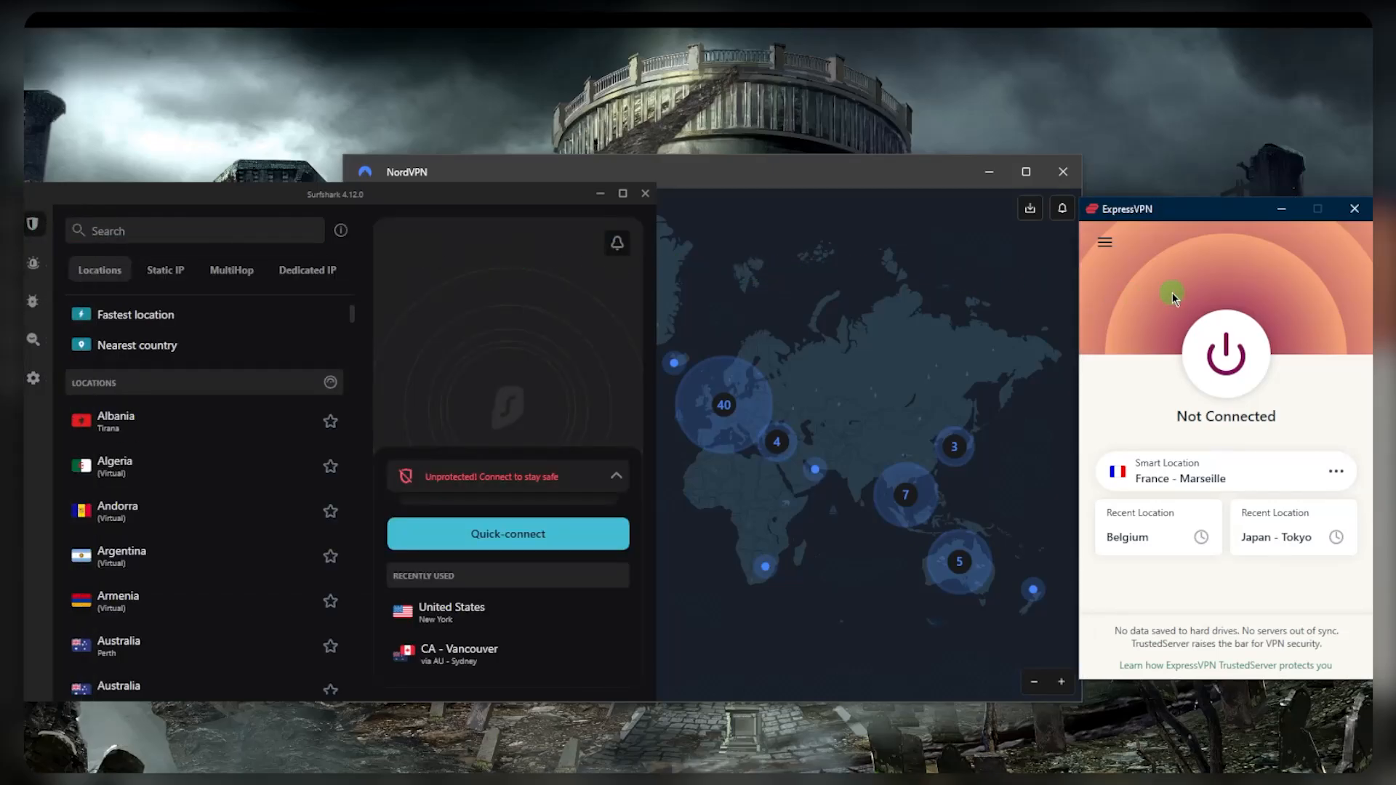
mouse_move(982, 339)
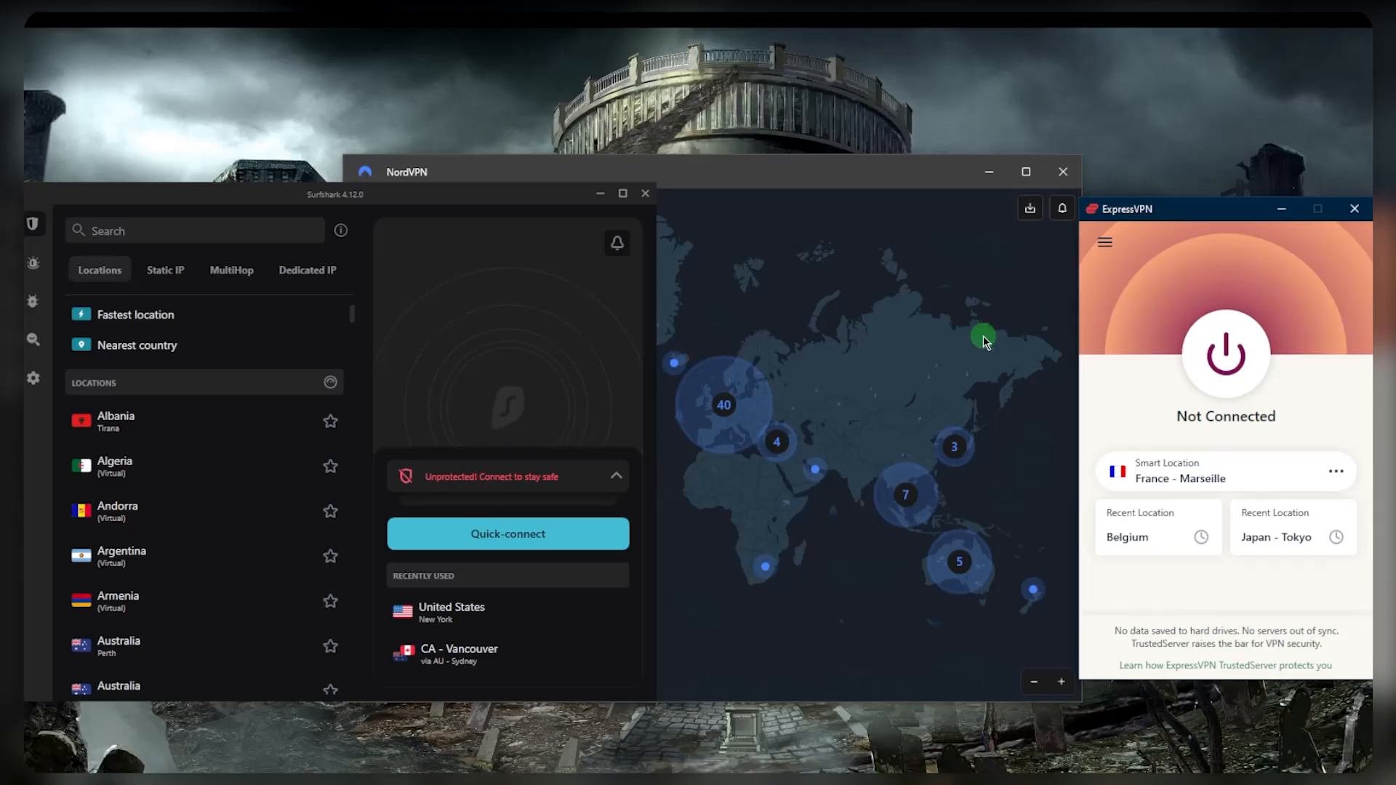
mouse_move(975, 348)
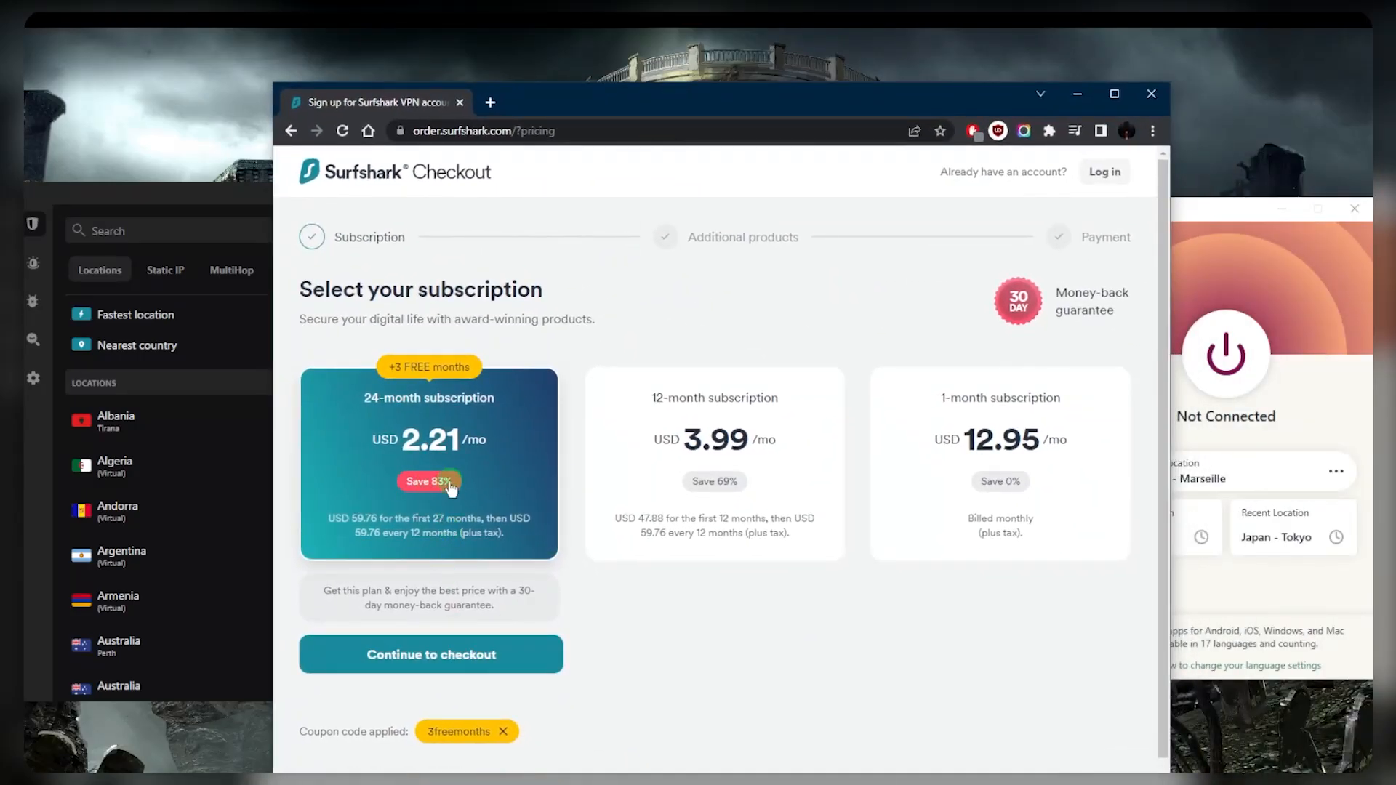
mouse_move(410, 373)
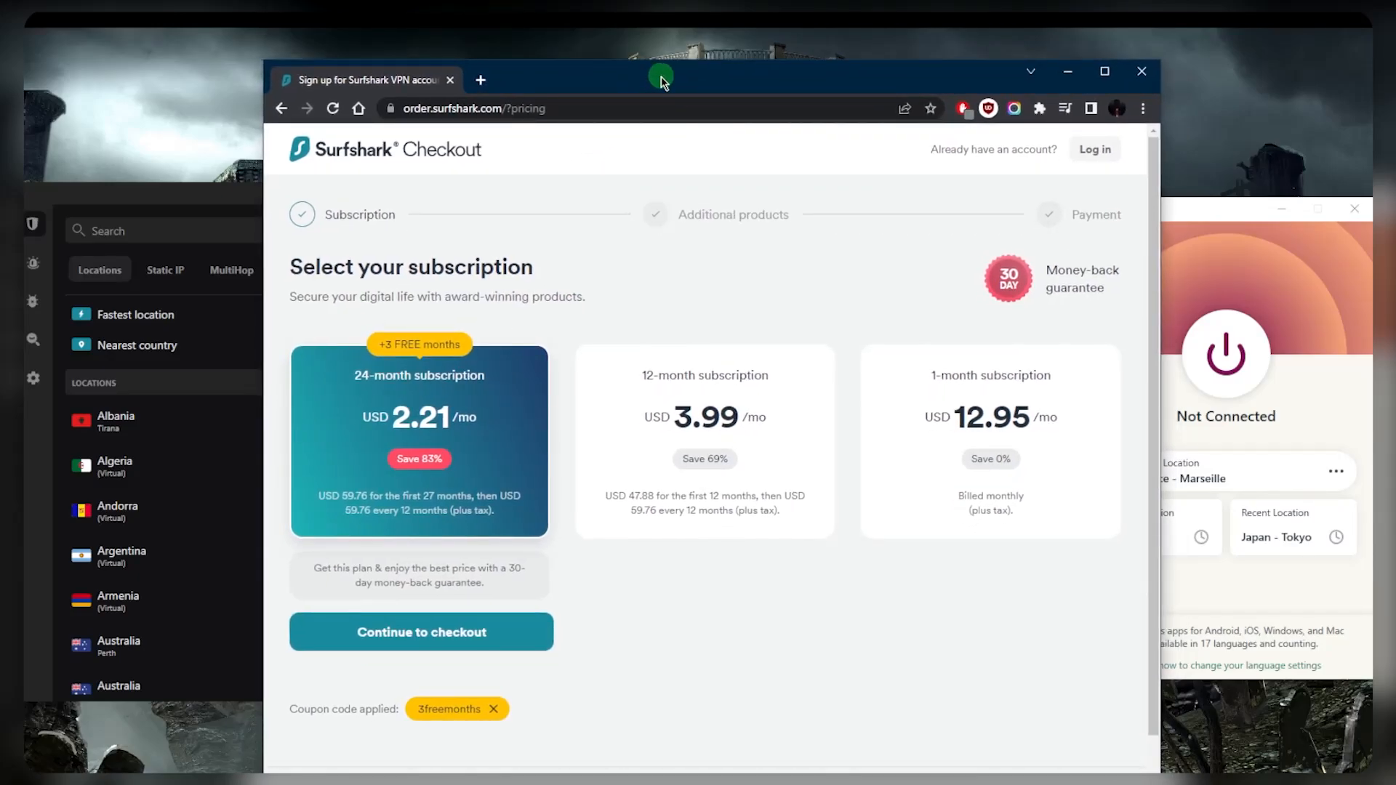
mouse_move(647, 318)
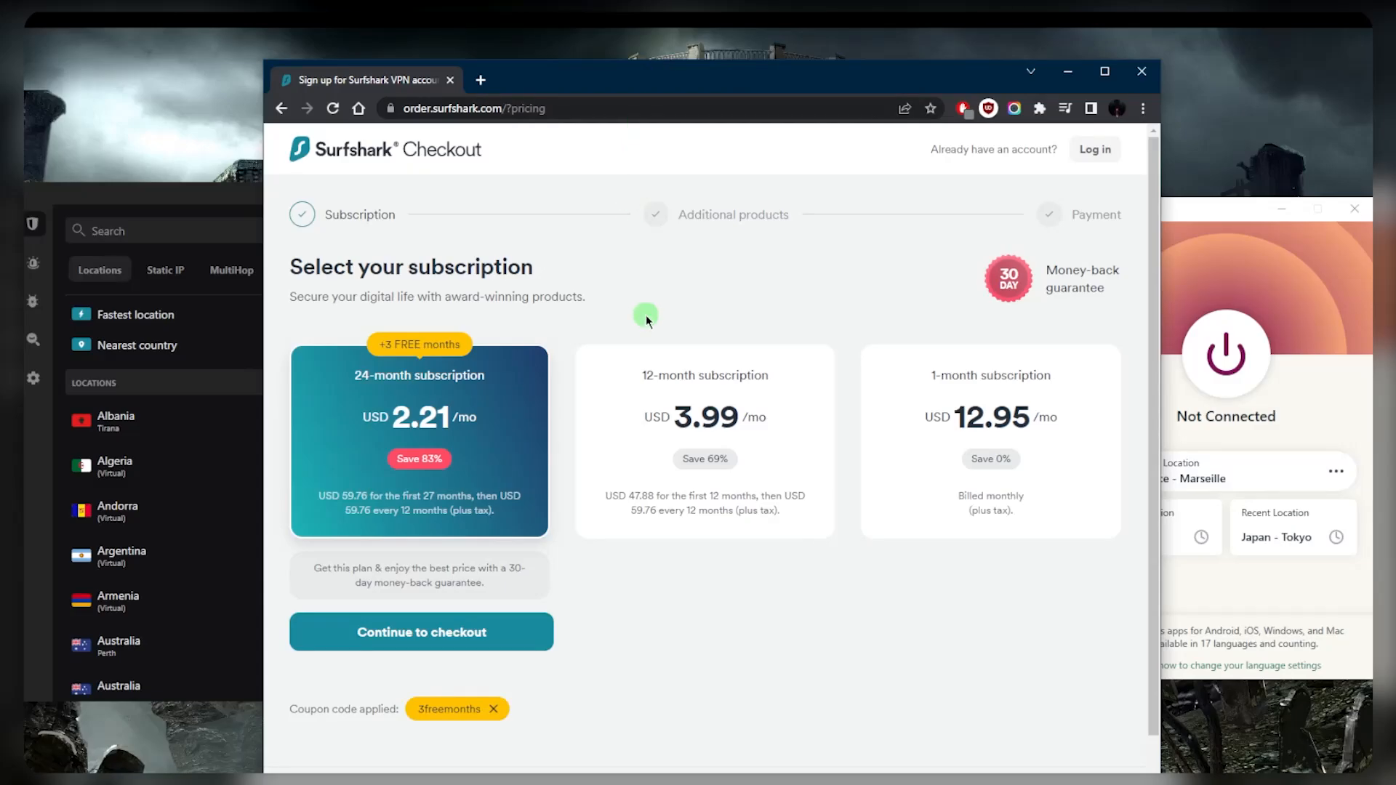
mouse_move(551, 488)
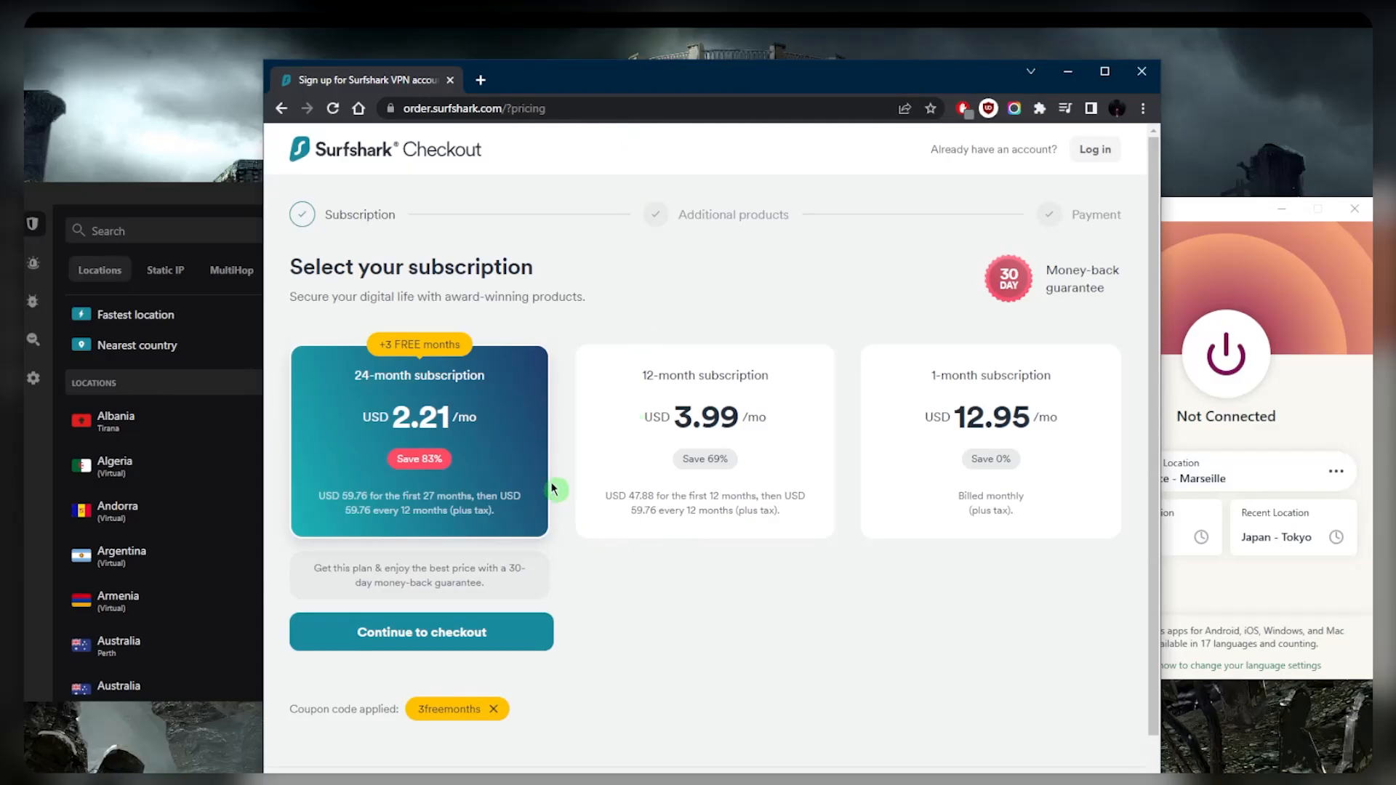
mouse_move(666, 651)
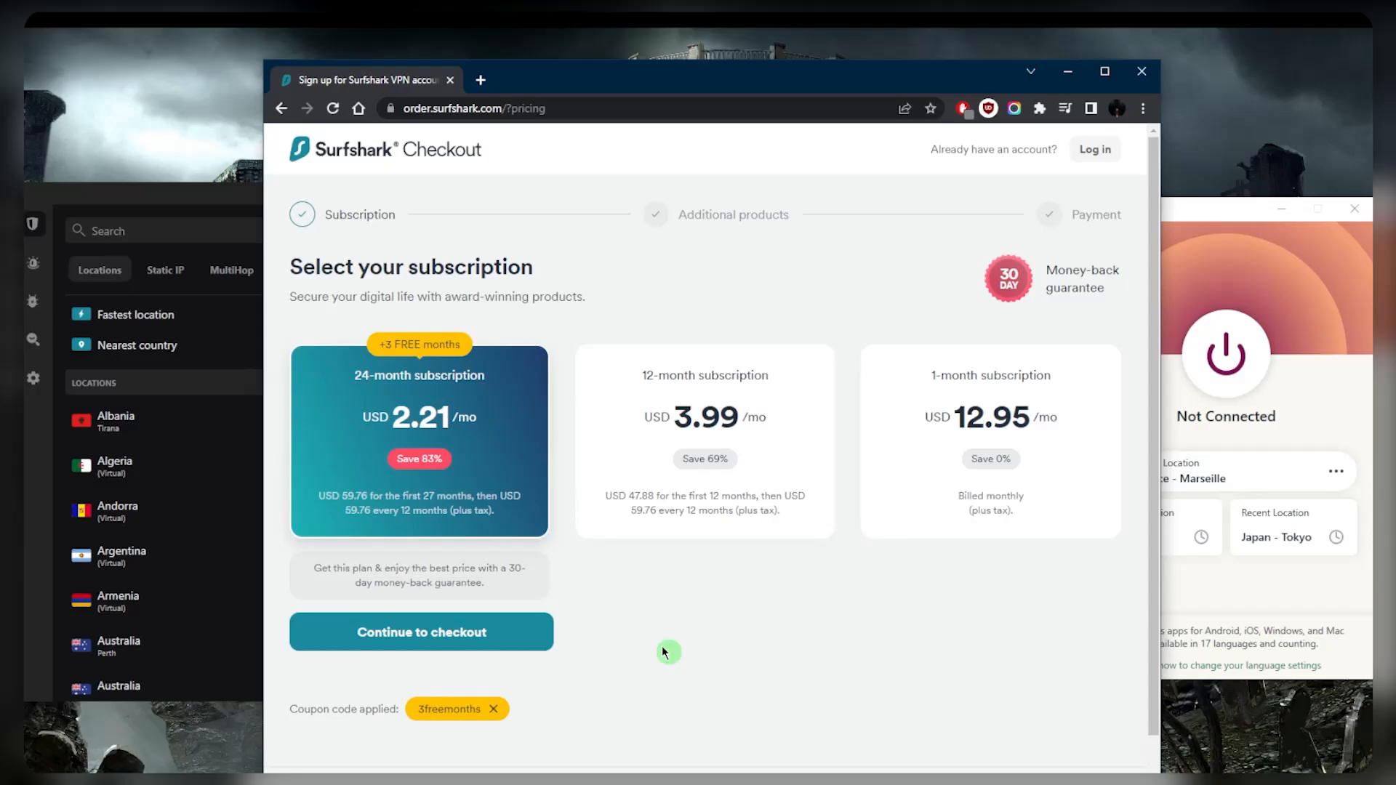
mouse_move(531, 576)
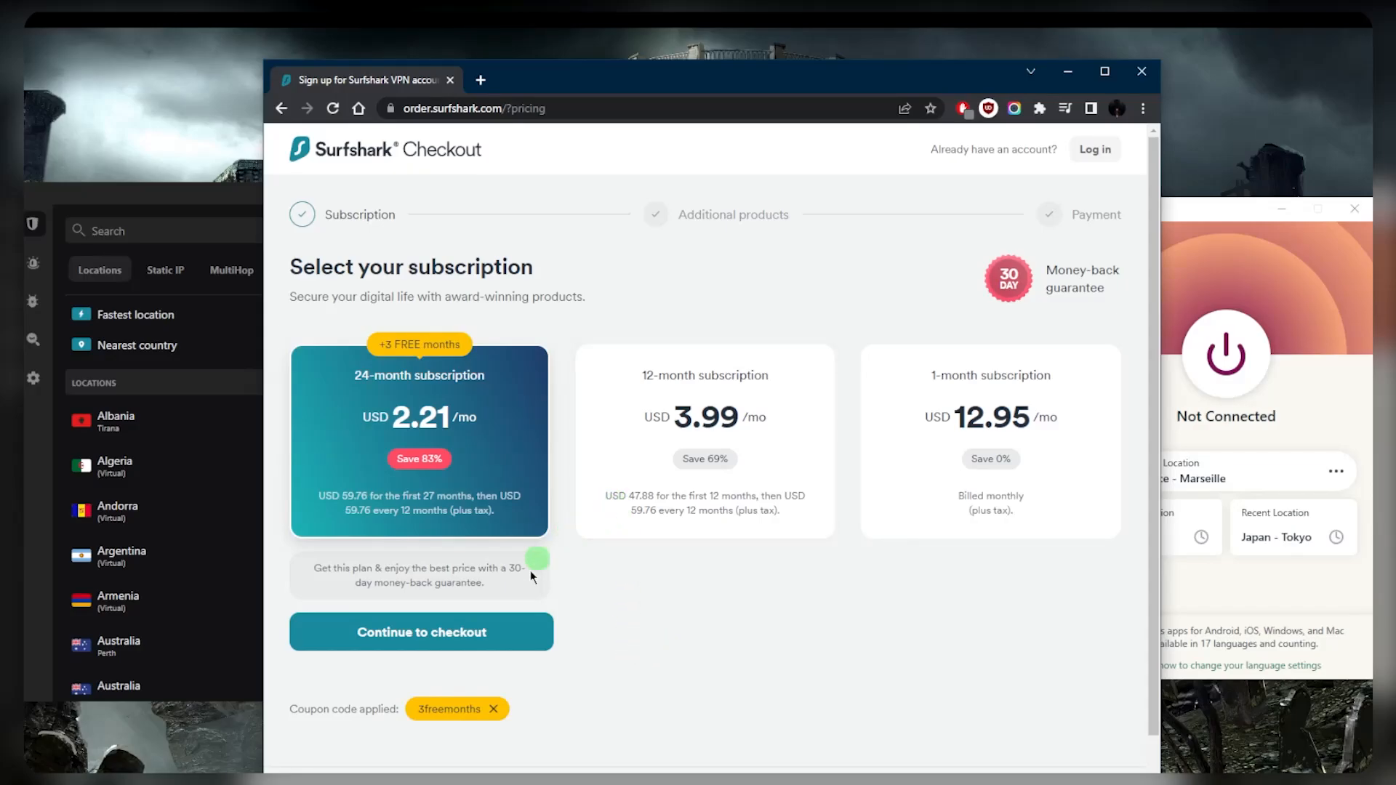
mouse_move(413, 722)
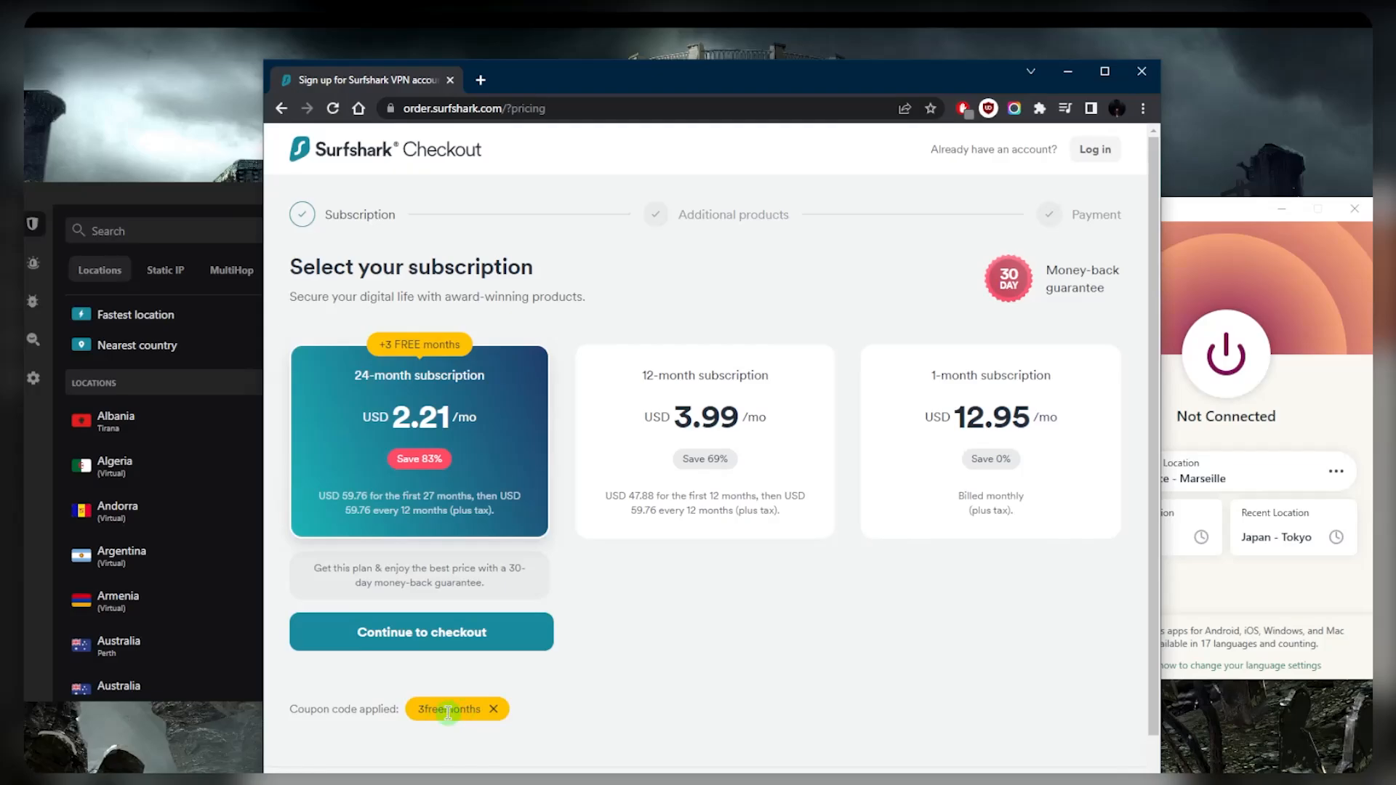
Remove the coupon, re-enter '3freemonths' and apply it on the Surfshark checkout.
click(492, 709)
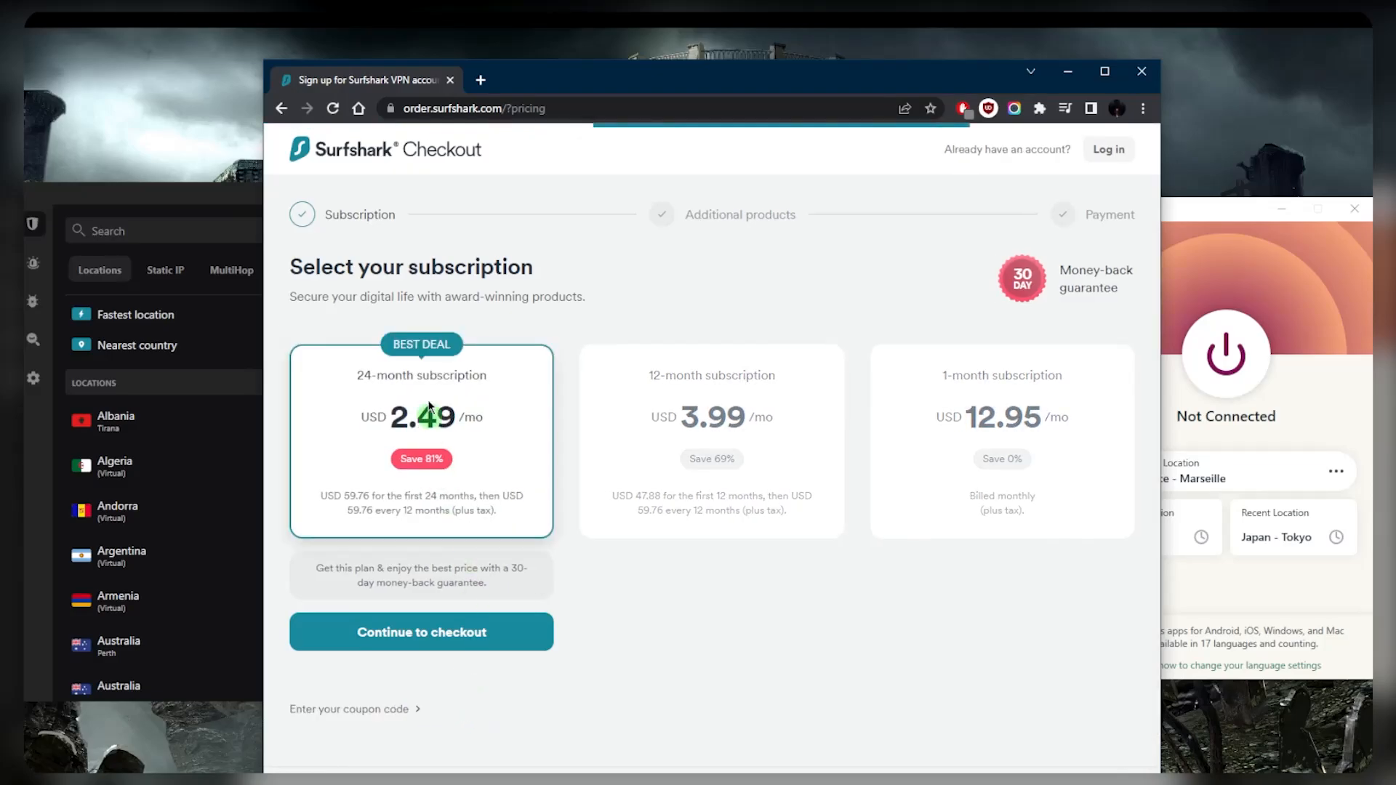
click(354, 708)
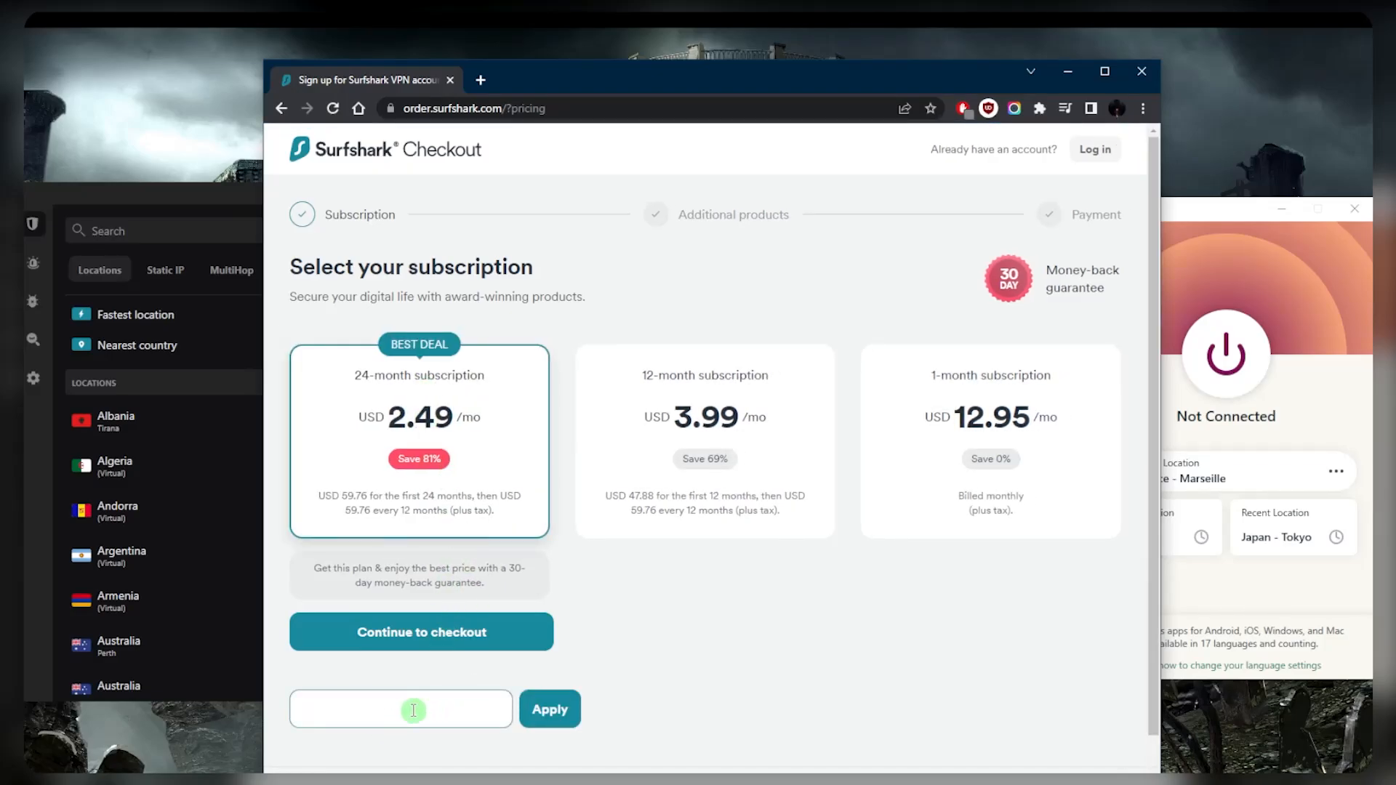
text(3freem)
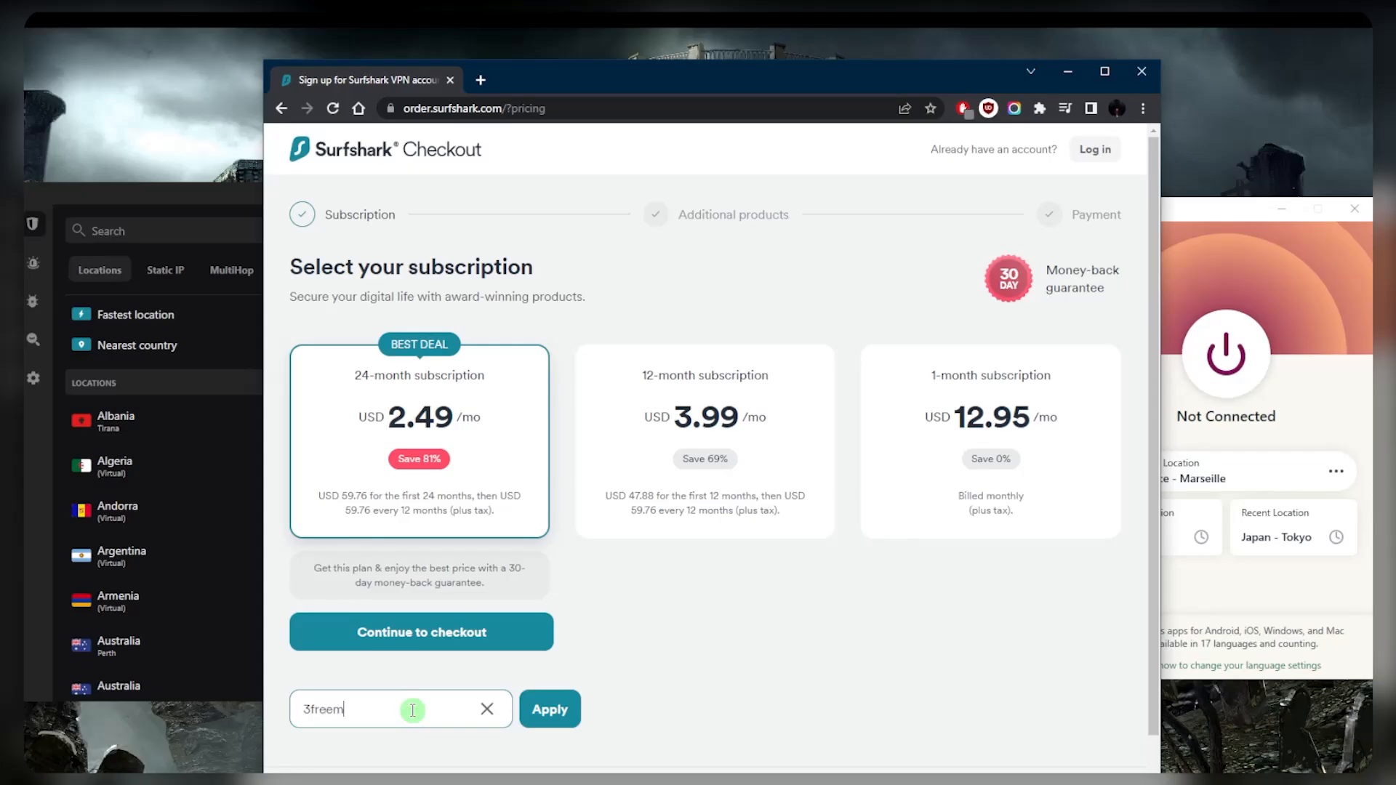
text(onths)
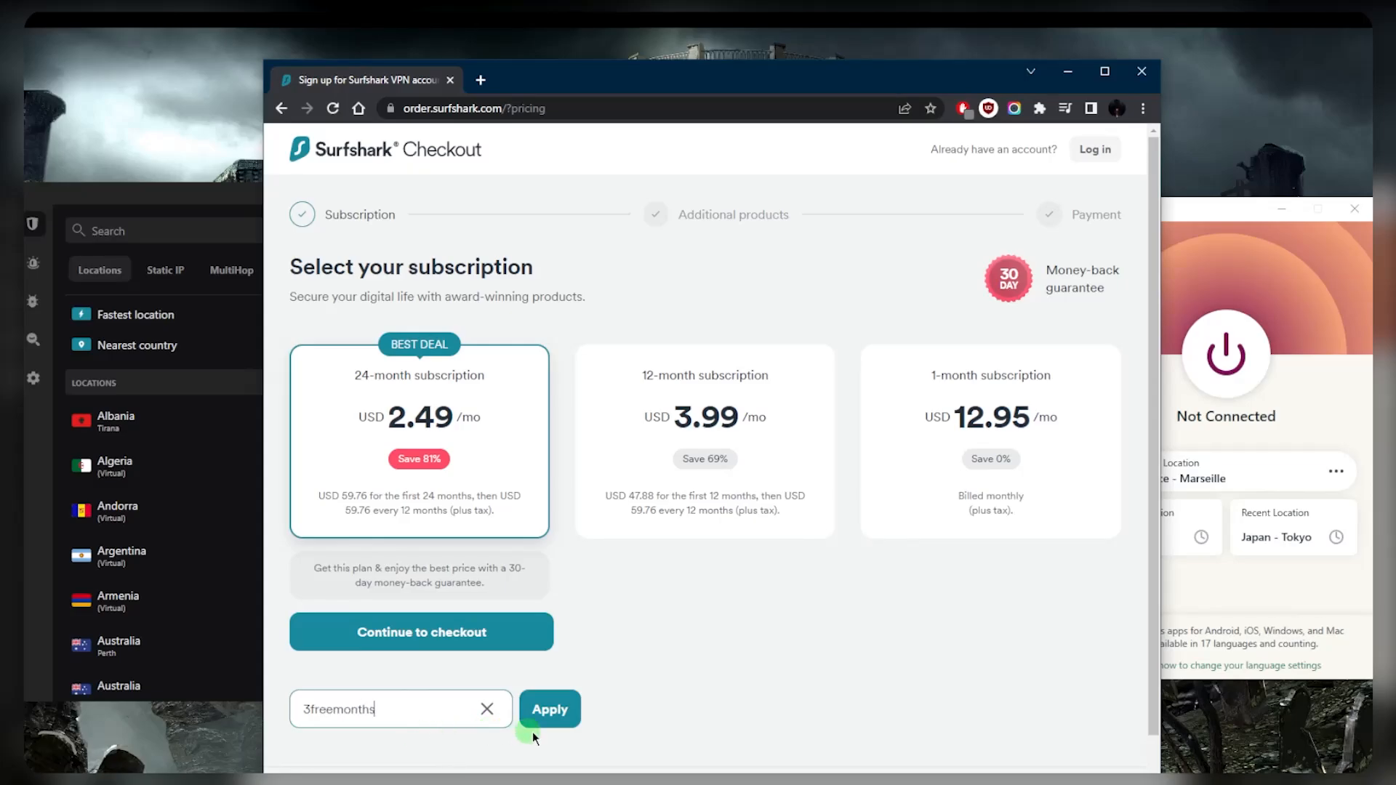
click(548, 708)
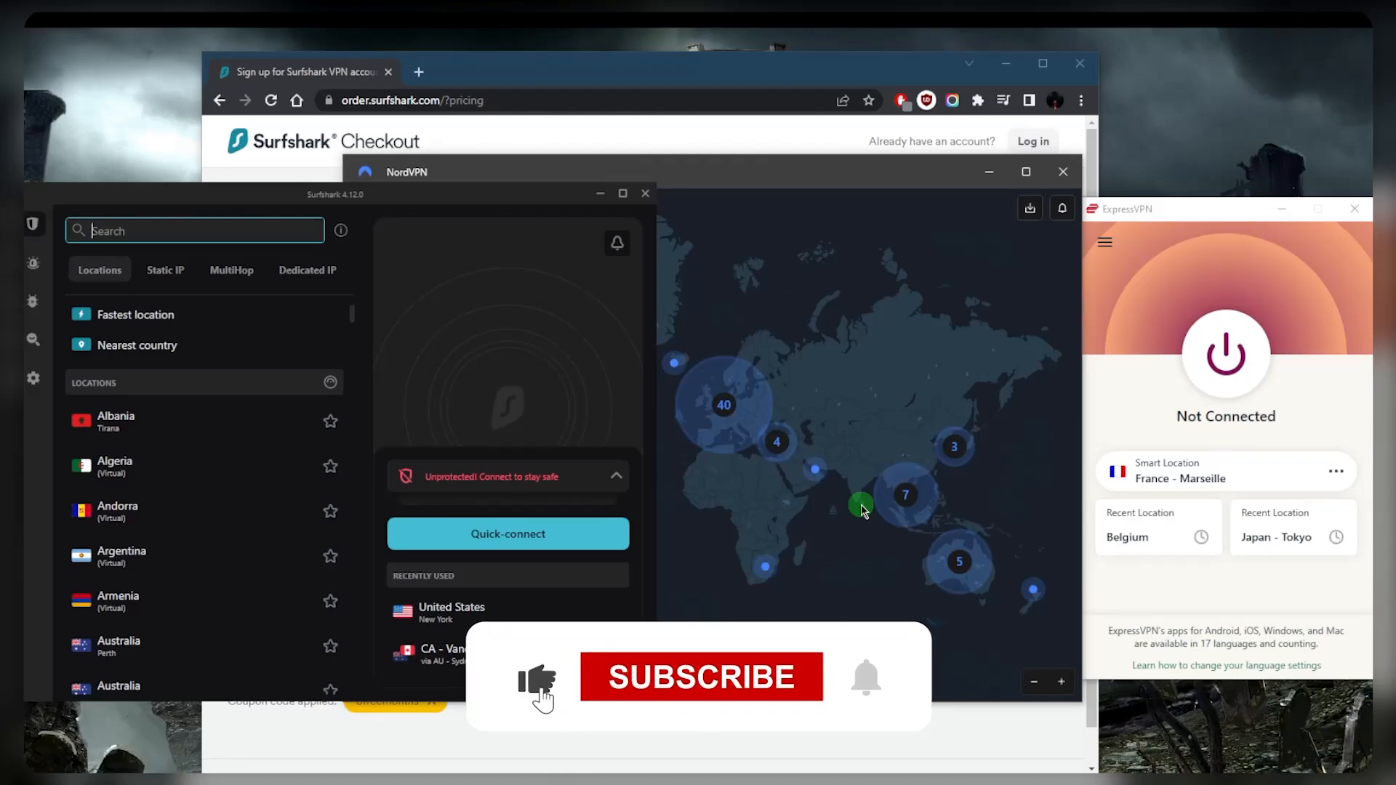
click(701, 677)
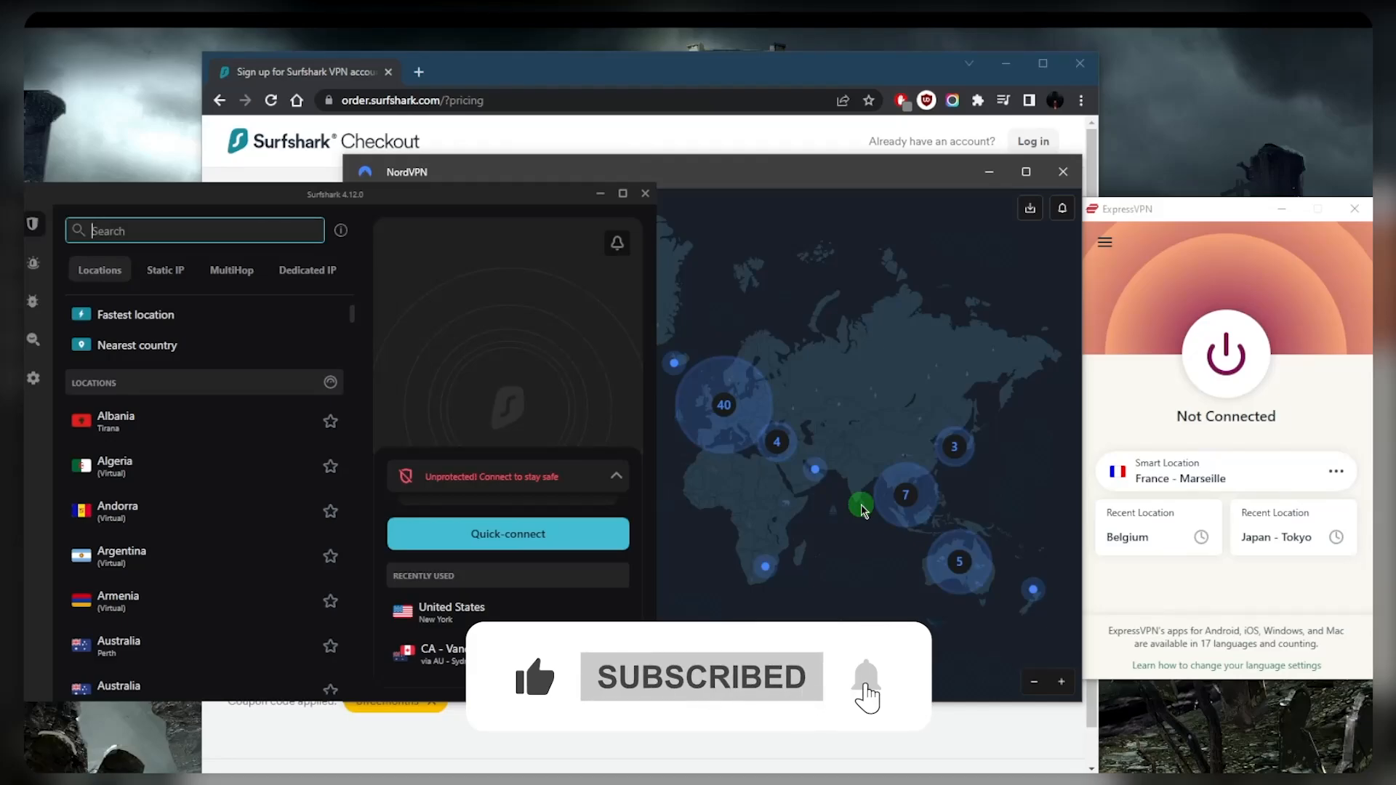